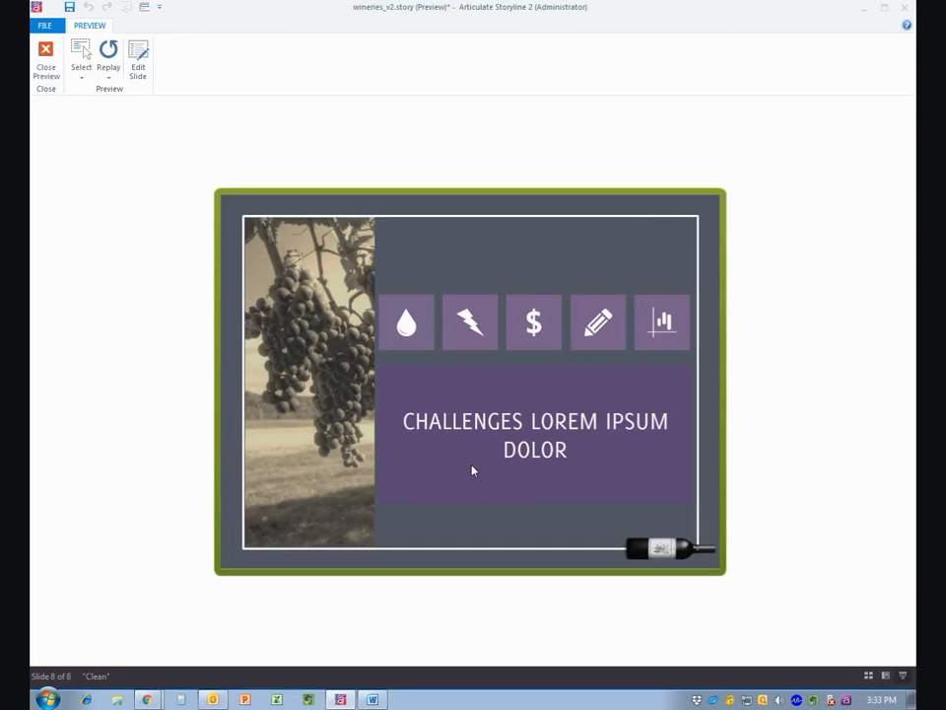
pyautogui.moveTo(473, 494)
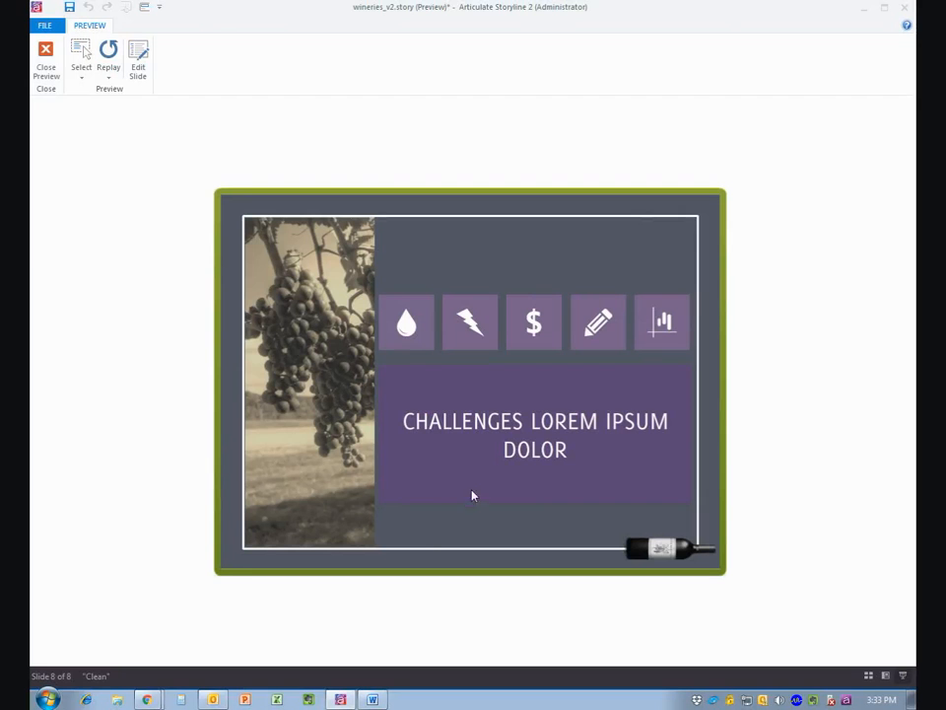
pyautogui.moveTo(424, 544)
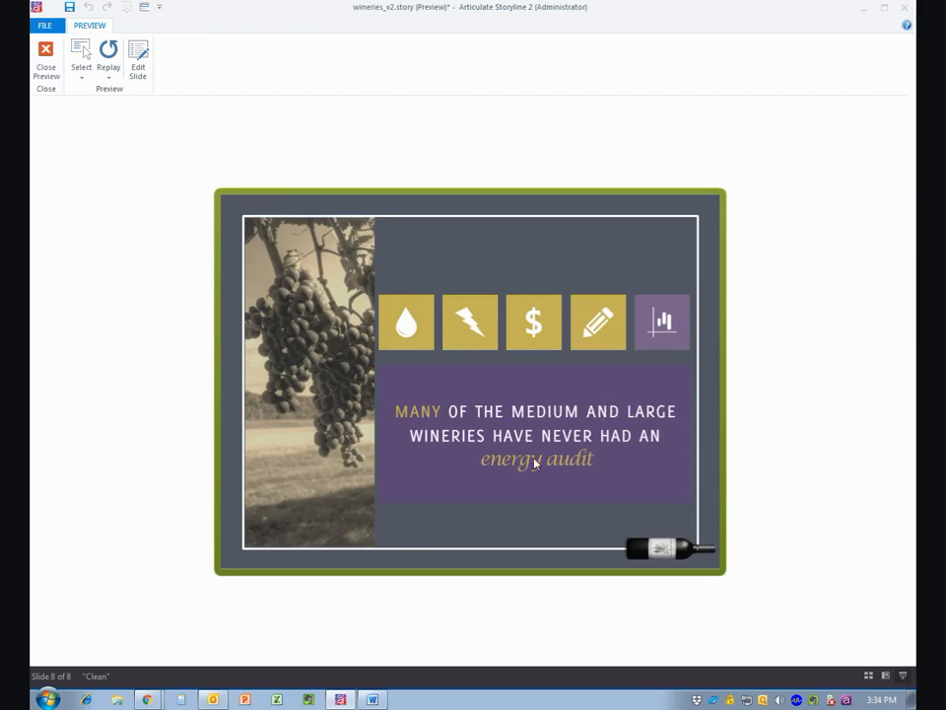
# Step: Preview the measuring, water and cost icon messages on the Challenges slide, then close the preview
pyautogui.click(662, 324)
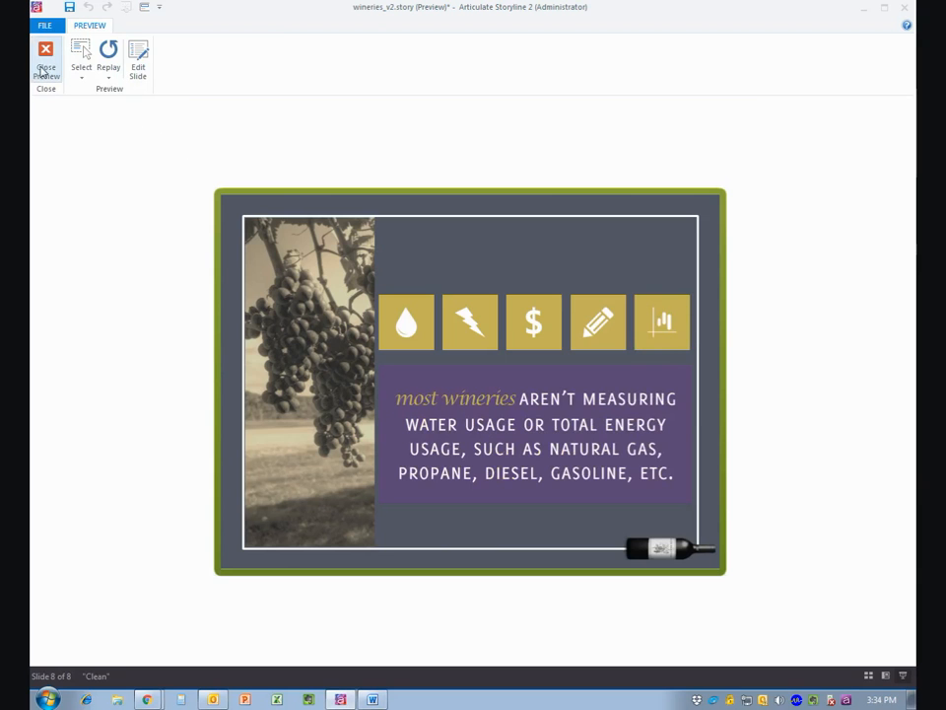
pyautogui.click(406, 323)
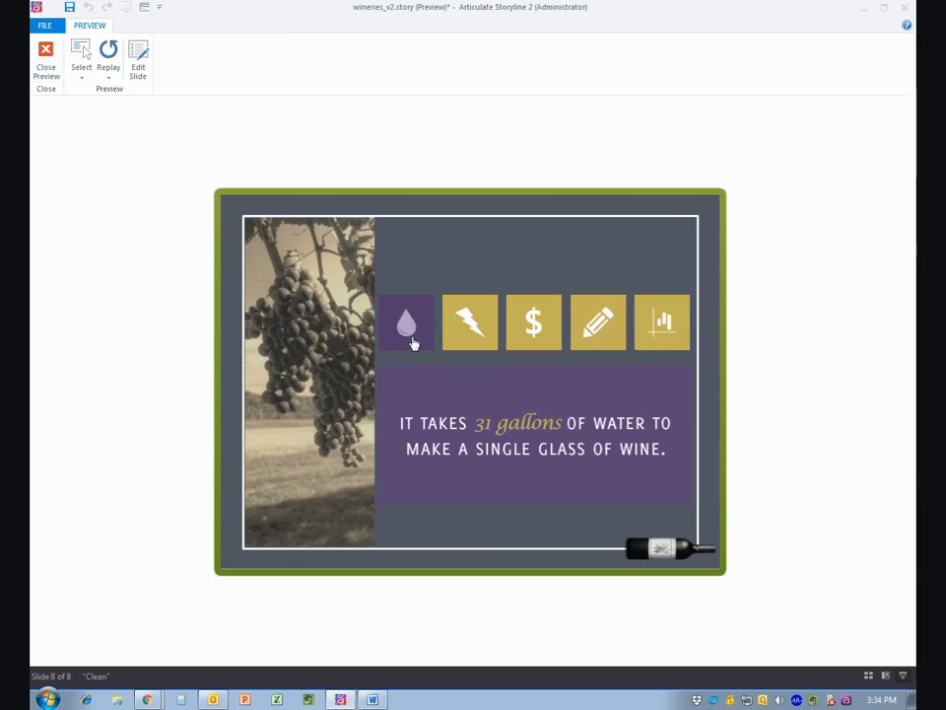
pyautogui.click(469, 323)
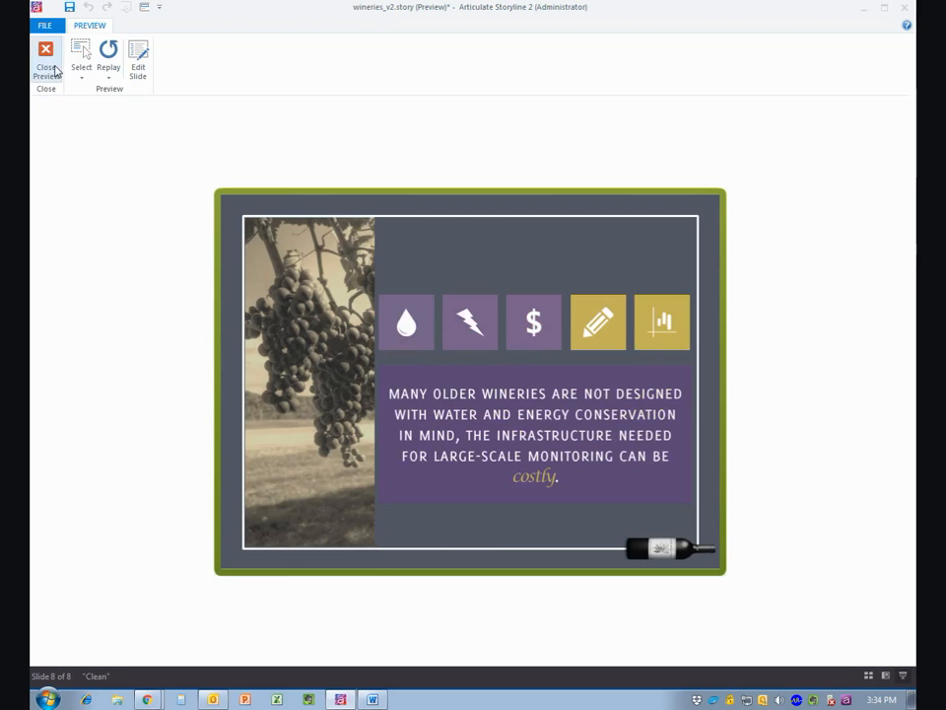
pyautogui.click(43, 55)
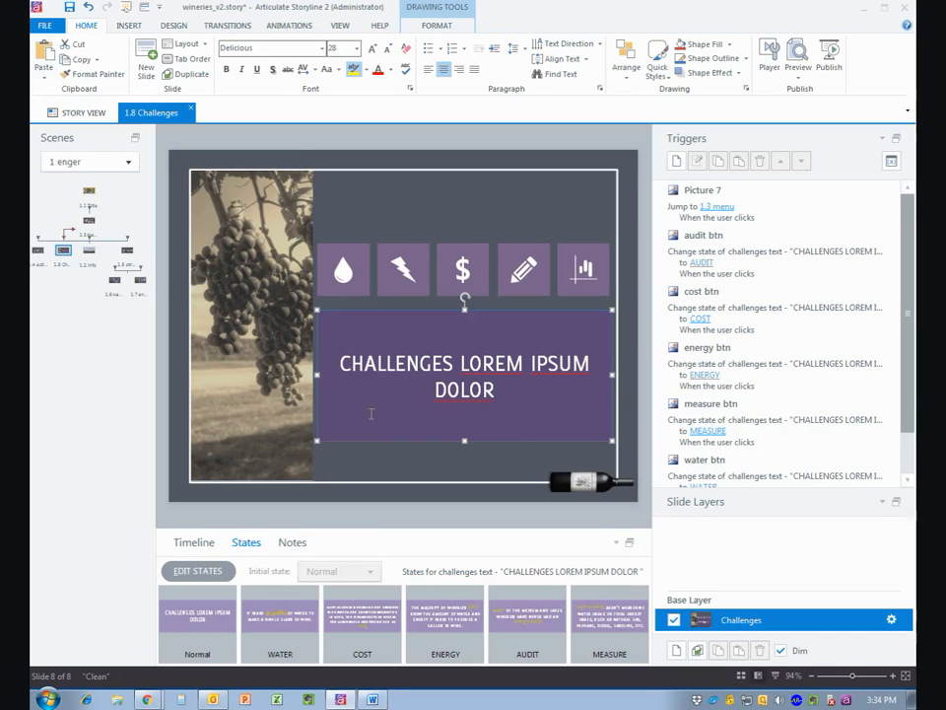
pyautogui.moveTo(410, 442)
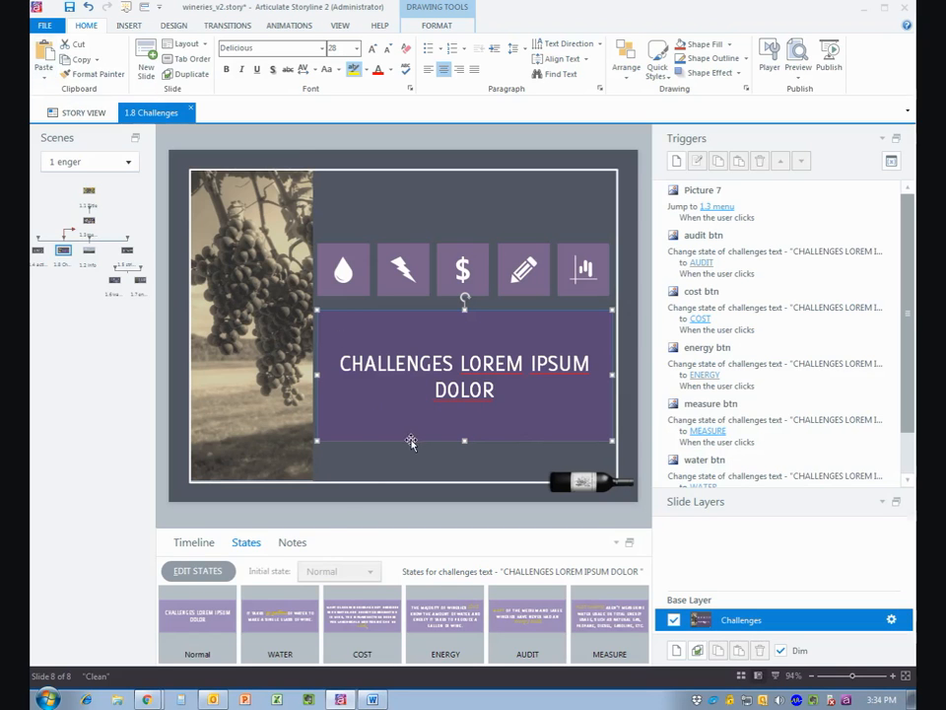
# Step: Check the text box's COST state and add three new layers to the Challenges slide
pyautogui.click(363, 623)
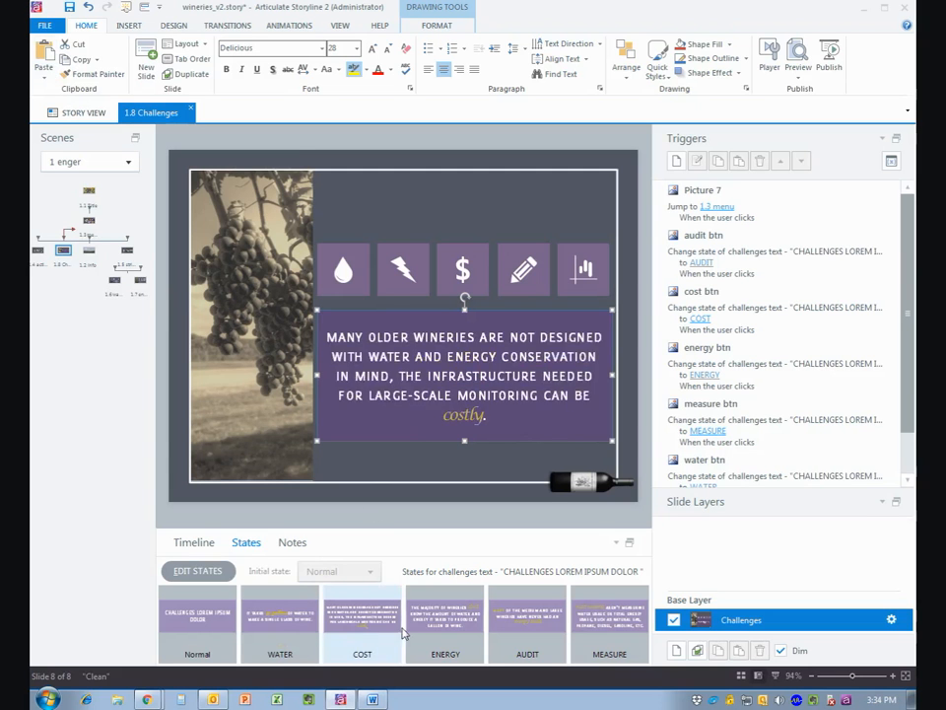
pyautogui.click(528, 623)
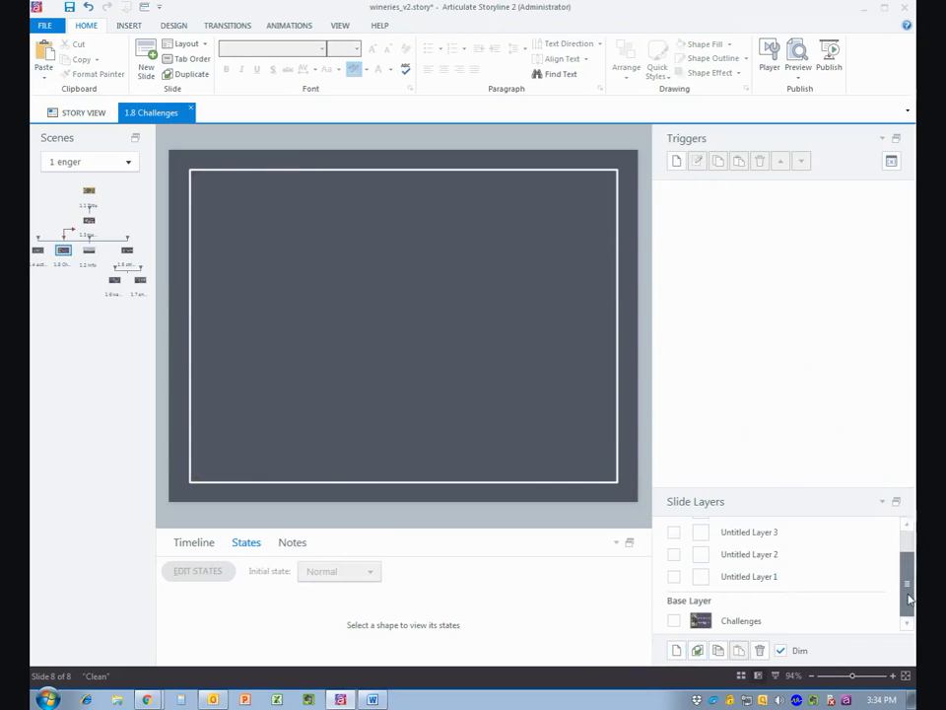
pyautogui.click(676, 619)
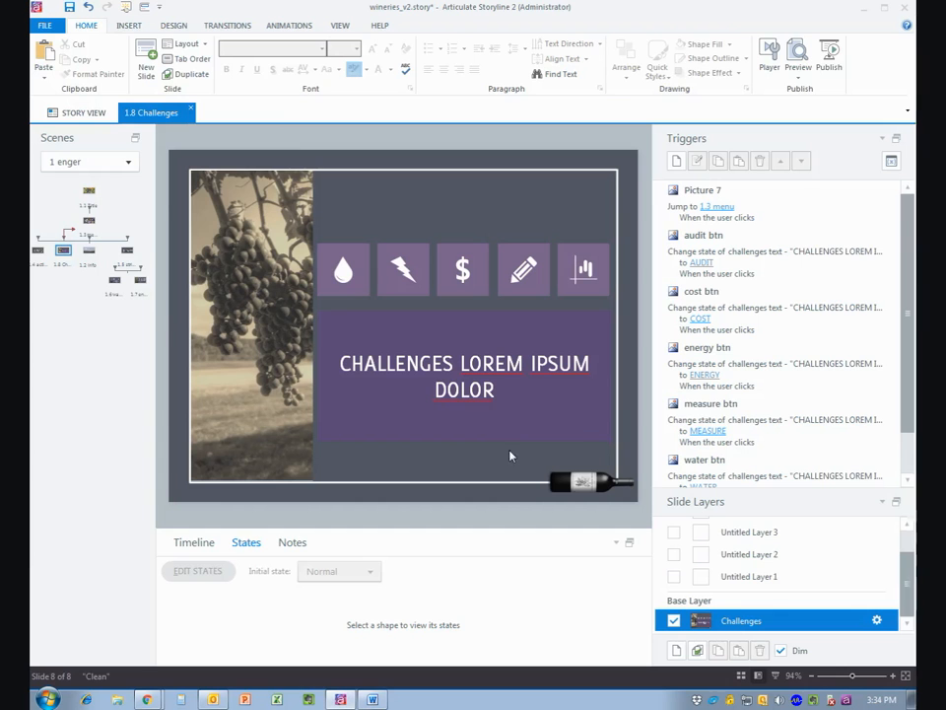
# Step: Select the challenges text box on the base layer and inspect Untitled Layer 1
pyautogui.click(463, 377)
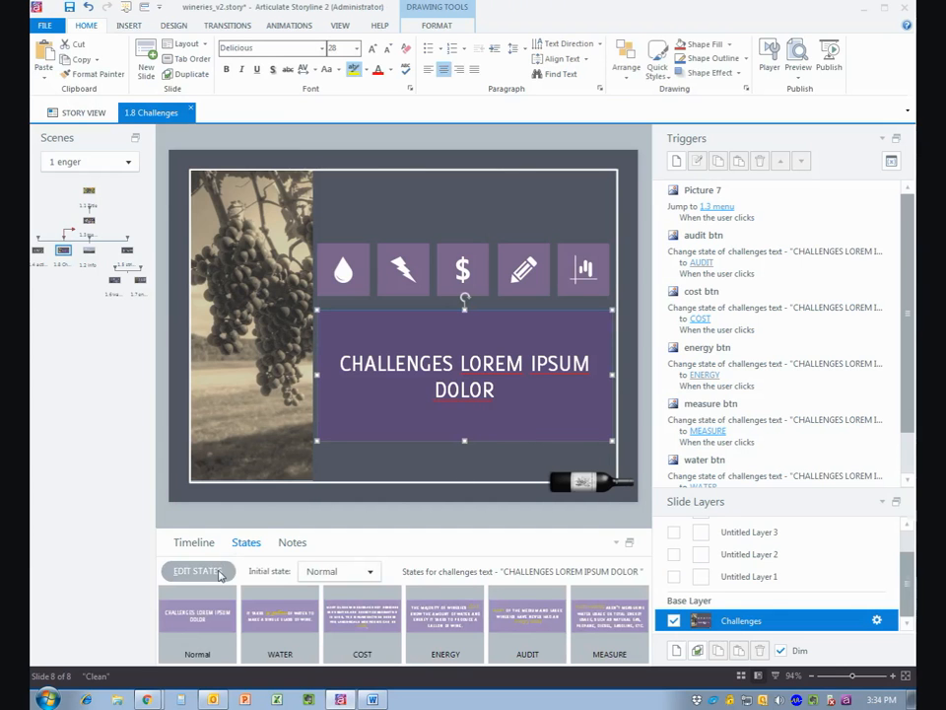
pyautogui.click(195, 572)
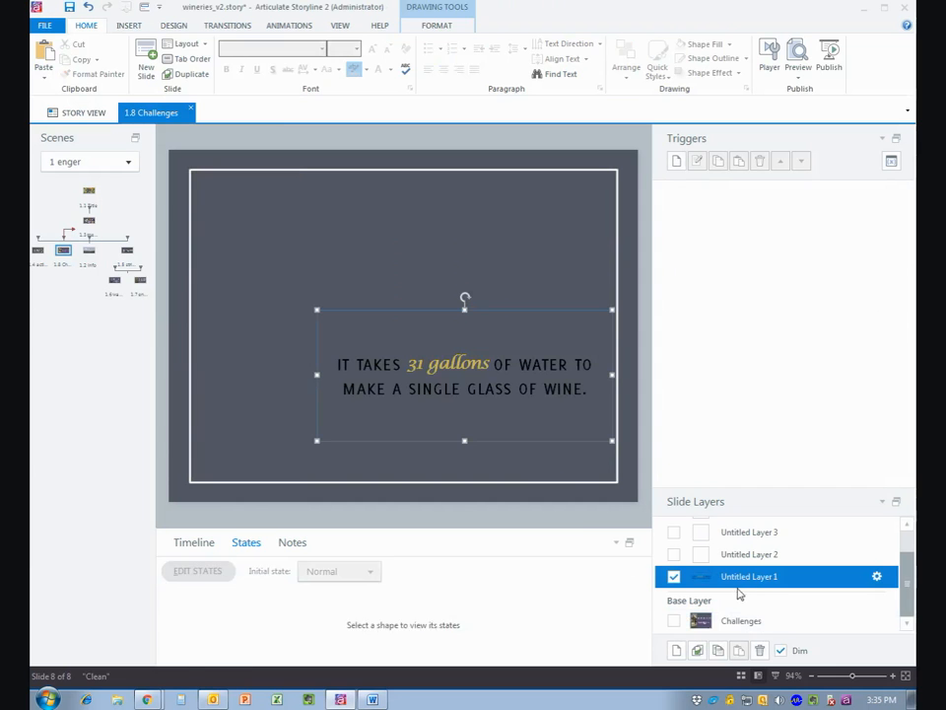
pyautogui.click(465, 374)
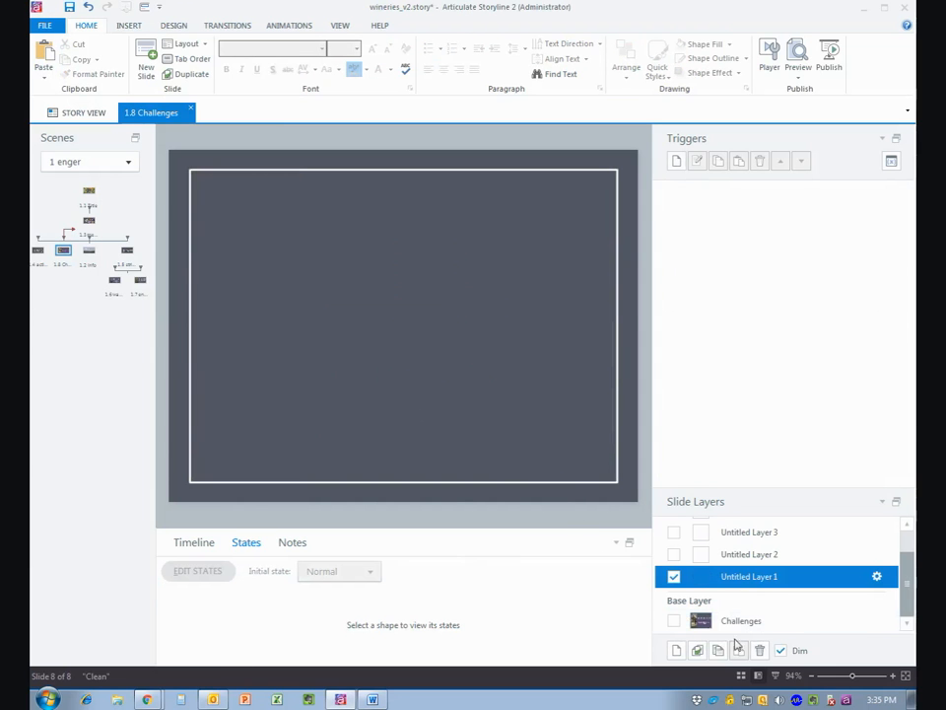
# Step: Paste a copy of the challenges text box, with its six states, onto Untitled Layer 1
pyautogui.click(738, 619)
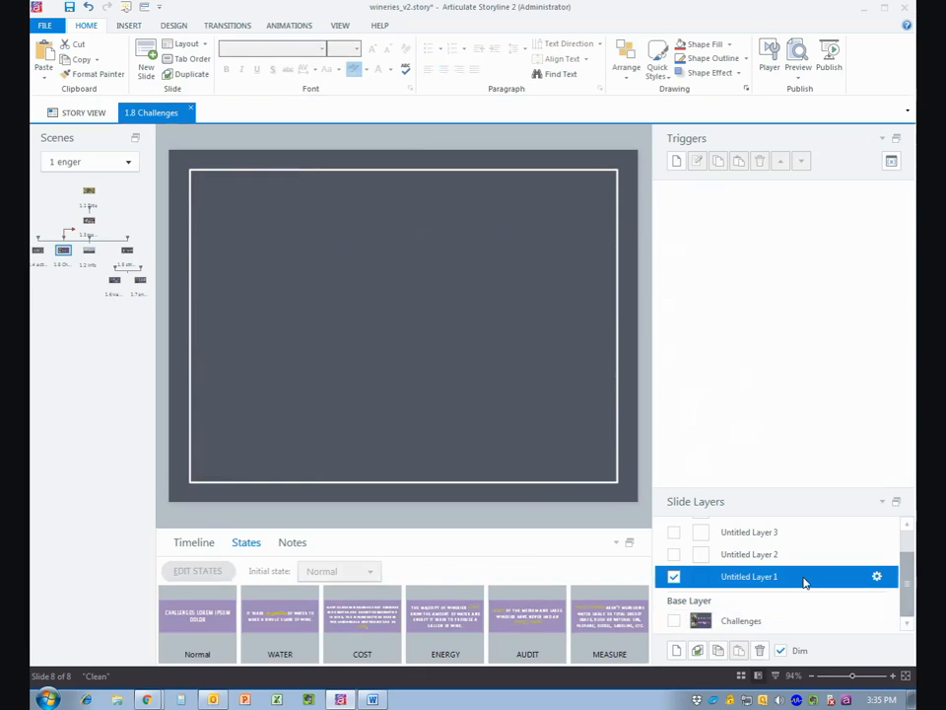
pyautogui.click(749, 532)
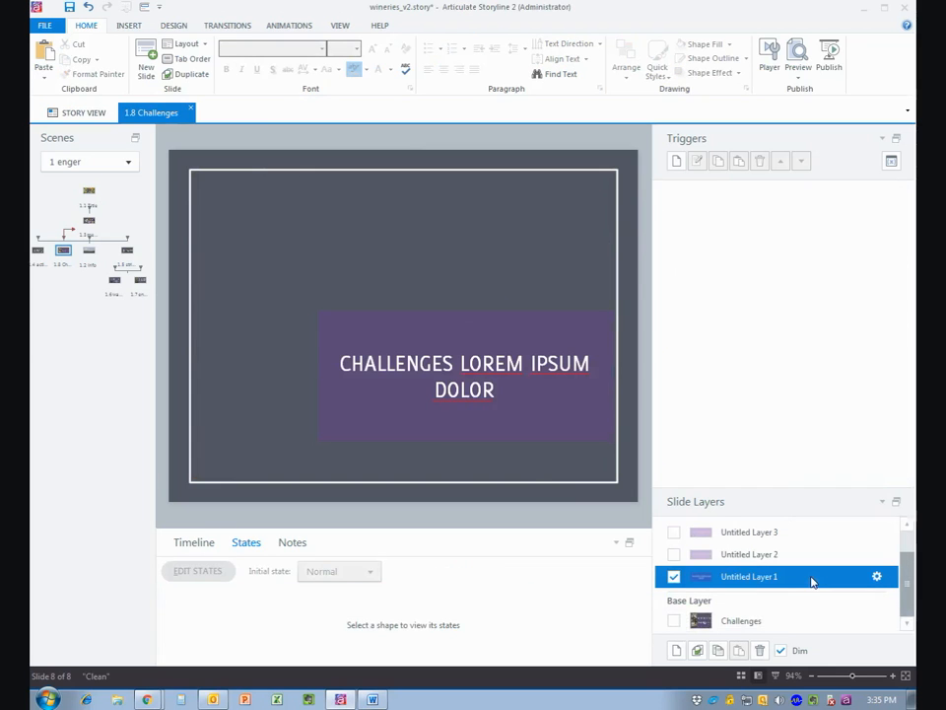
pyautogui.click(465, 377)
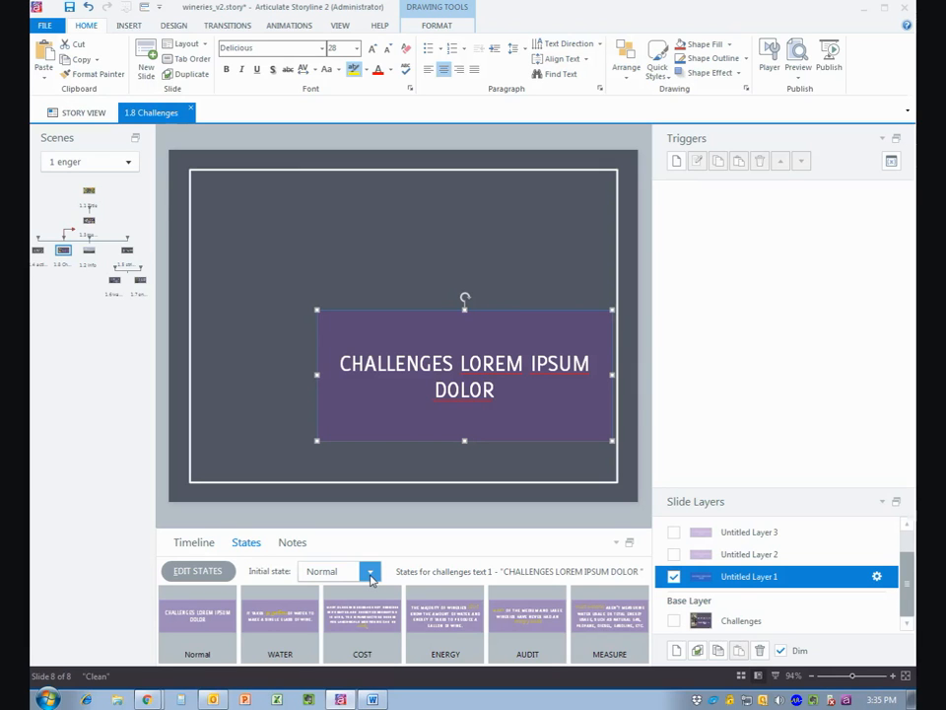
# Step: Set the layer text's initial state to WATER and rename Untitled Layer 1 to Water
pyautogui.click(370, 571)
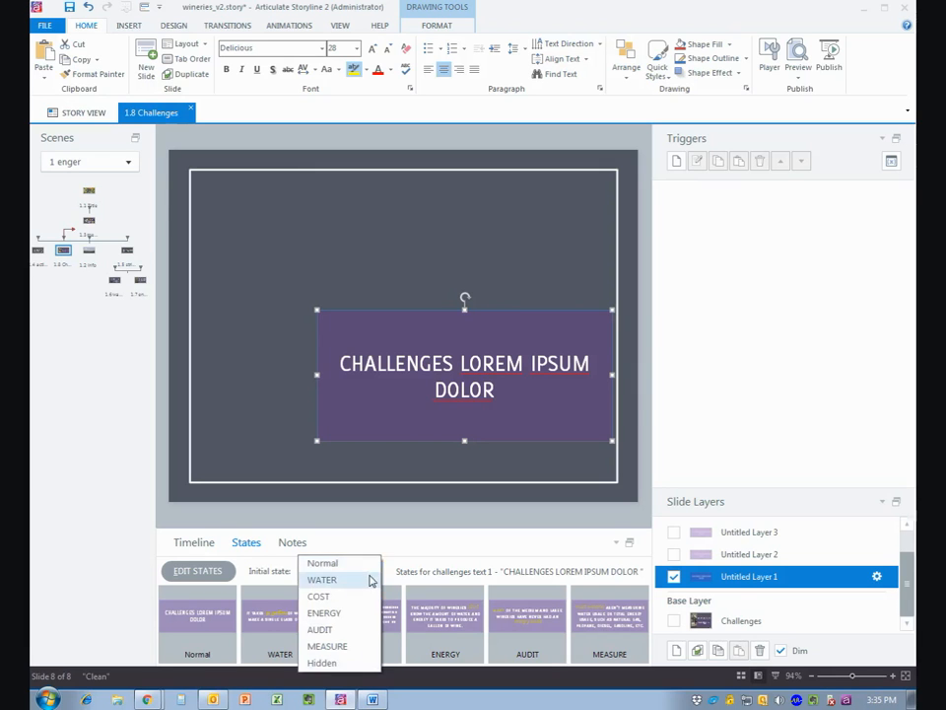
pyautogui.click(331, 580)
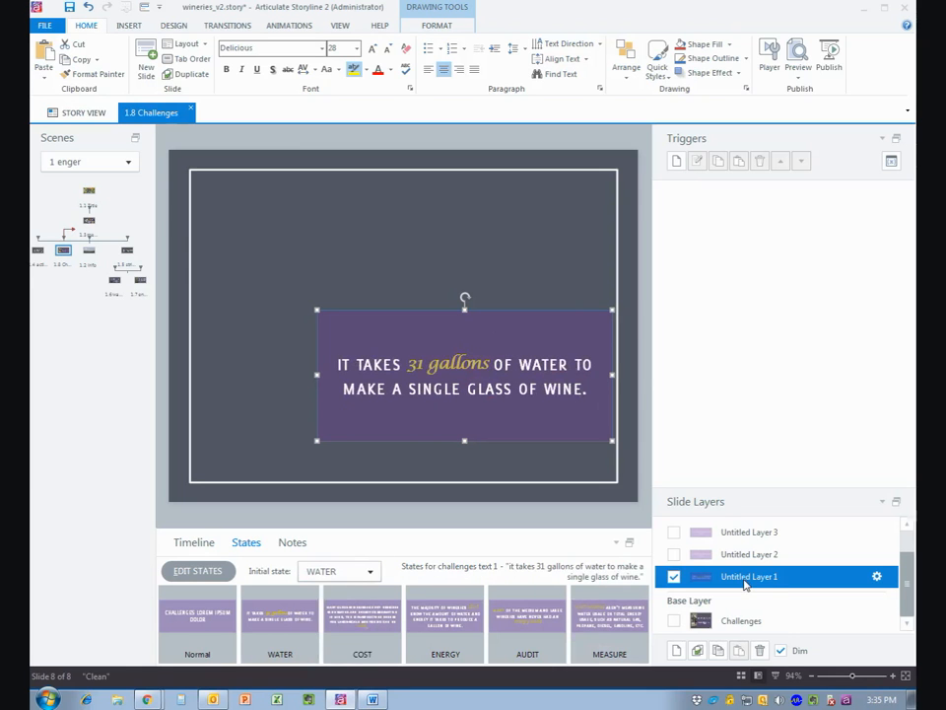
pyautogui.doubleClick(767, 575)
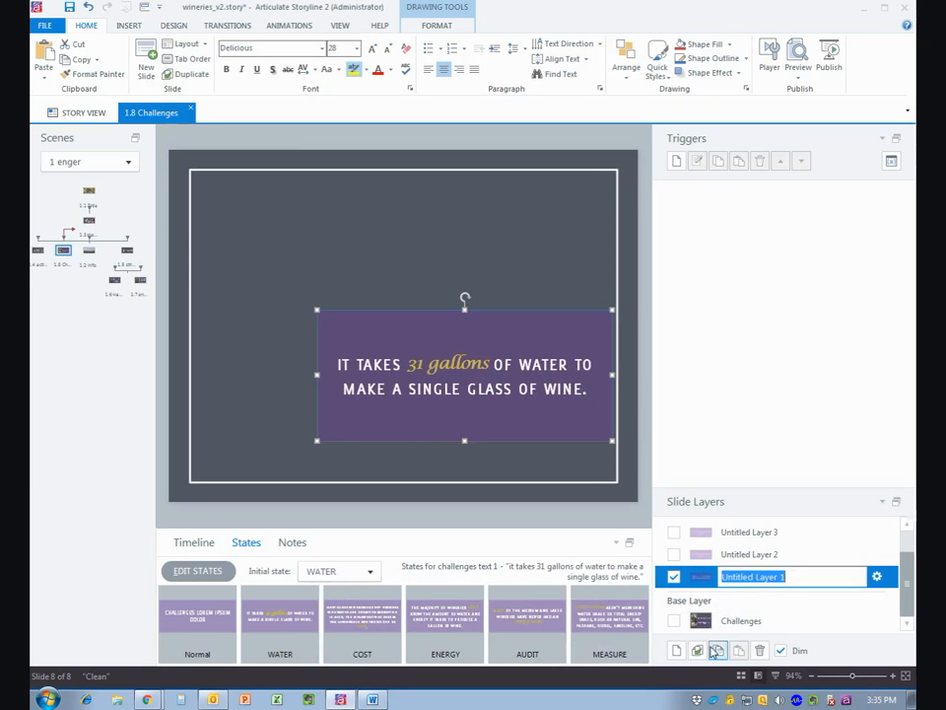
pyautogui.write('Water')
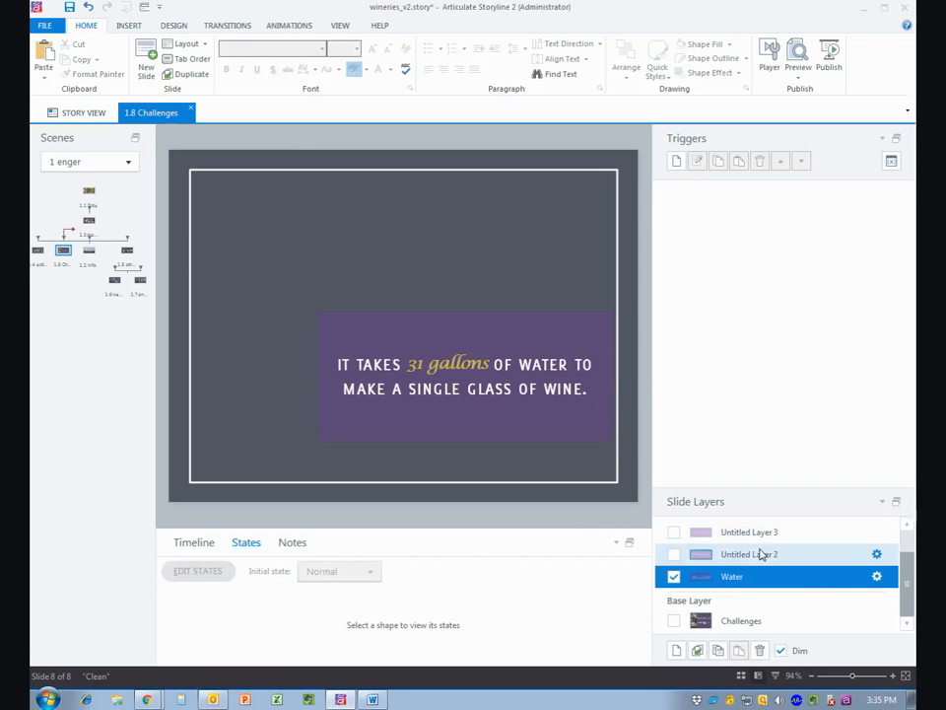
# Step: Move to Untitled Layer 2 and select its text box, ready to become the Cost layer
pyautogui.click(674, 553)
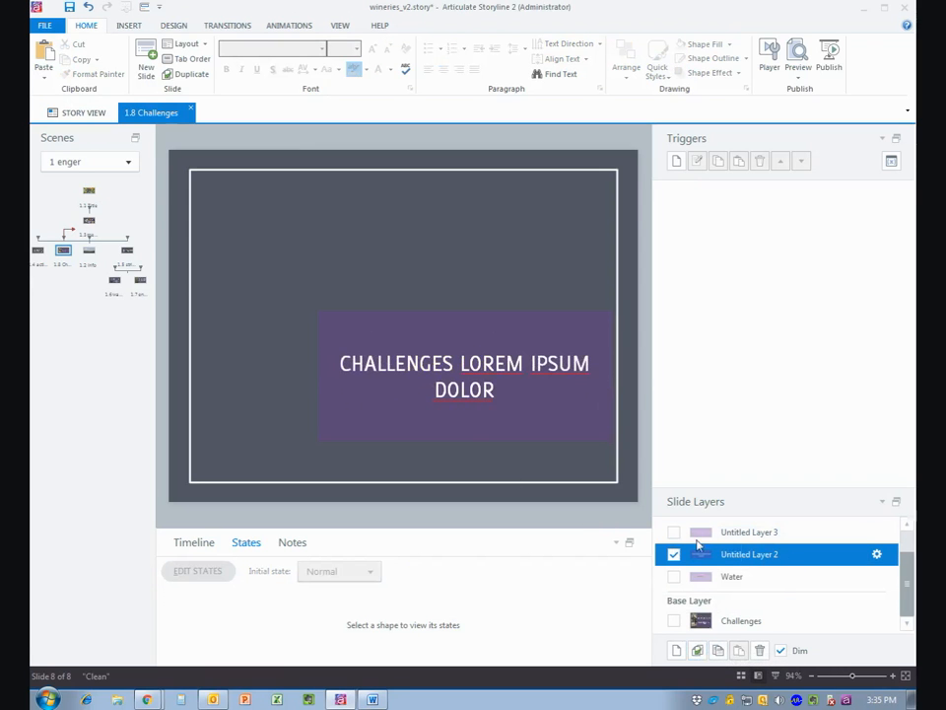
pyautogui.click(465, 377)
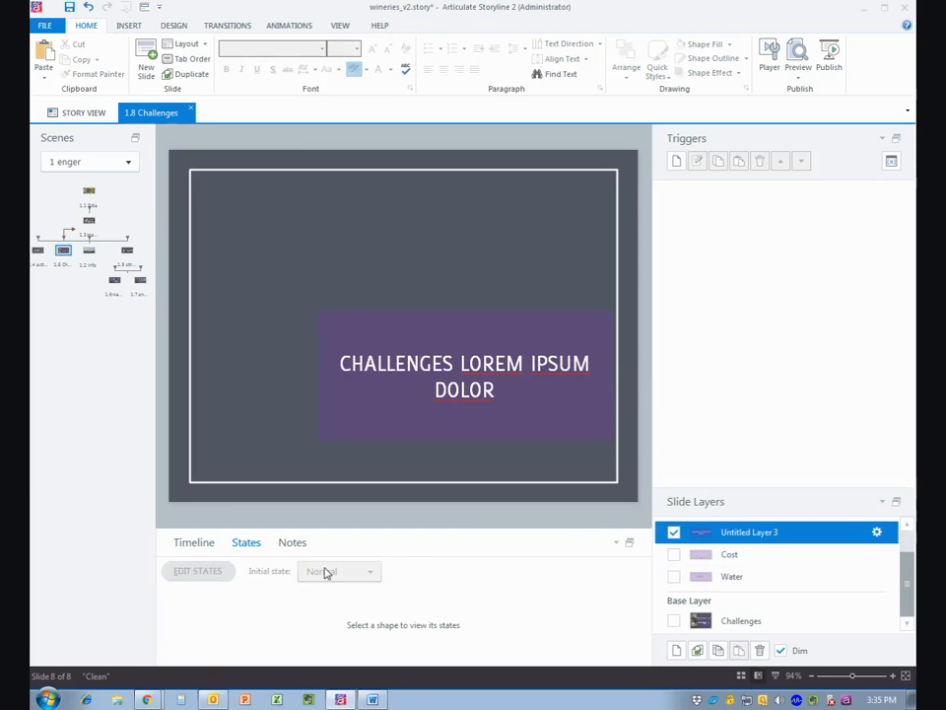
# Step: Rename Untitled Layer 3 to Energy with its text starting in ENERGY, then start a layer with AUDIT
pyautogui.doubleClick(749, 532)
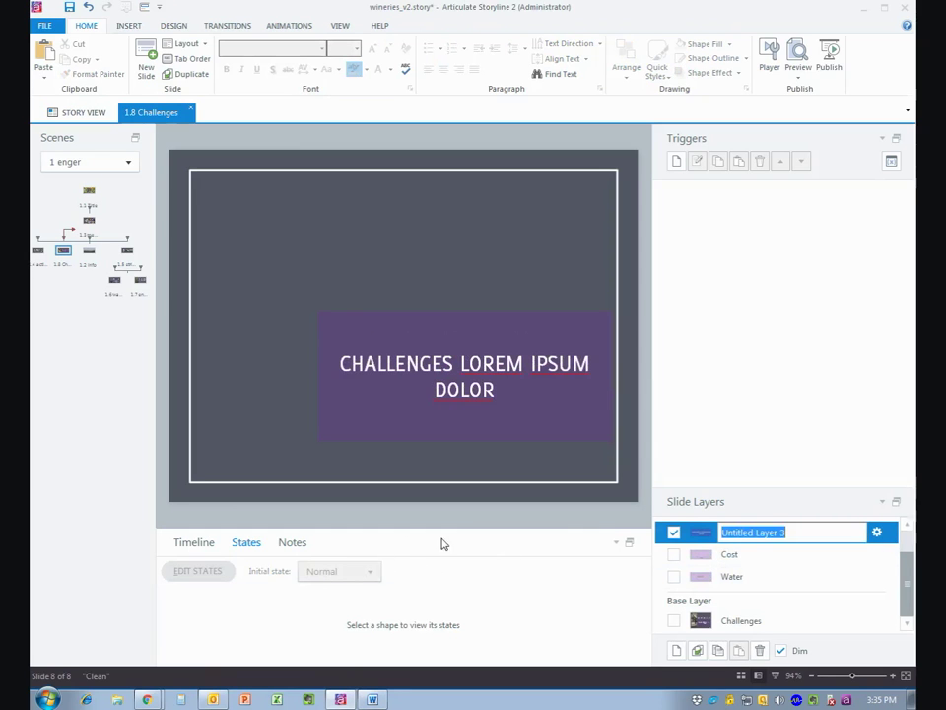
pyautogui.click(463, 375)
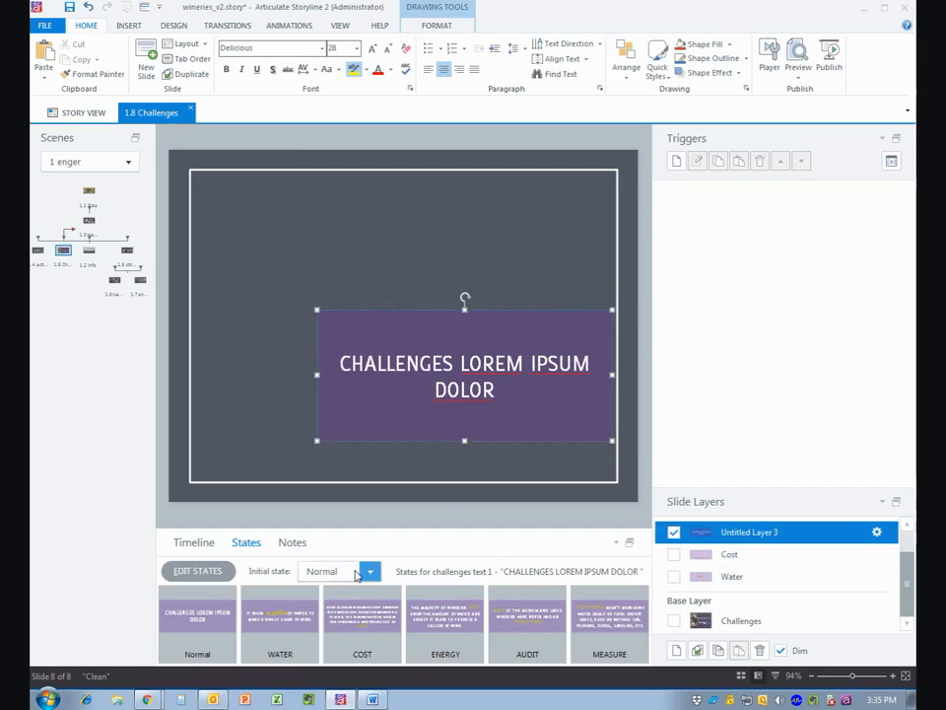
pyautogui.click(369, 572)
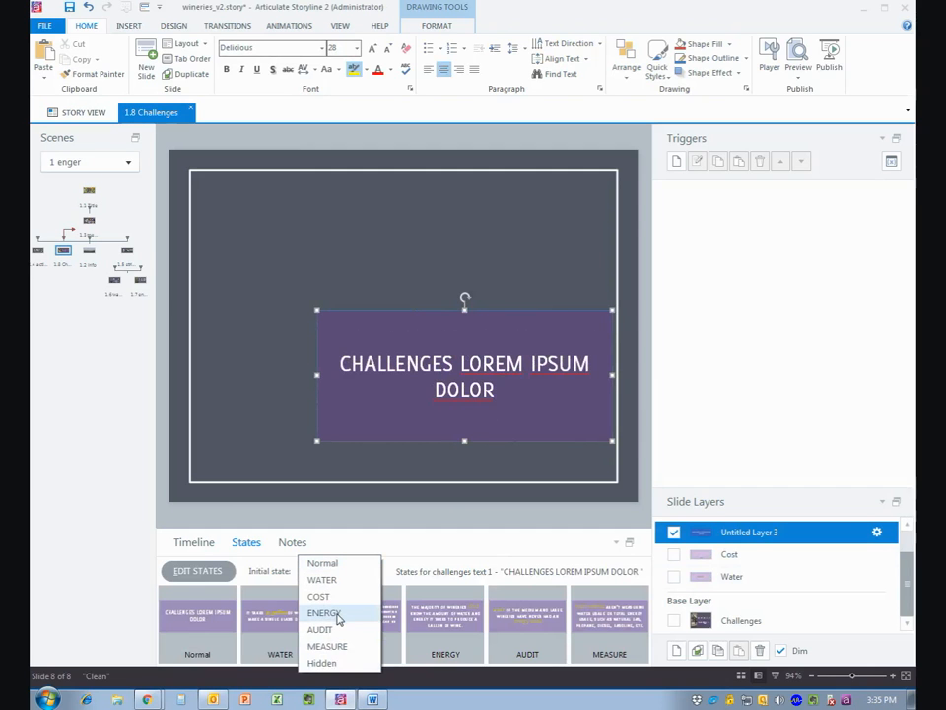
pyautogui.click(323, 611)
pyautogui.write('Energy')
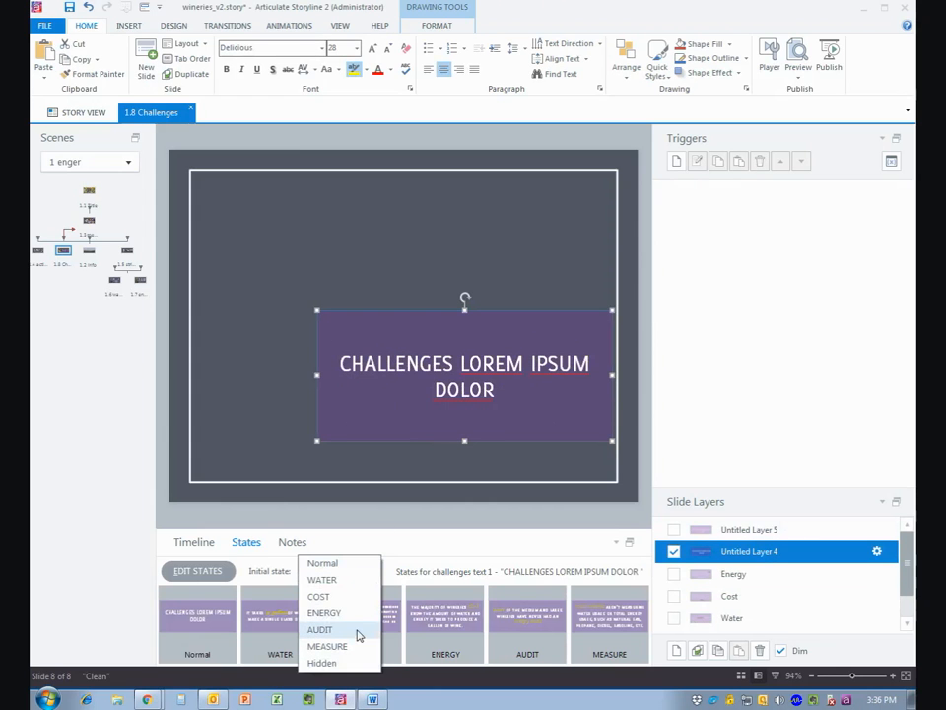
pyautogui.click(321, 630)
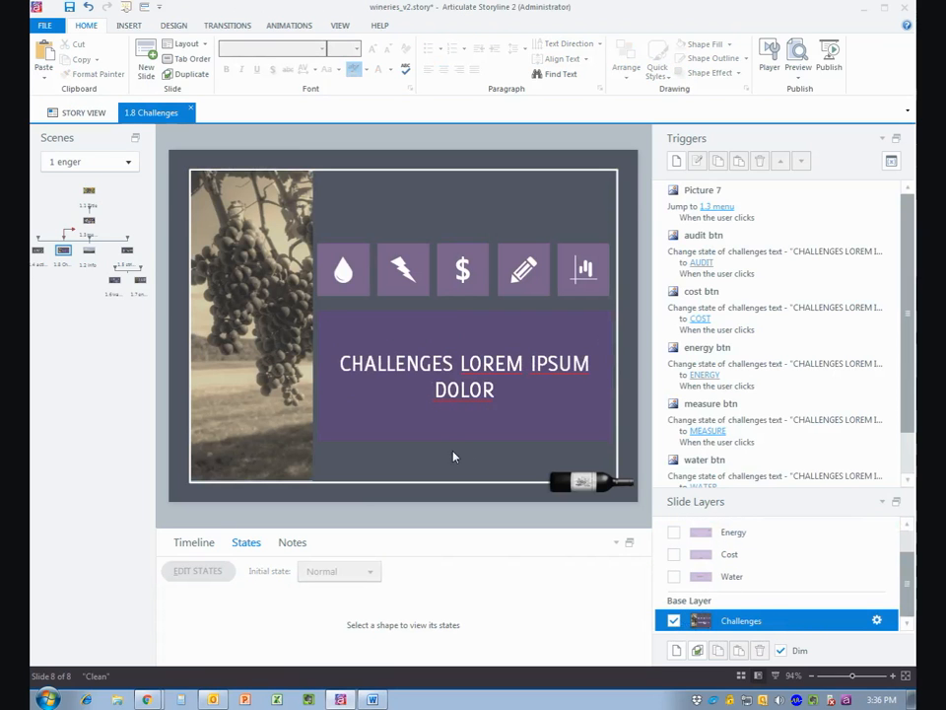
# Step: Select the water drop button to reach its text-changing trigger
pyautogui.click(343, 268)
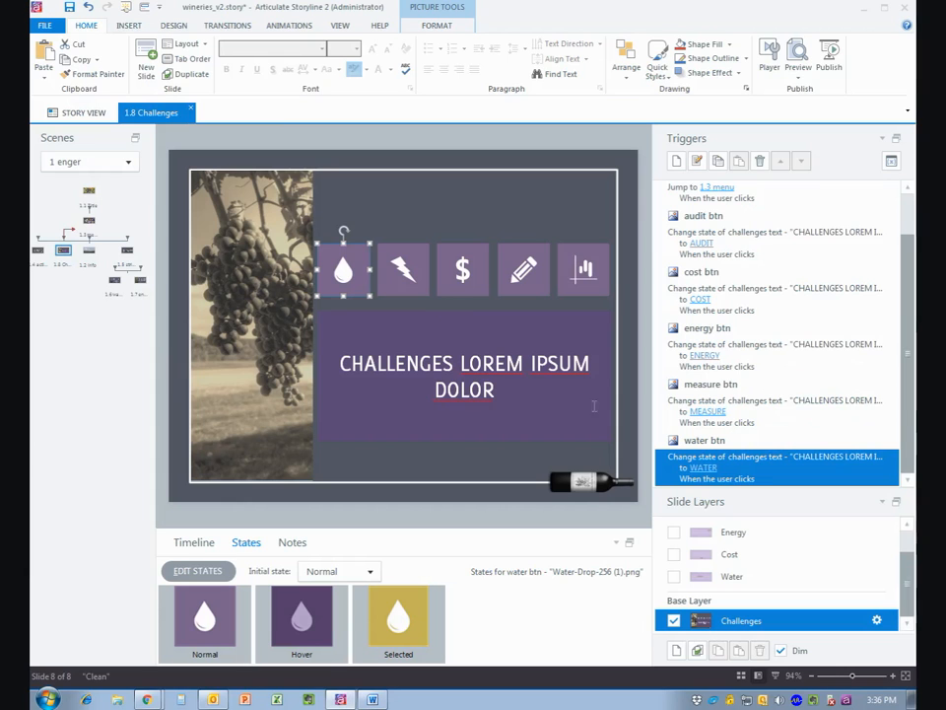
pyautogui.moveTo(769, 475)
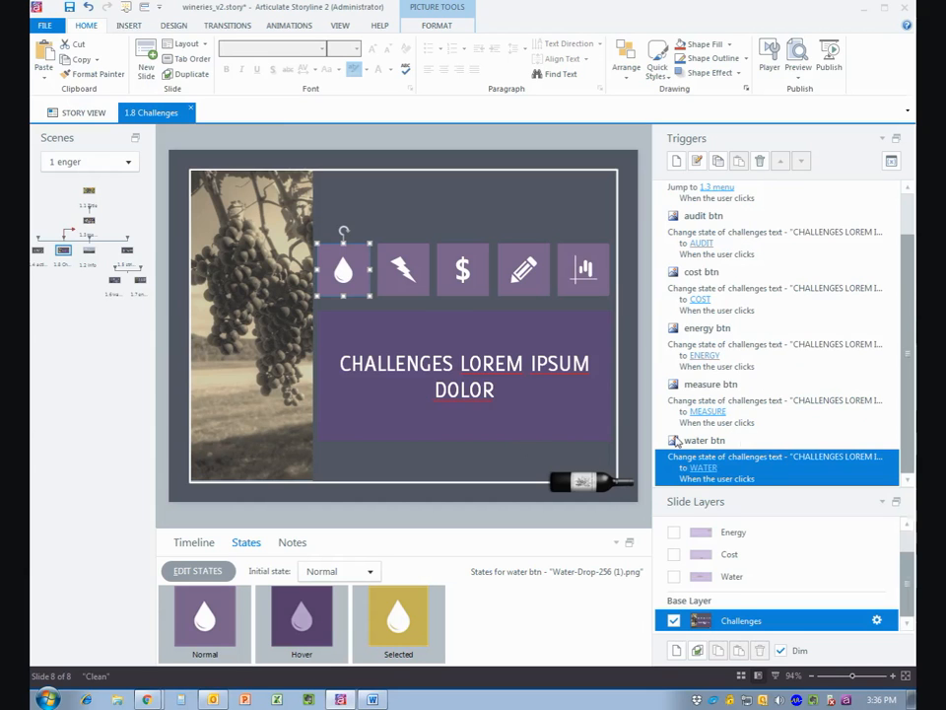
pyautogui.moveTo(765, 470)
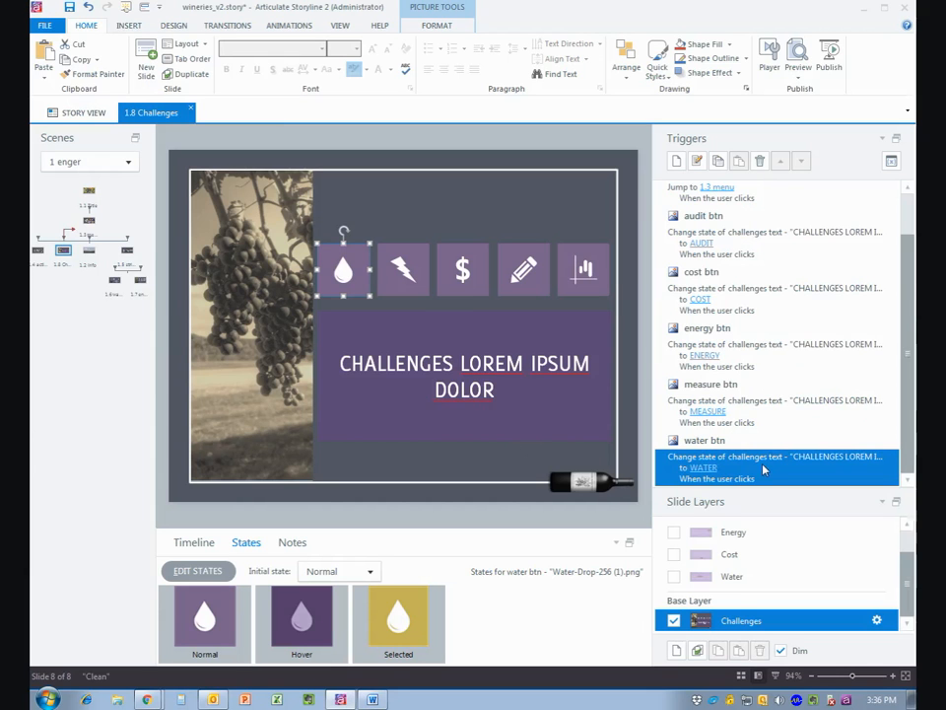
pyautogui.moveTo(609, 437)
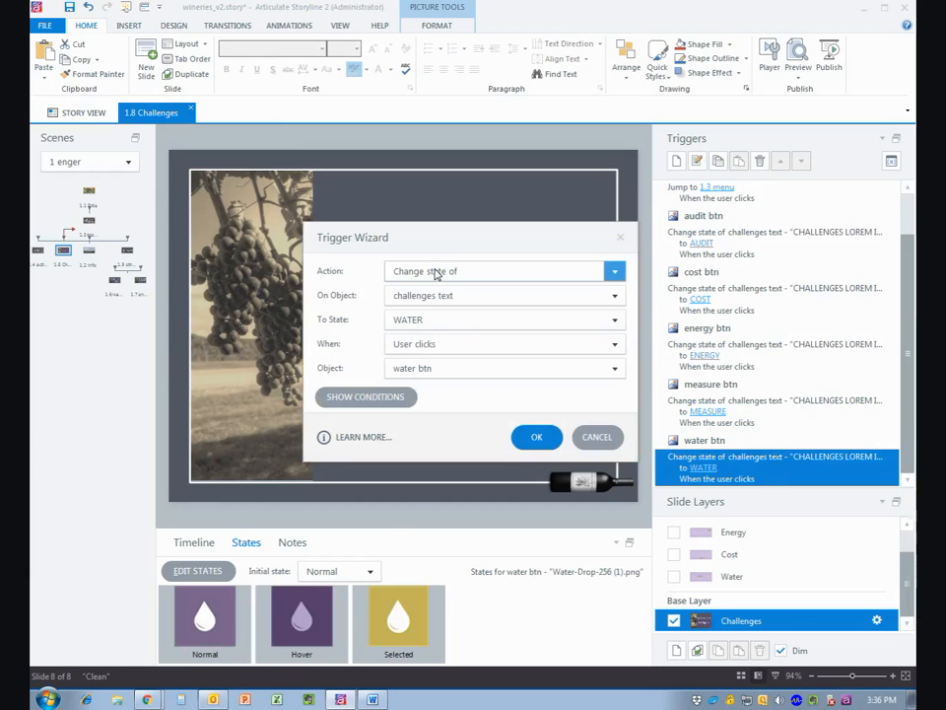
# Step: Change the water button's trigger to show the Water layer
pyautogui.click(613, 273)
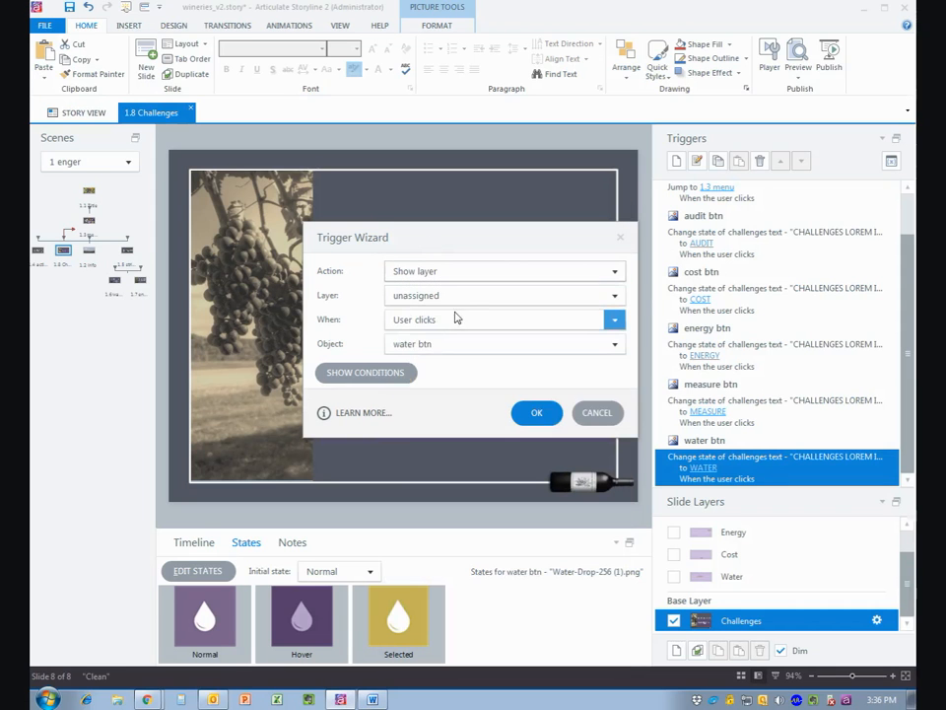
pyautogui.click(613, 295)
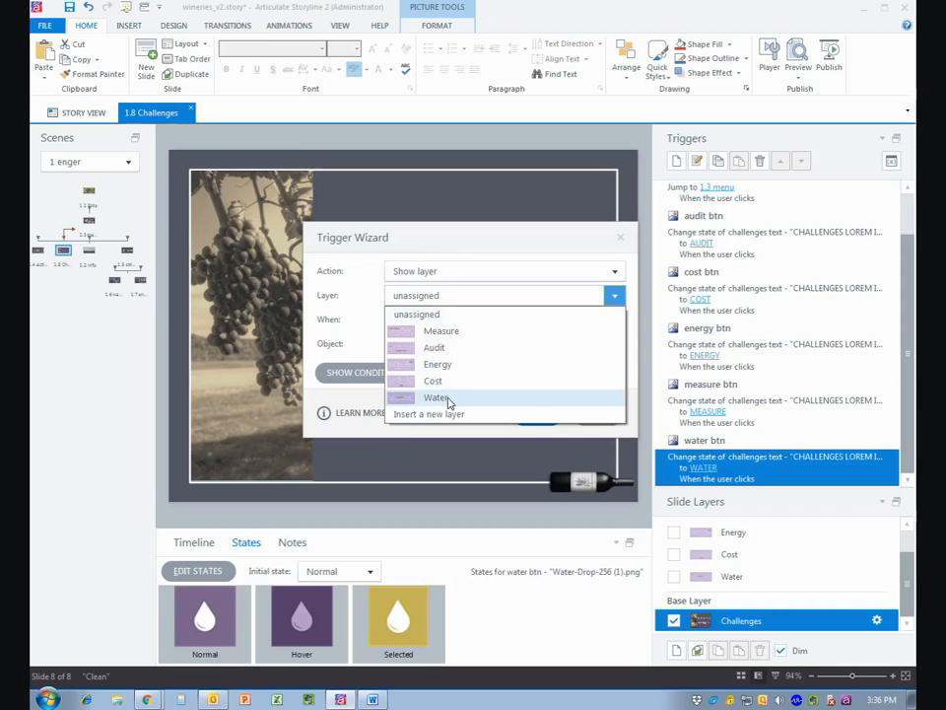
pyautogui.click(438, 398)
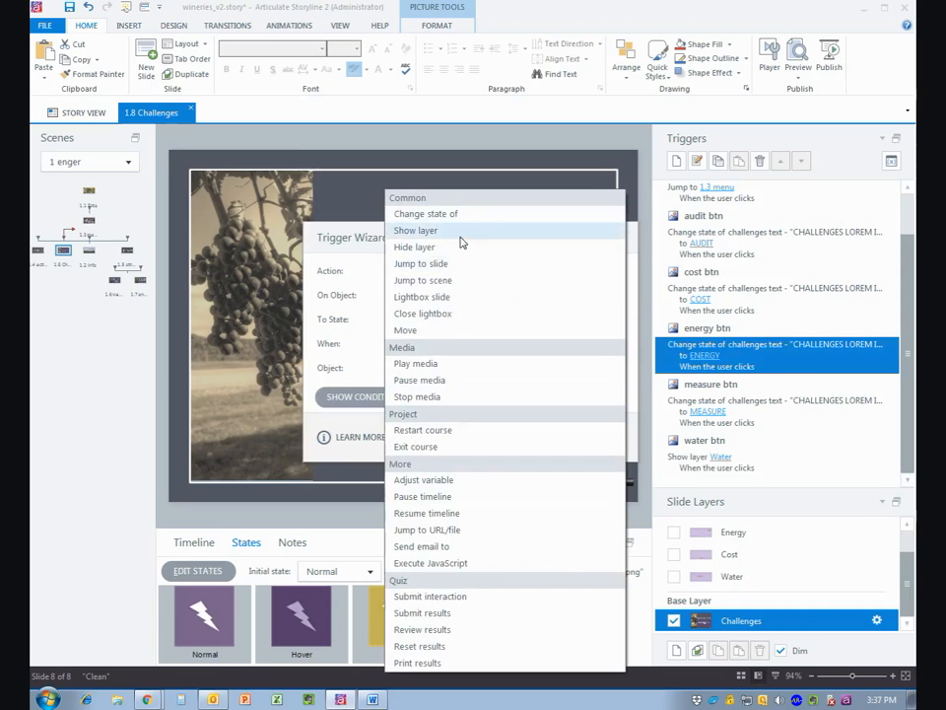
# Step: Change the energy and cost buttons' triggers to show their matching layers
pyautogui.click(414, 228)
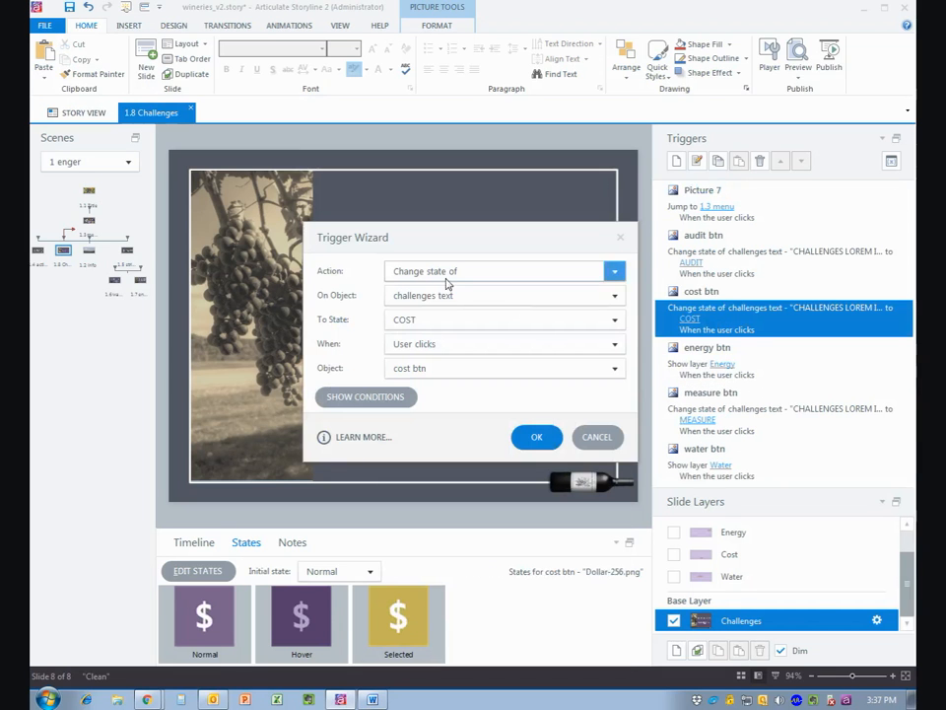
pyautogui.click(613, 296)
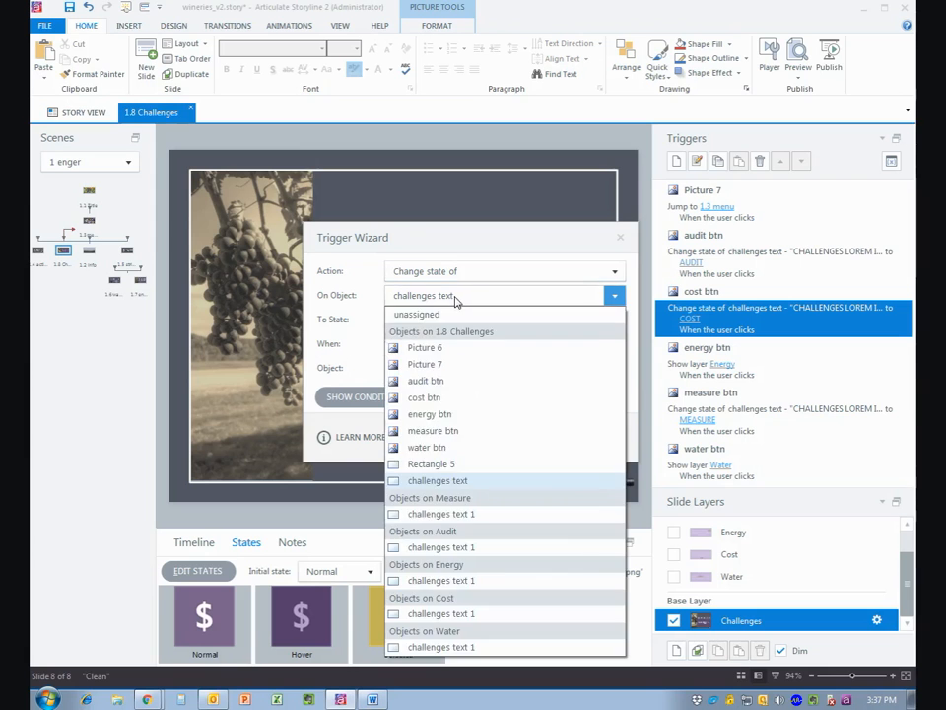
pyautogui.click(503, 270)
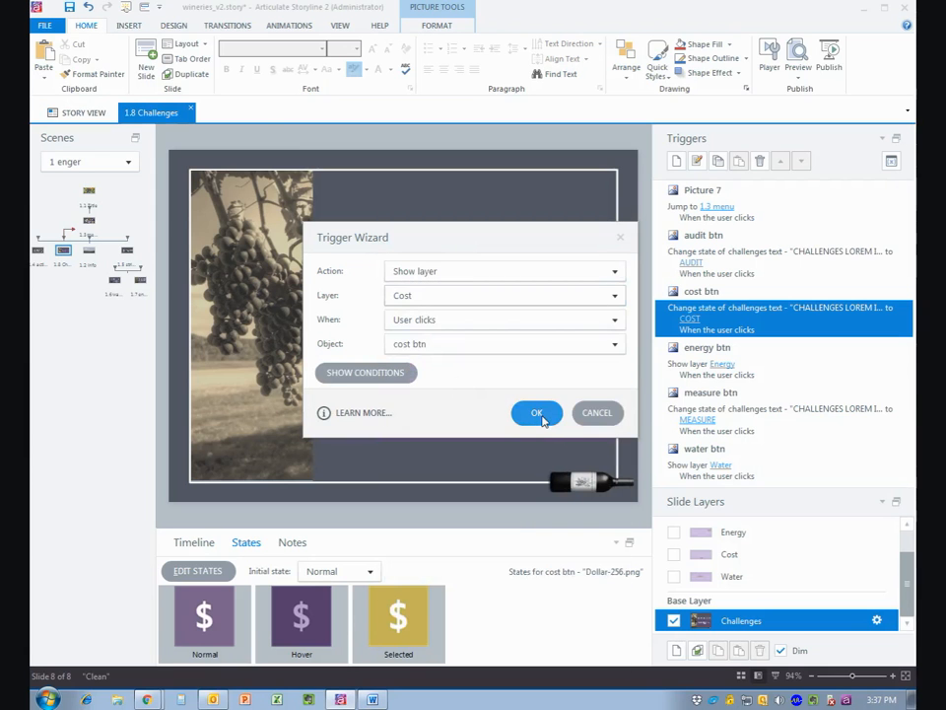
pyautogui.click(536, 414)
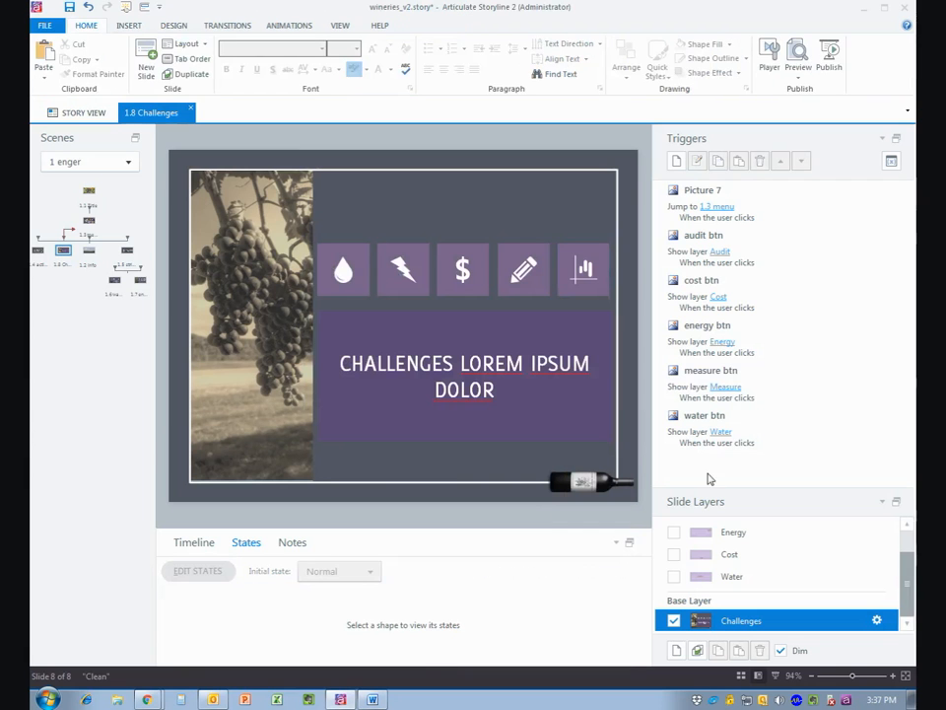
pyautogui.click(796, 55)
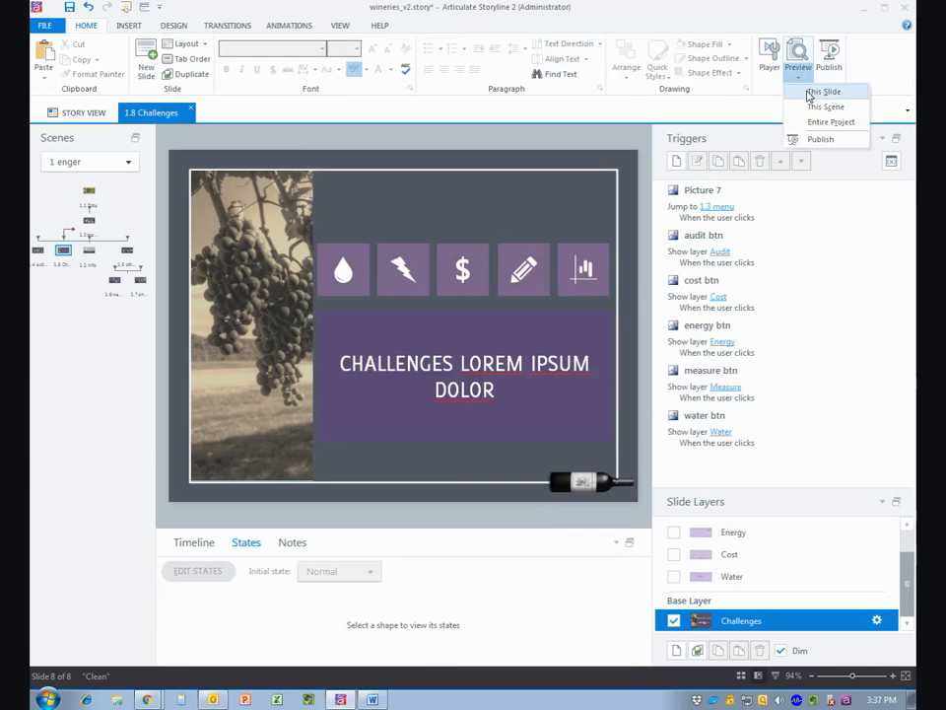
pyautogui.click(824, 90)
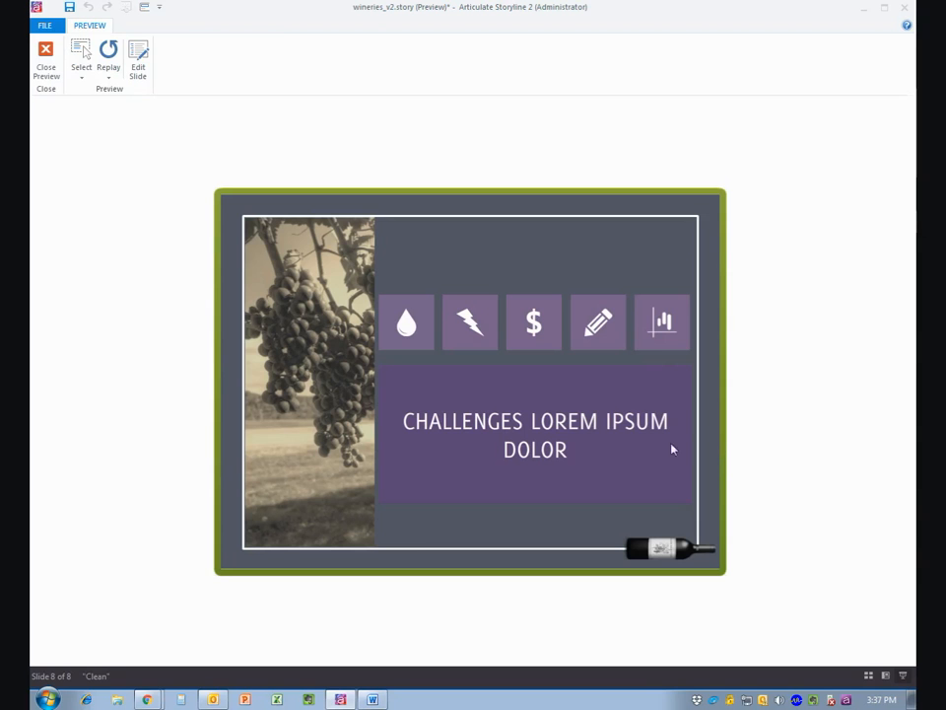
pyautogui.click(406, 324)
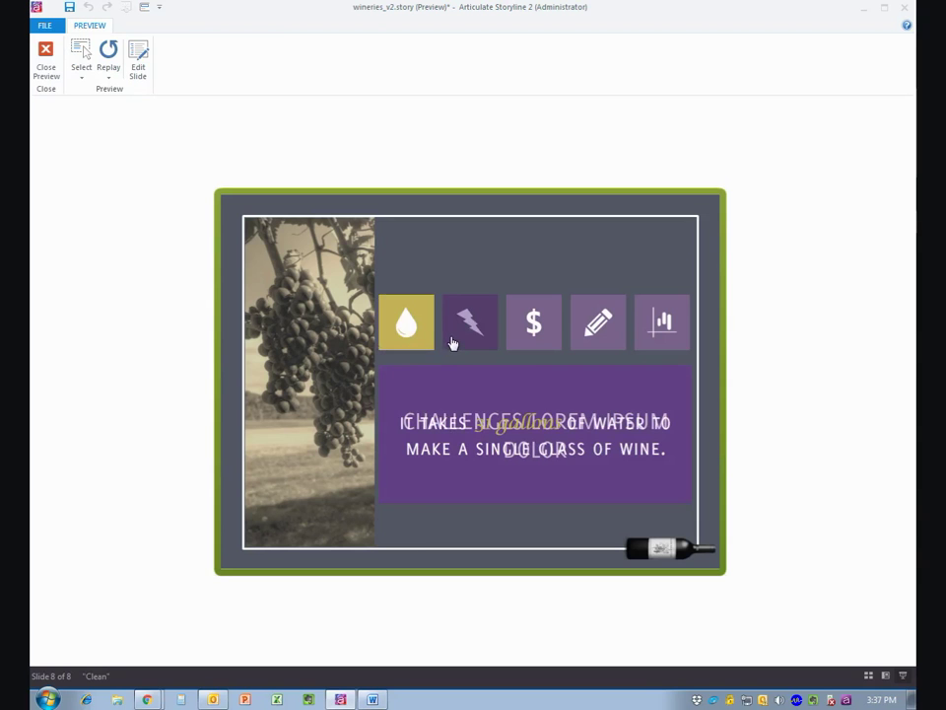
pyautogui.click(532, 323)
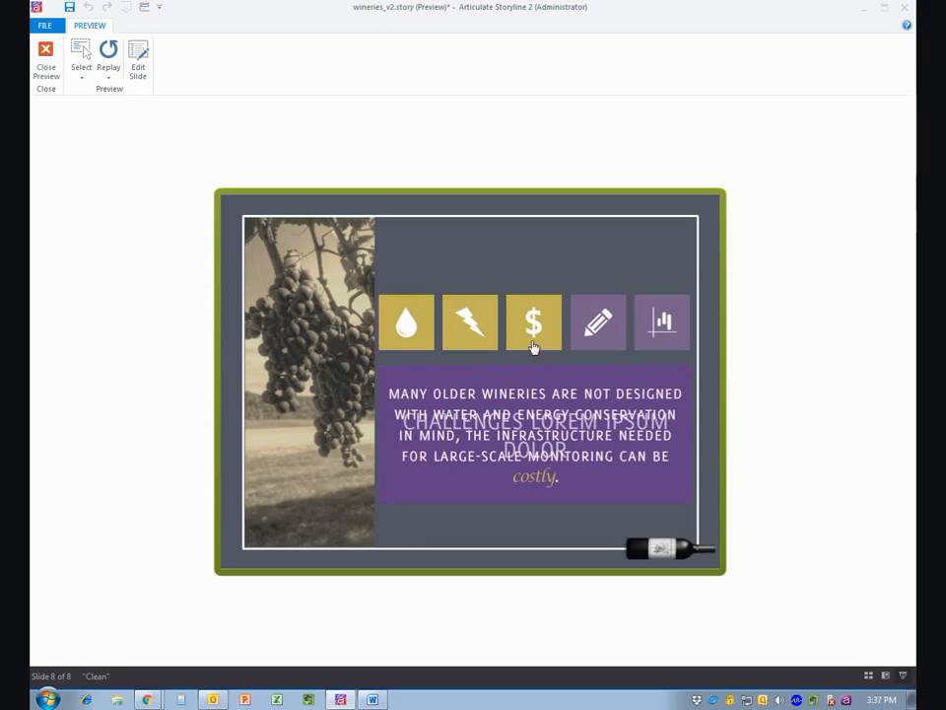
pyautogui.click(662, 323)
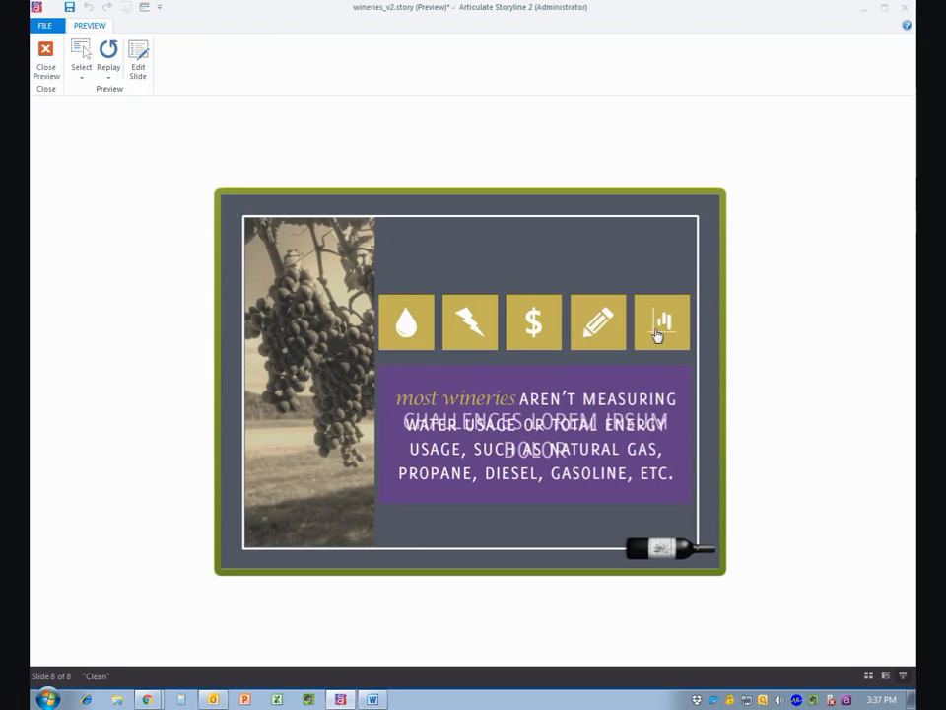
pyautogui.moveTo(505, 378)
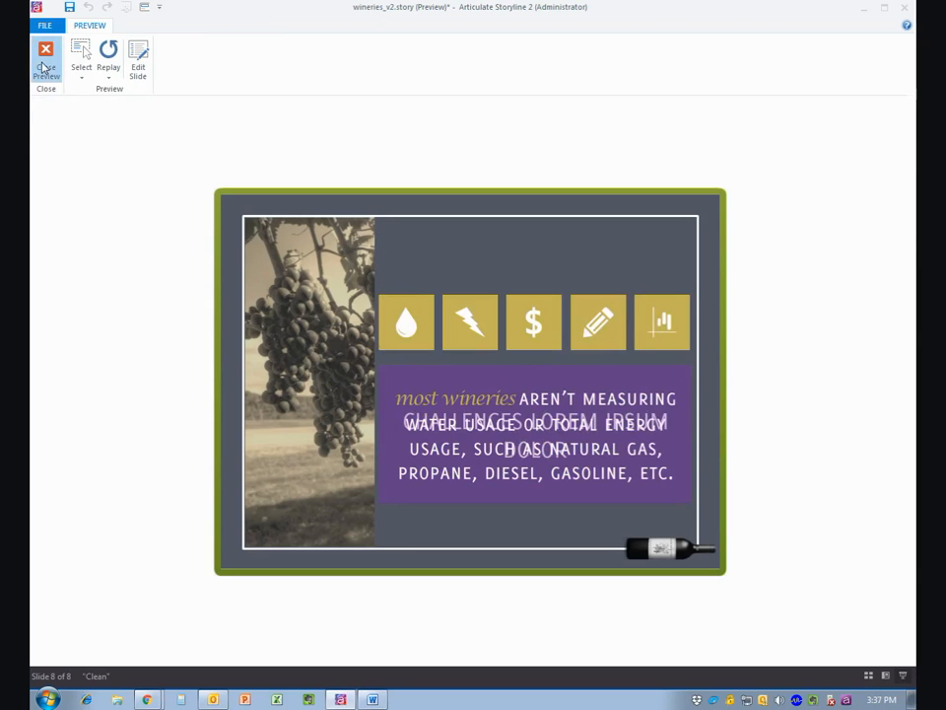
pyautogui.click(43, 51)
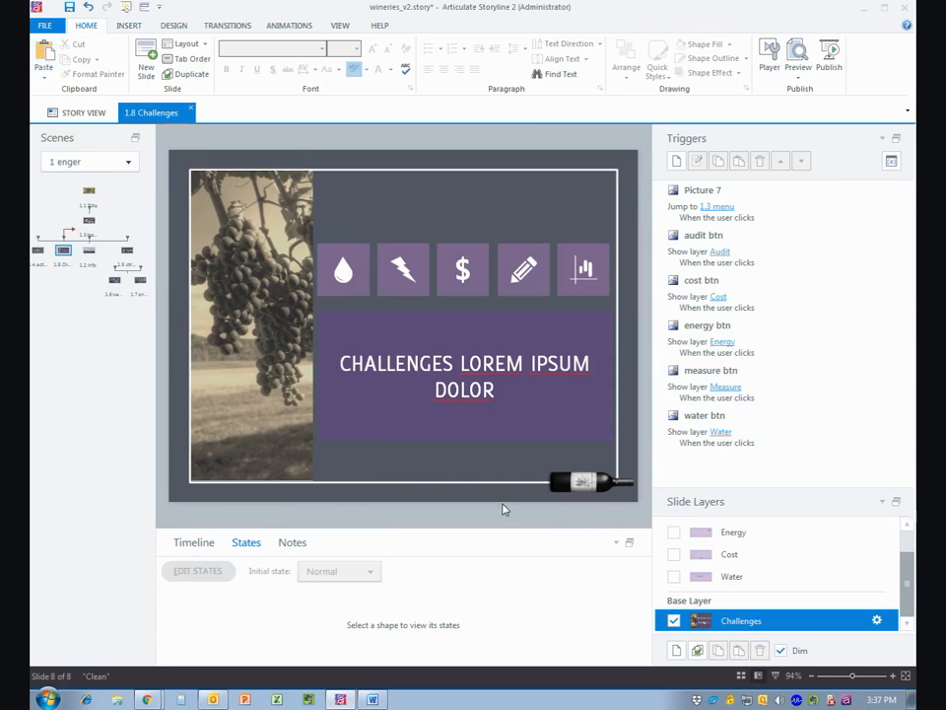
pyautogui.moveTo(887, 639)
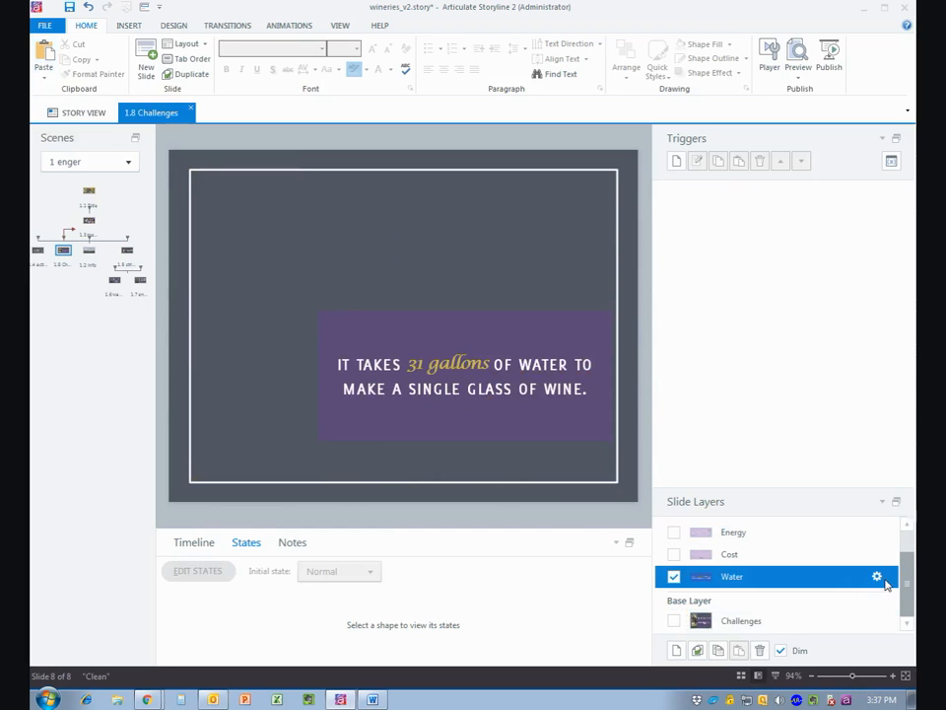
# Step: Set the Water layer's properties to hide base layer objects, then return to the base layer
pyautogui.click(875, 575)
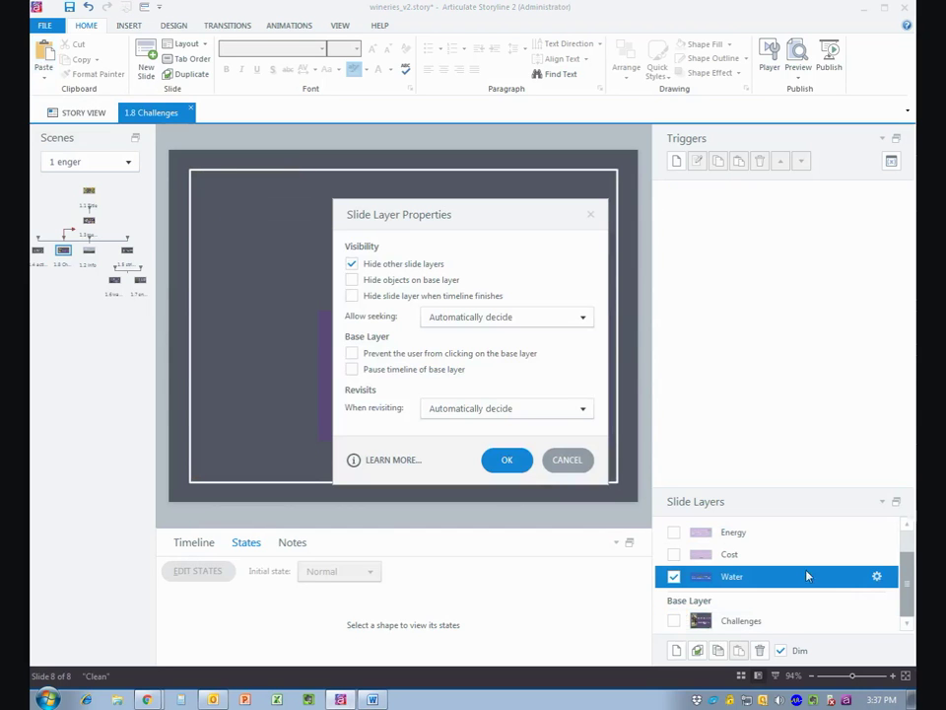
pyautogui.click(351, 280)
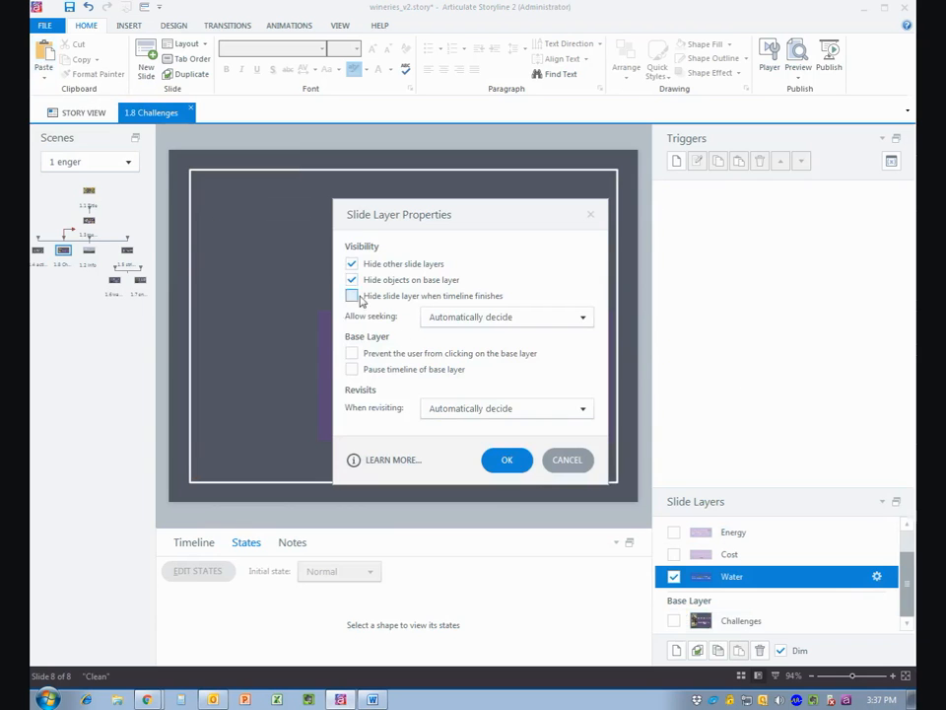
pyautogui.click(505, 459)
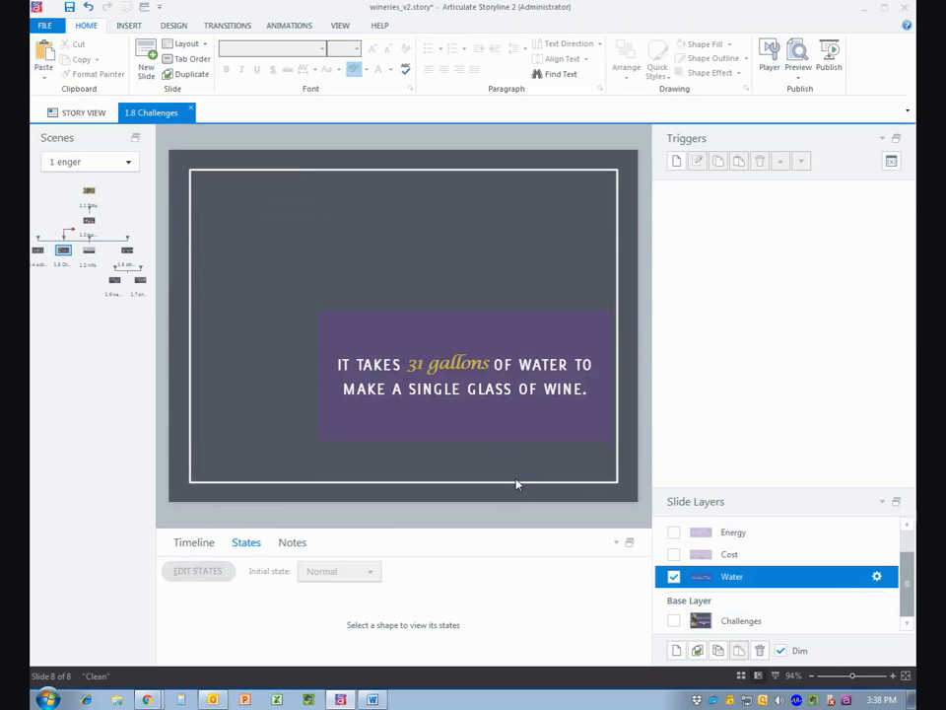
pyautogui.click(737, 619)
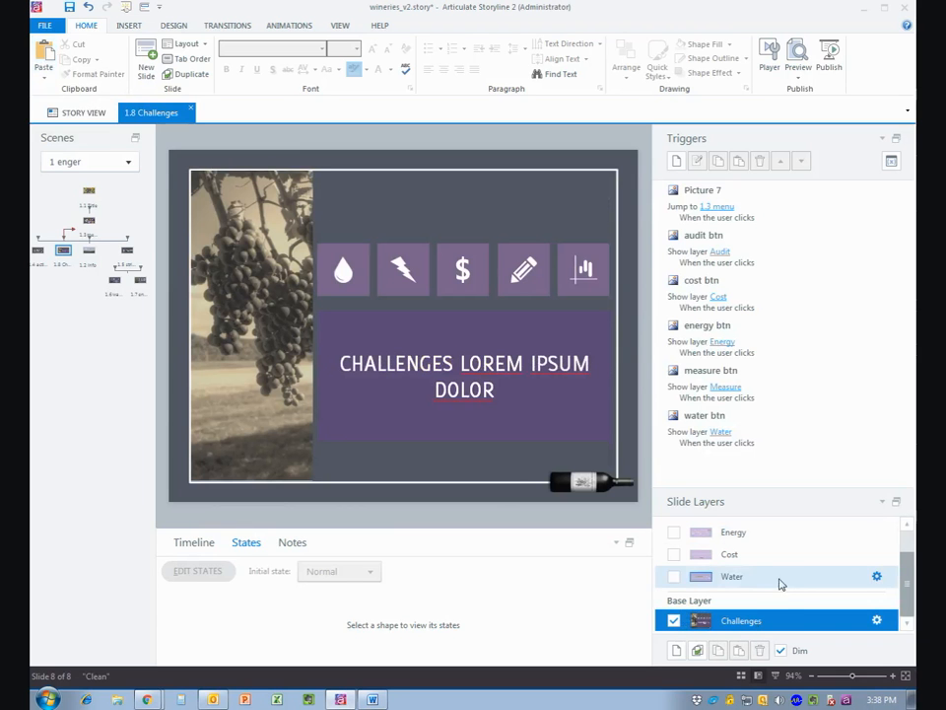
# Step: Preview the current slide, test a layer button, and close the preview
pyautogui.click(808, 55)
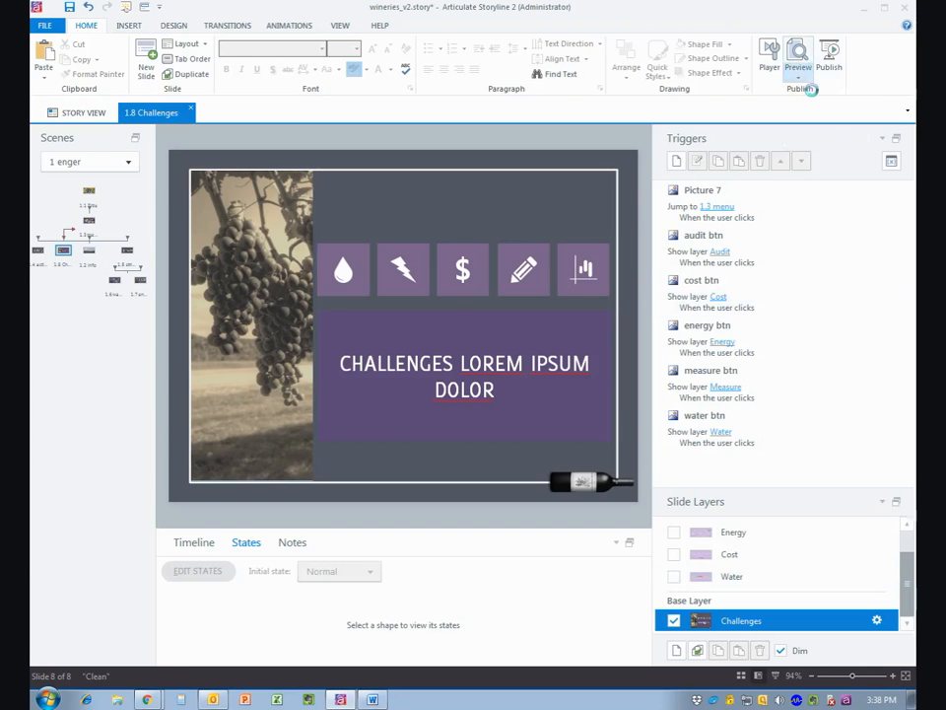
pyautogui.click(797, 56)
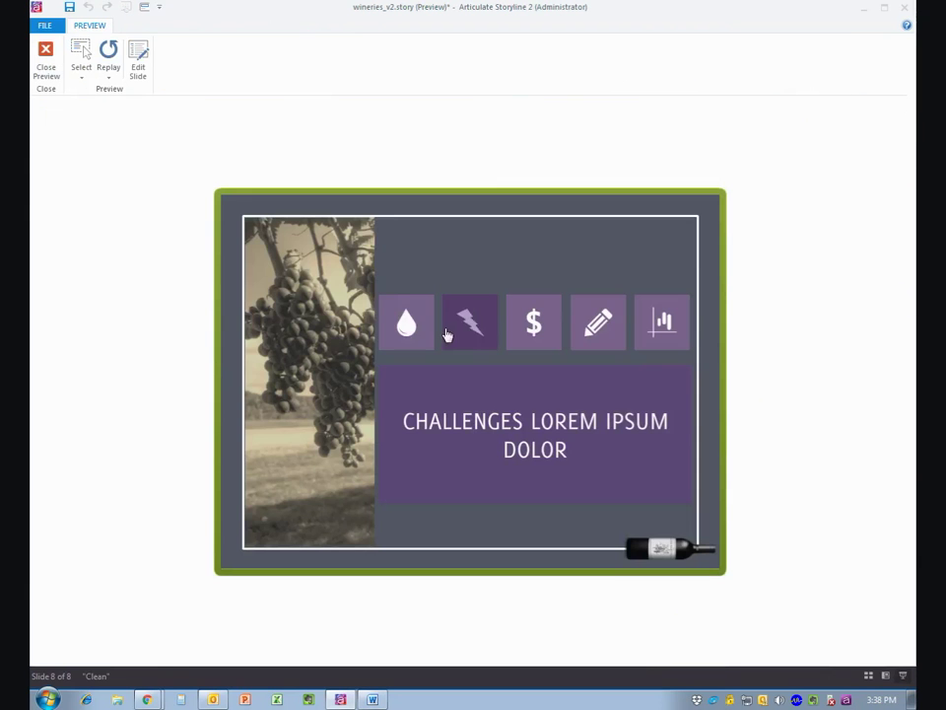
pyautogui.click(469, 324)
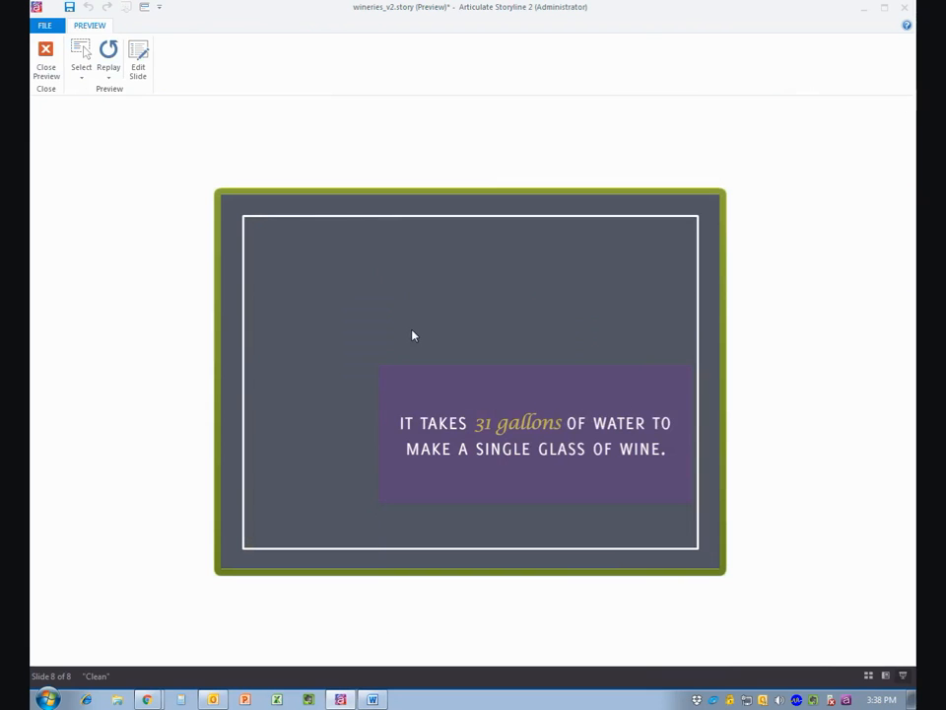
pyautogui.moveTo(483, 308)
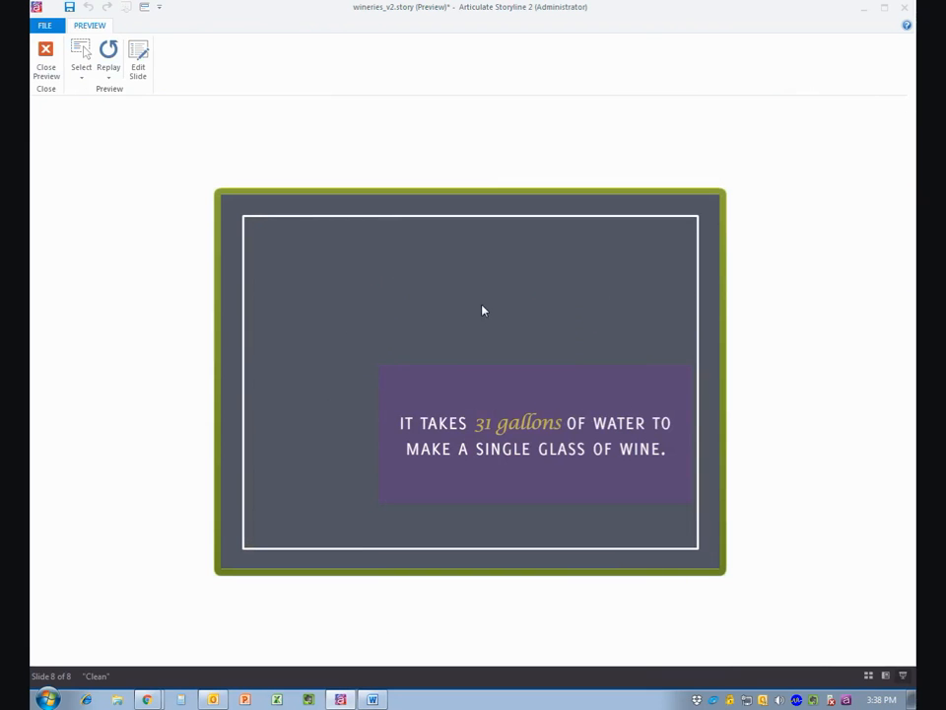
pyautogui.moveTo(39, 55)
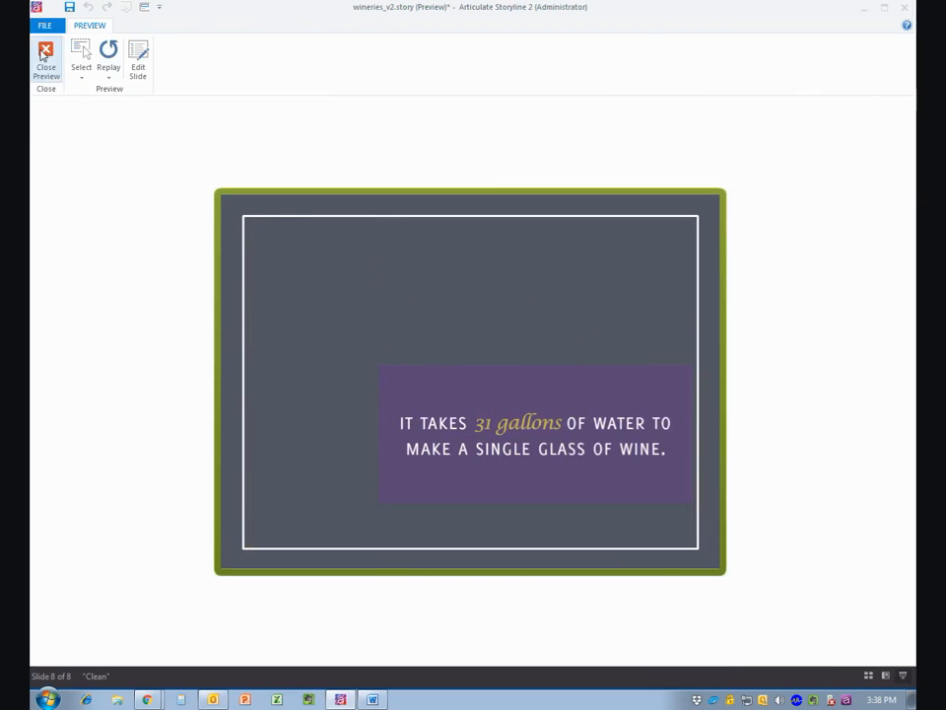
pyautogui.click(41, 57)
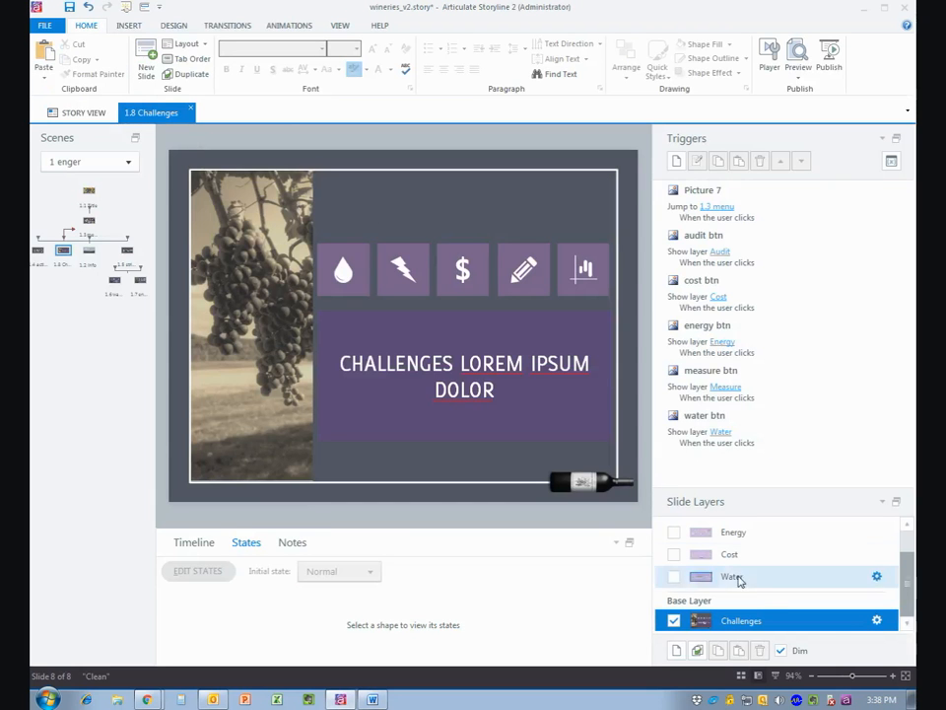
pyautogui.click(674, 575)
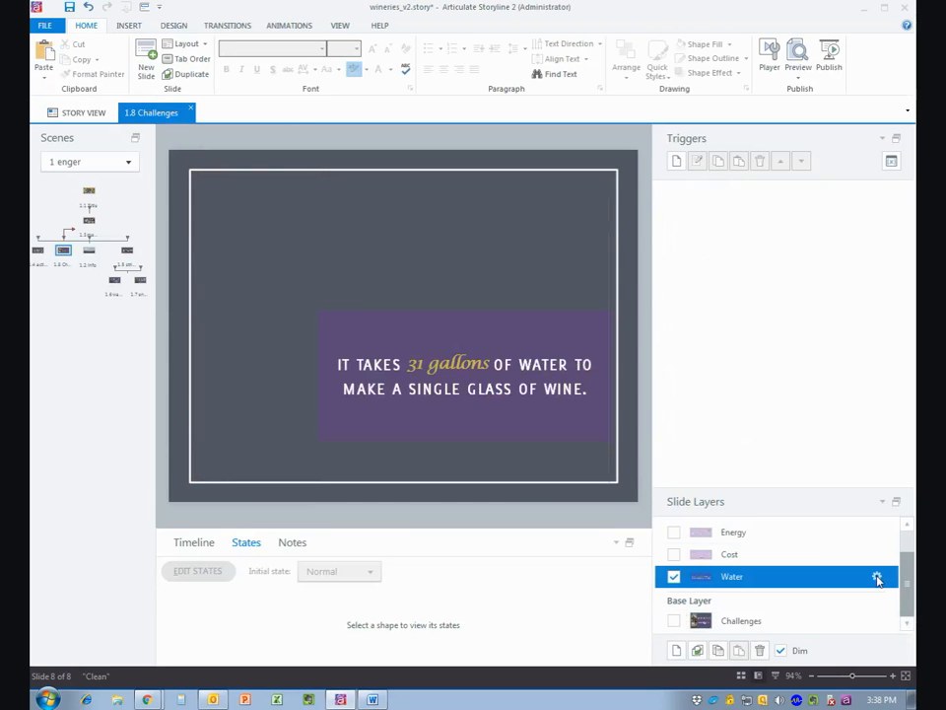
pyautogui.click(876, 576)
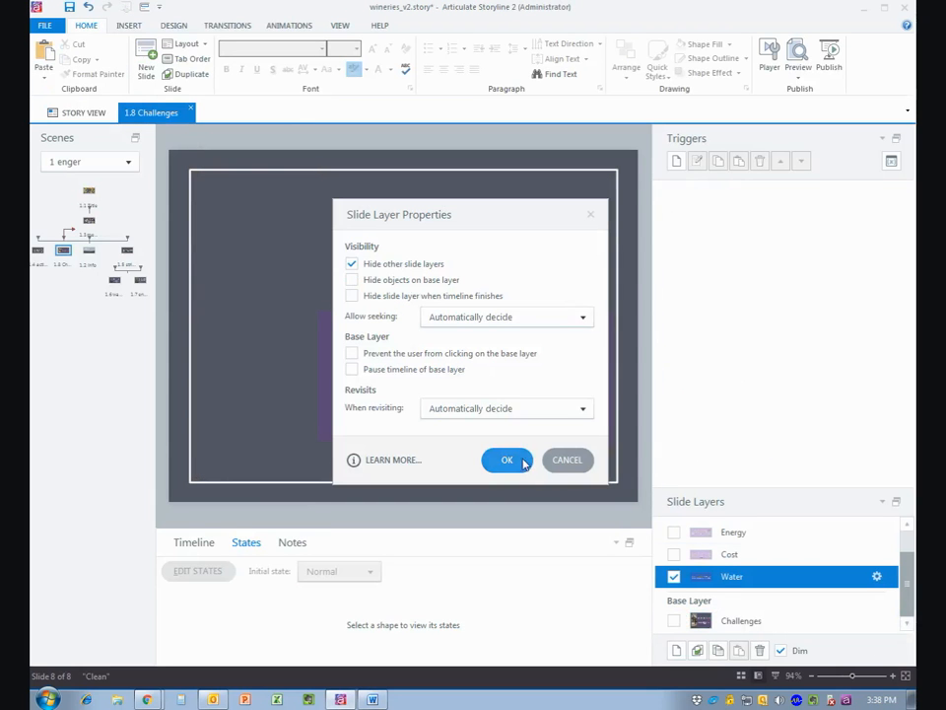
pyautogui.click(506, 462)
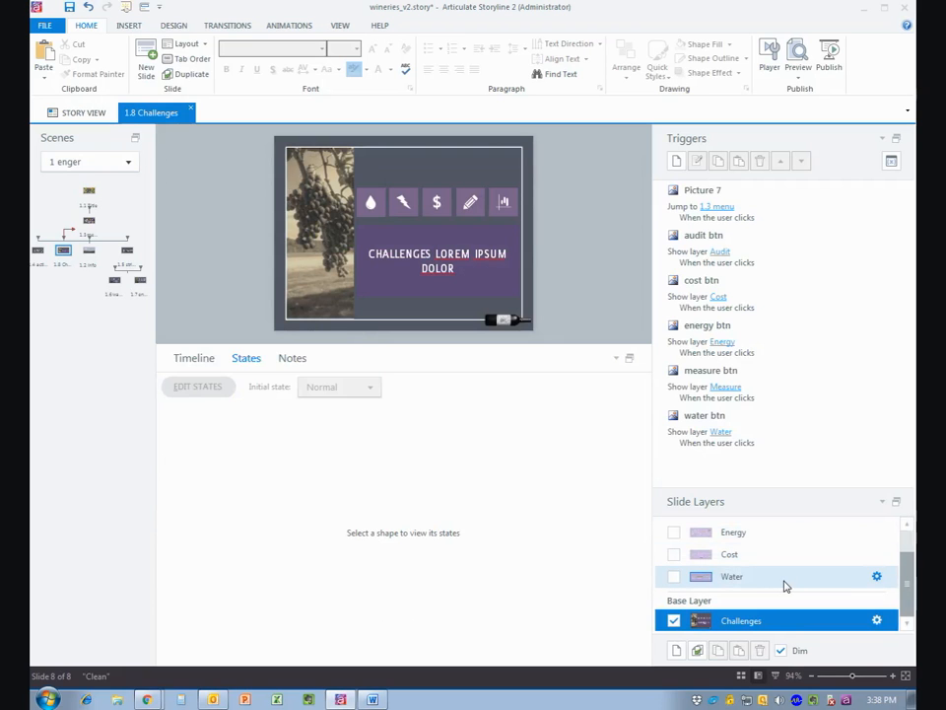
pyautogui.moveTo(804, 582)
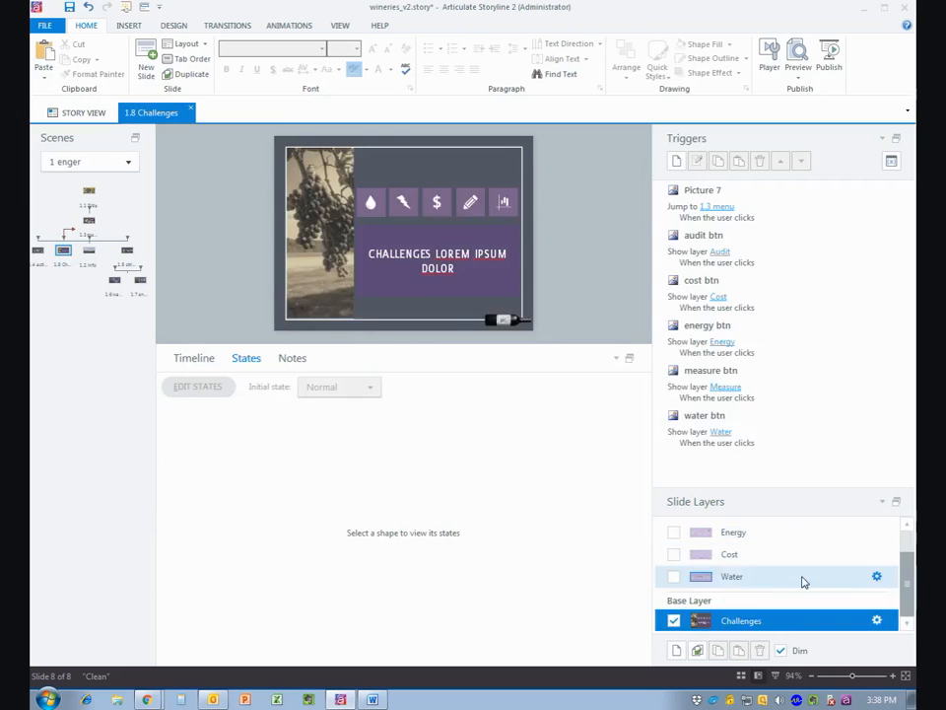
# Step: Show the Water layer's timeline and collapse then expand its base layer objects list
pyautogui.click(674, 575)
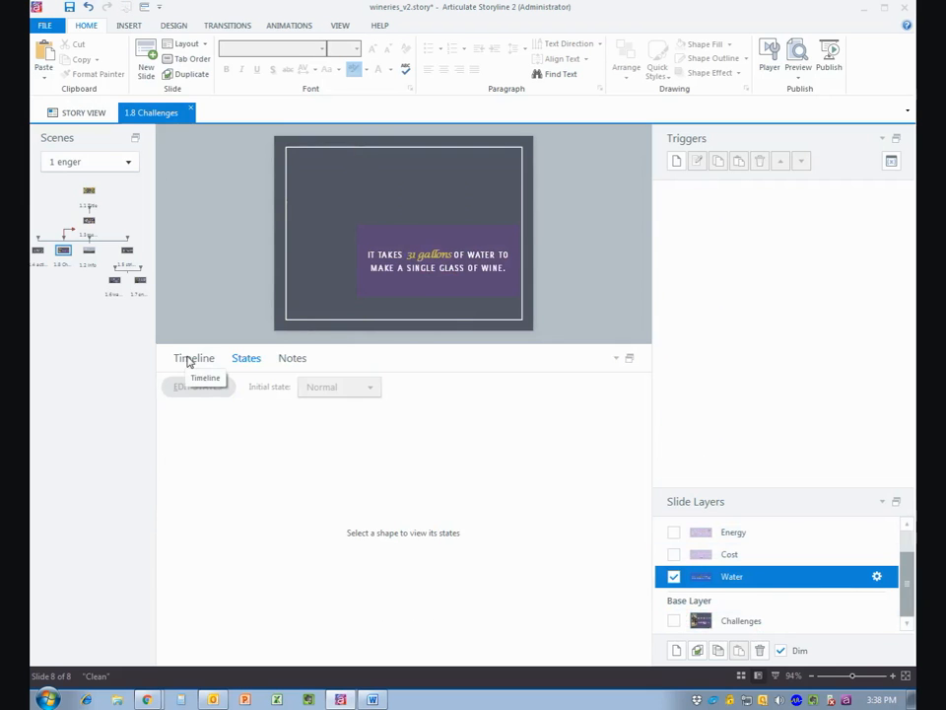
pyautogui.click(193, 358)
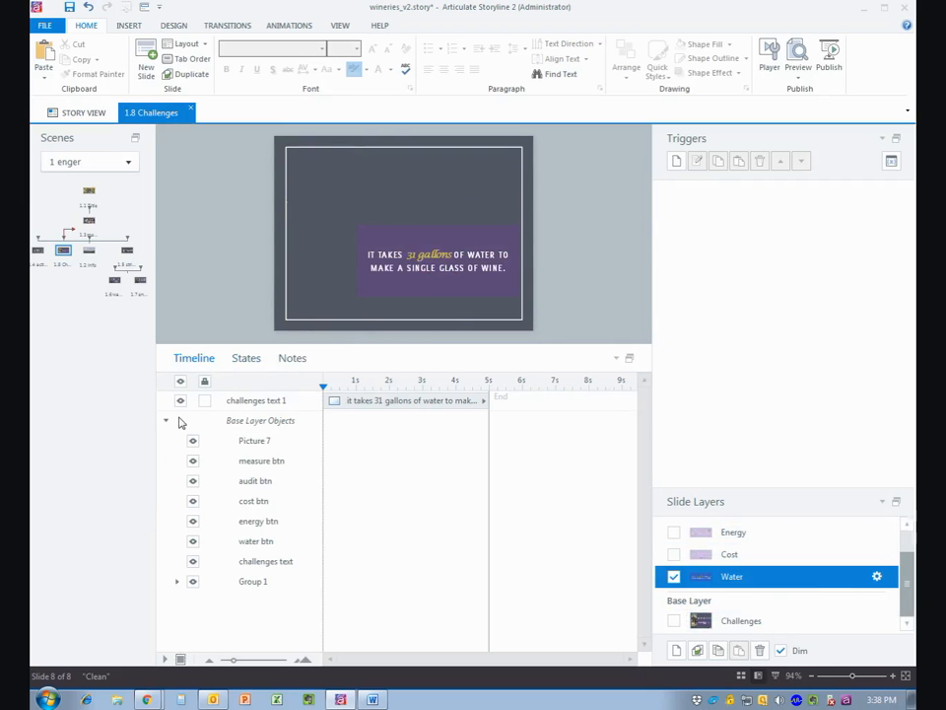
pyautogui.click(165, 422)
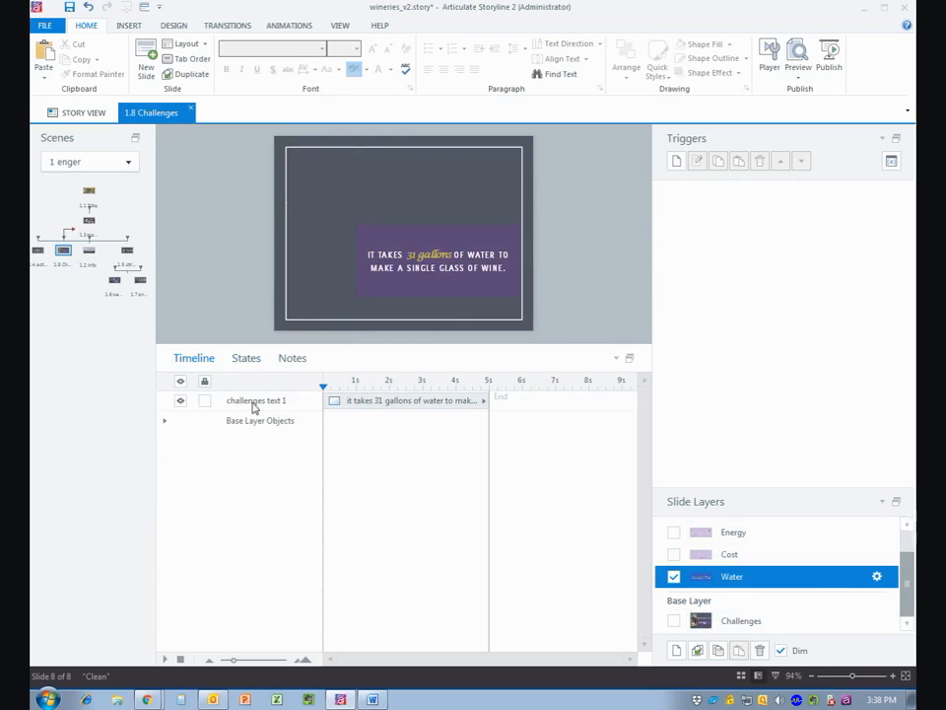
pyautogui.moveTo(314, 406)
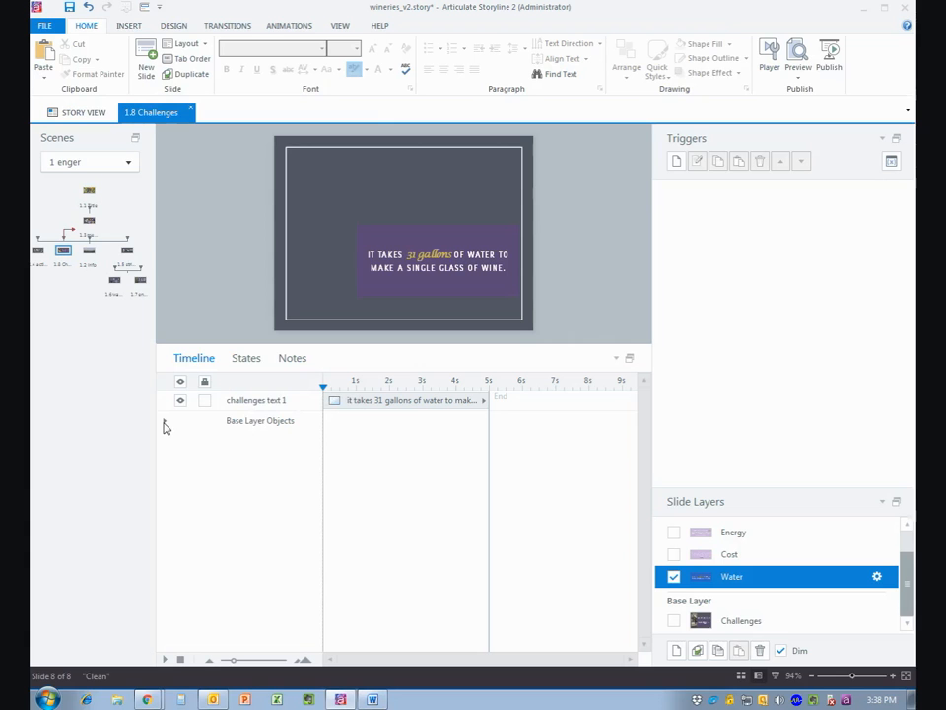
pyautogui.click(166, 421)
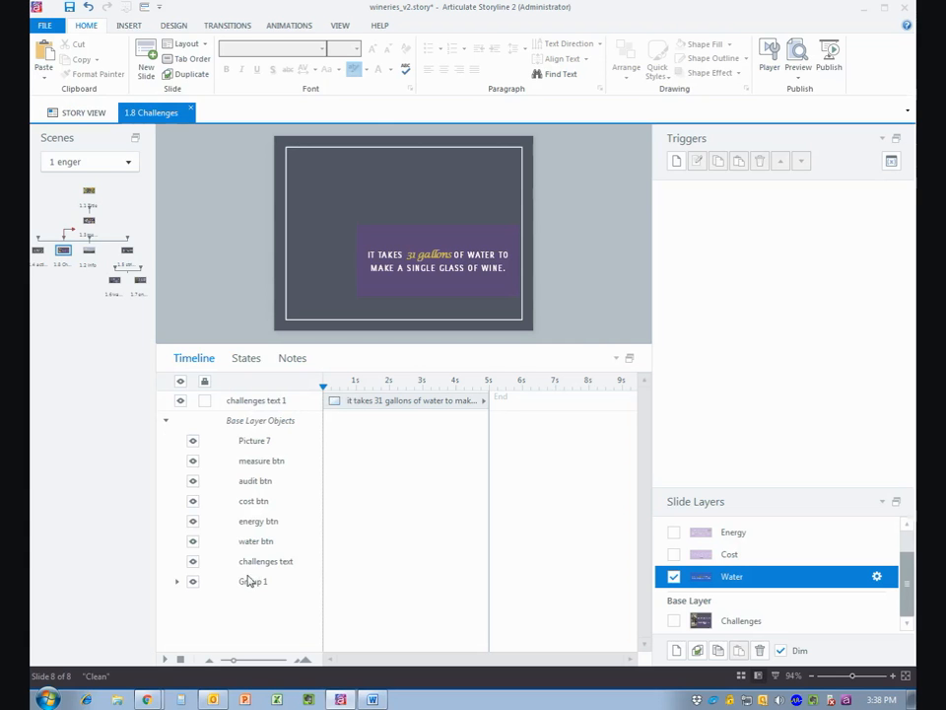
pyautogui.moveTo(193, 563)
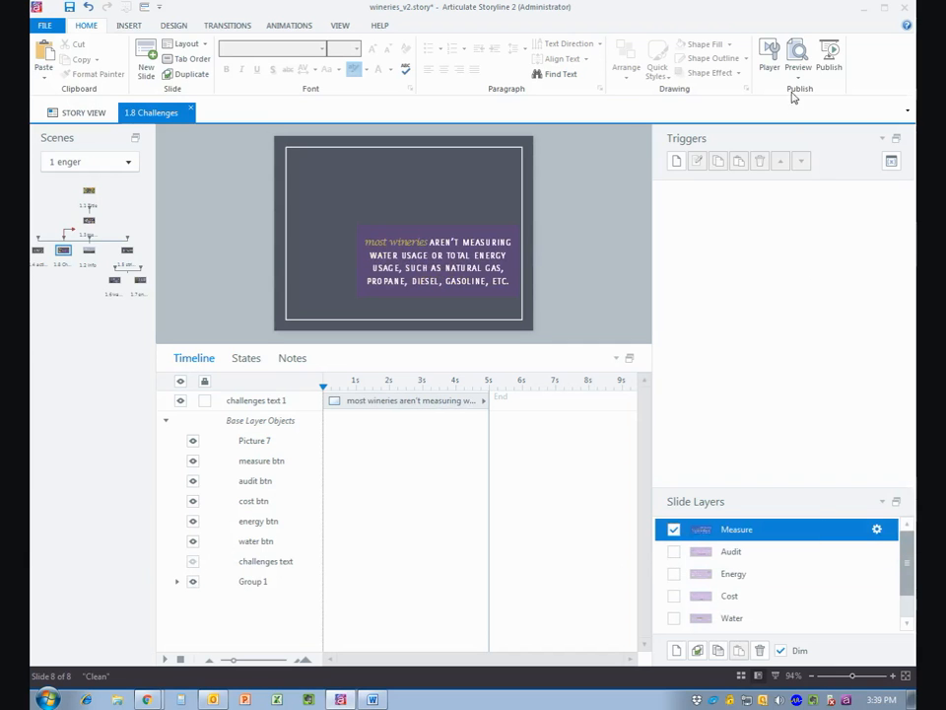
pyautogui.click(799, 55)
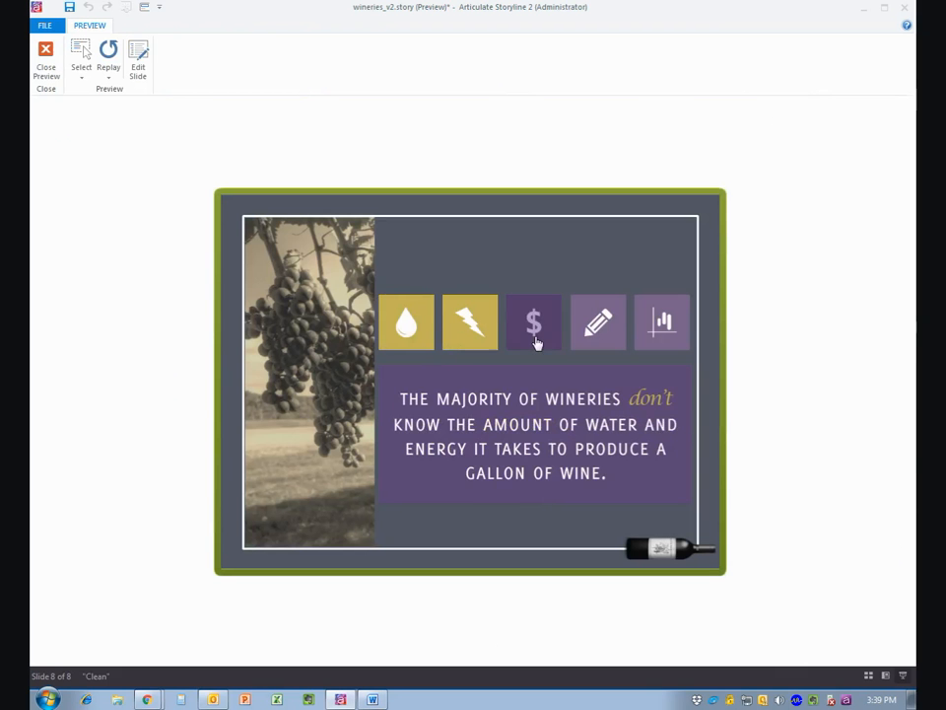
pyautogui.click(663, 324)
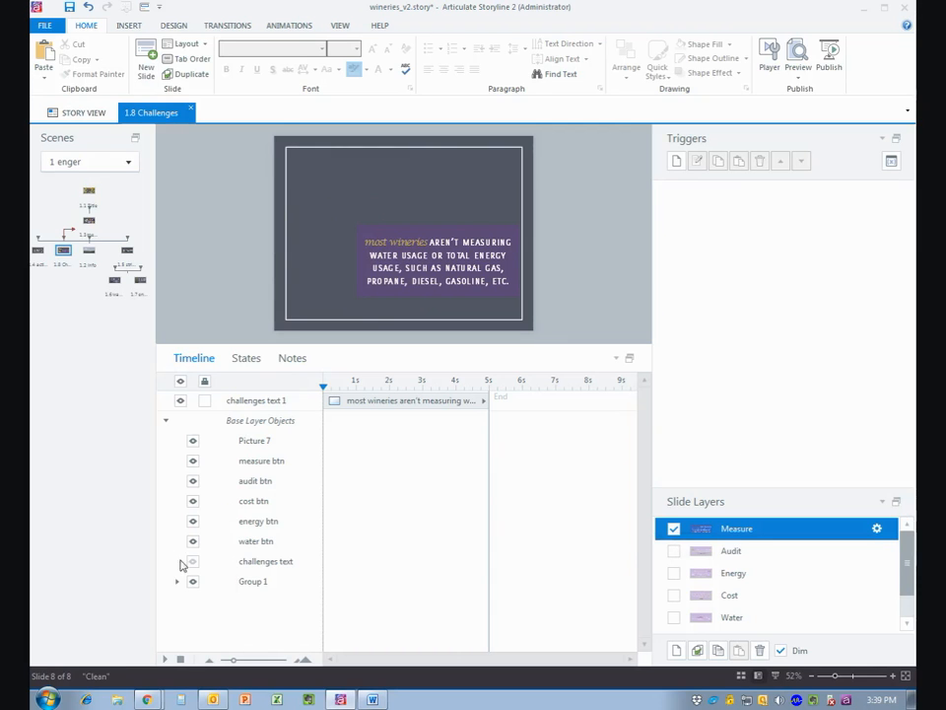
# Step: Step through the Audit, Energy, Cost and Water layers to check each challenge message
pyautogui.click(674, 550)
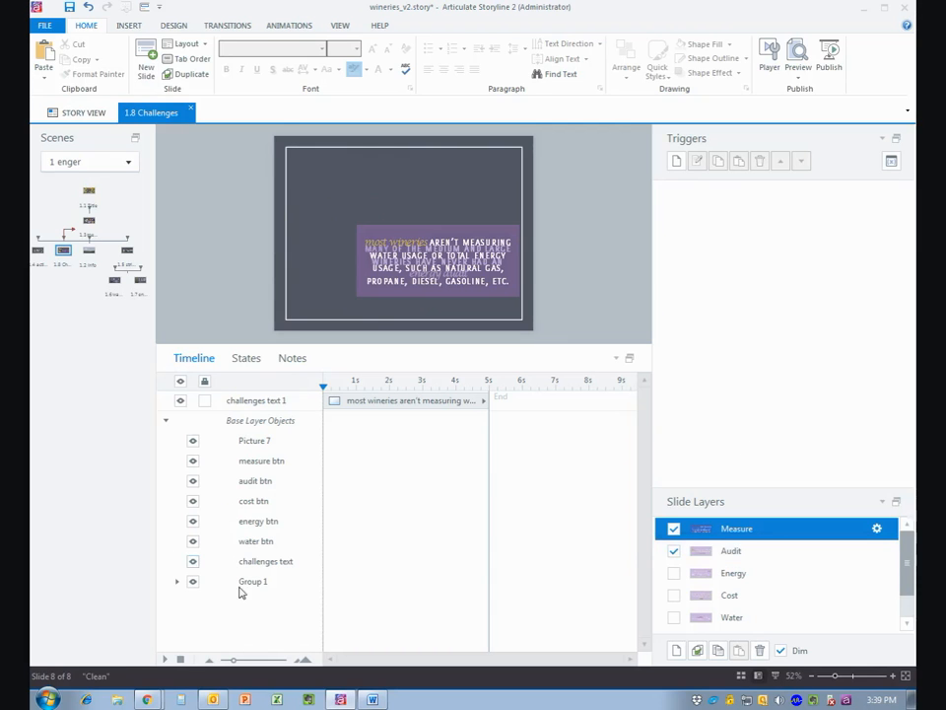
pyautogui.click(729, 550)
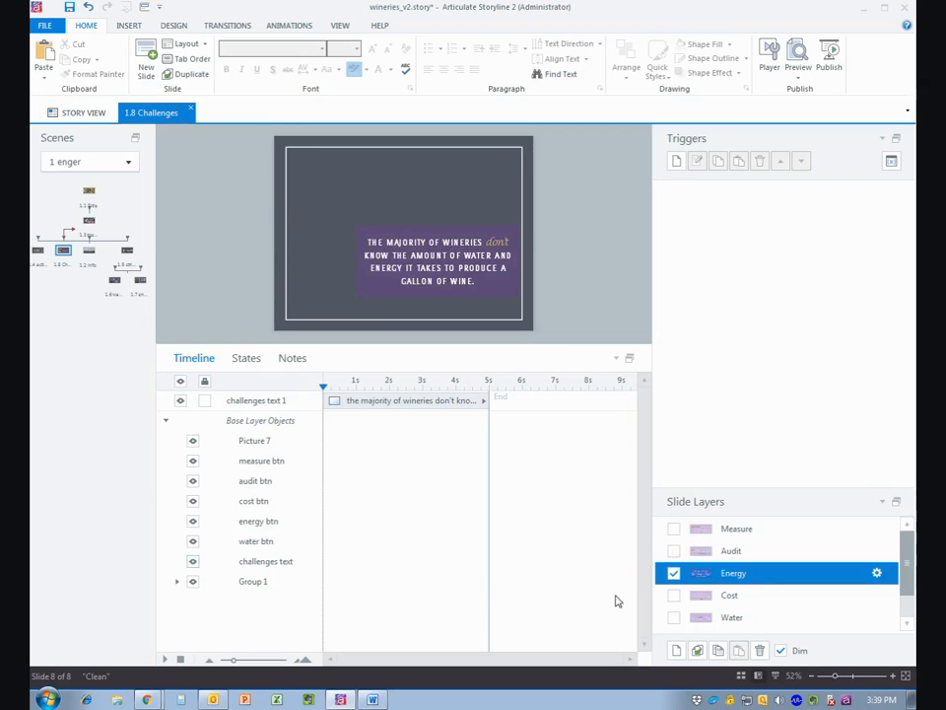
pyautogui.click(734, 596)
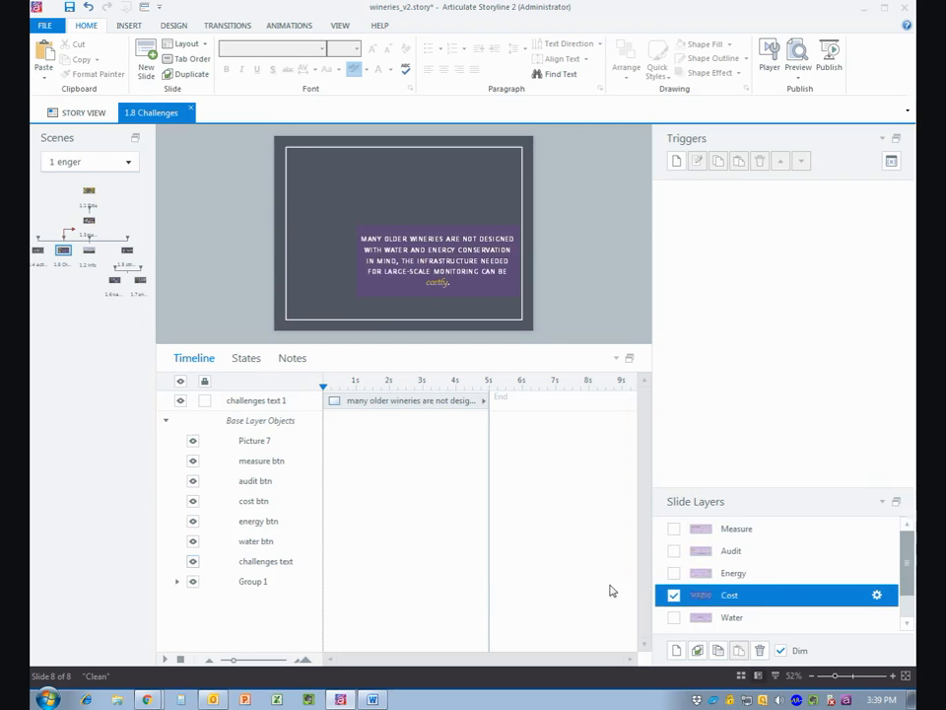
pyautogui.click(736, 617)
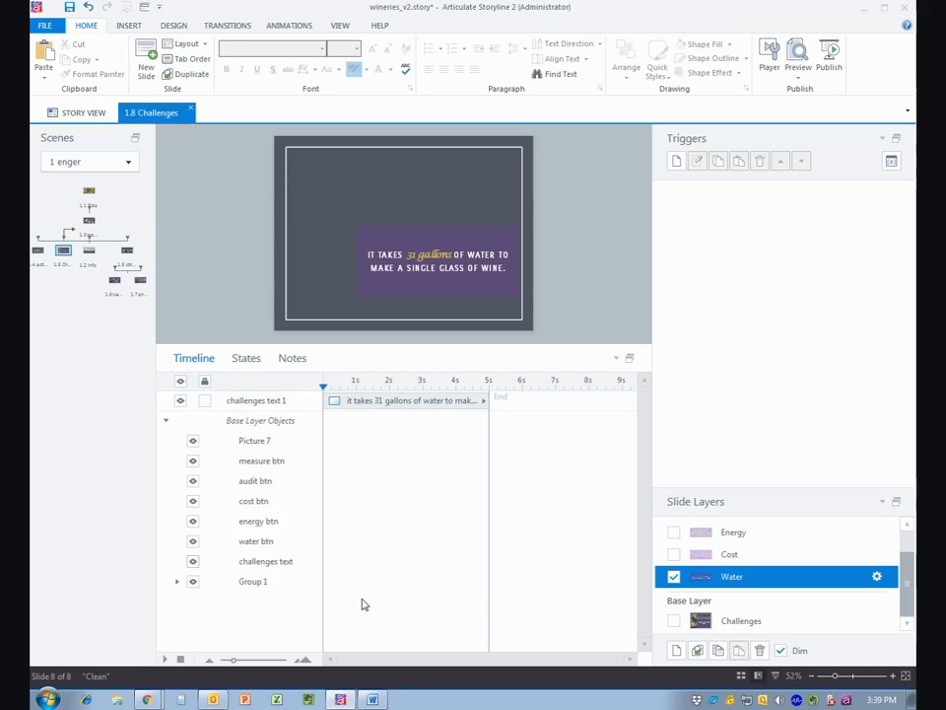
# Step: Create a new blank layer named Start, then return to the Challenges base layer
pyautogui.click(166, 422)
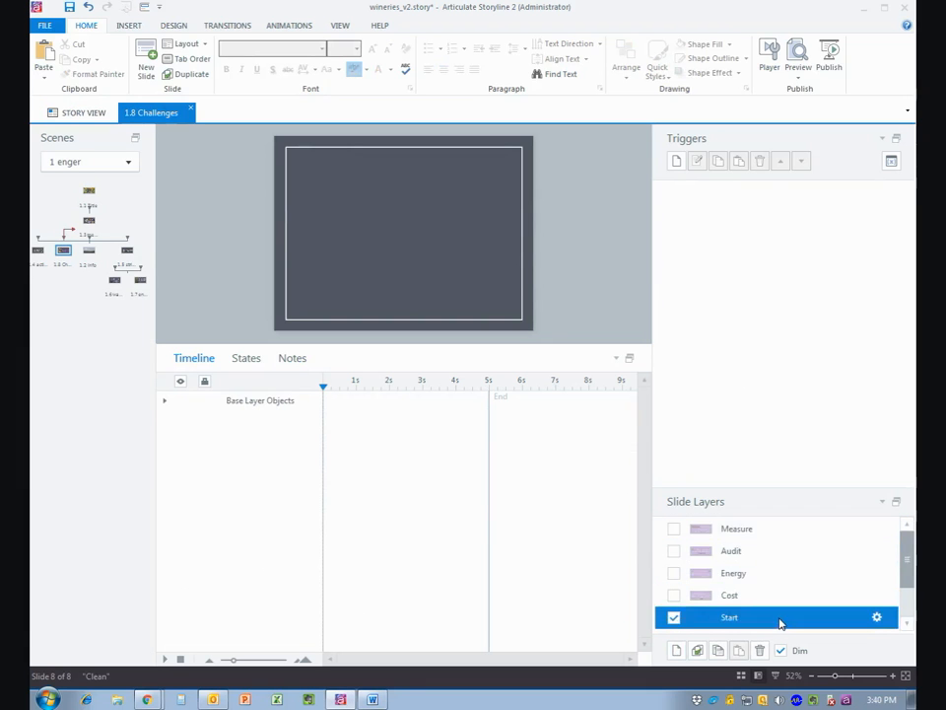
pyautogui.scroll(-3)
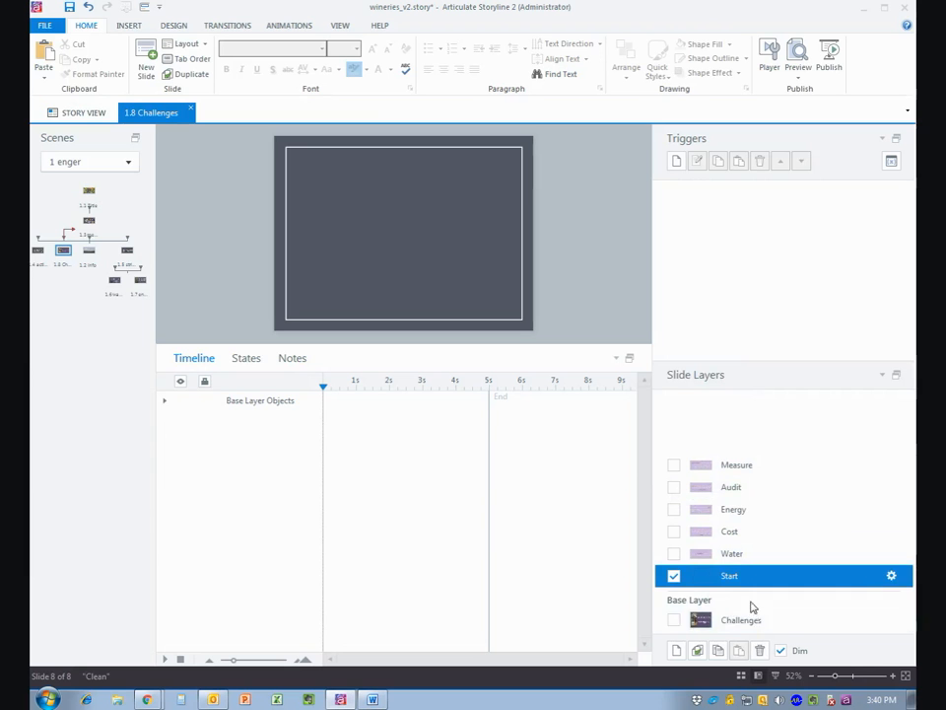
pyautogui.click(741, 619)
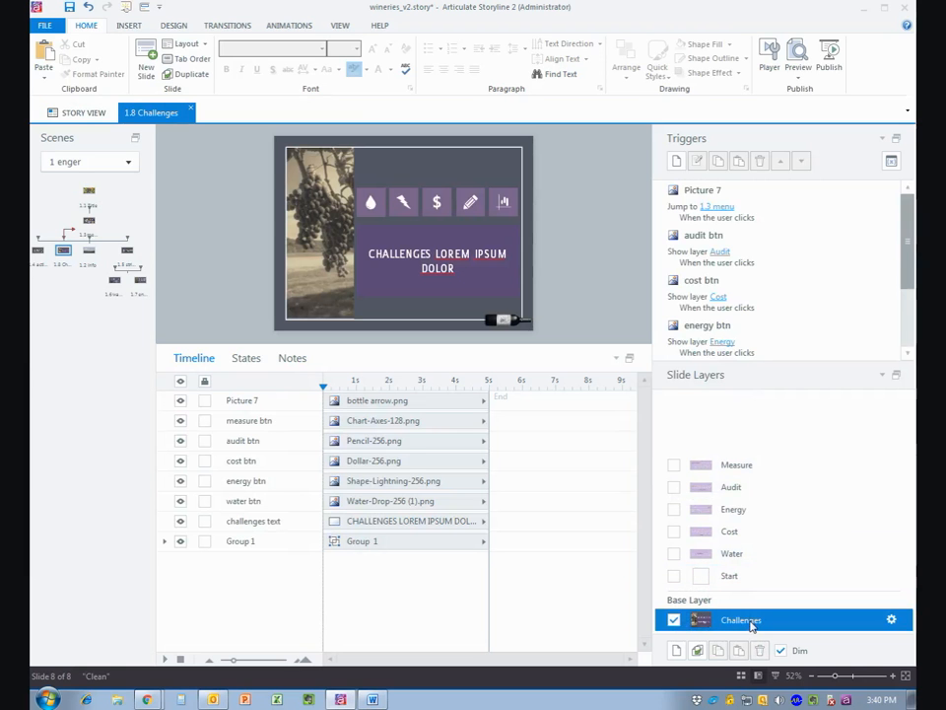
# Step: Copy the CHALLENGES LOREM IPSUM DOLOR heading from the base layer onto the Start layer
pyautogui.click(434, 261)
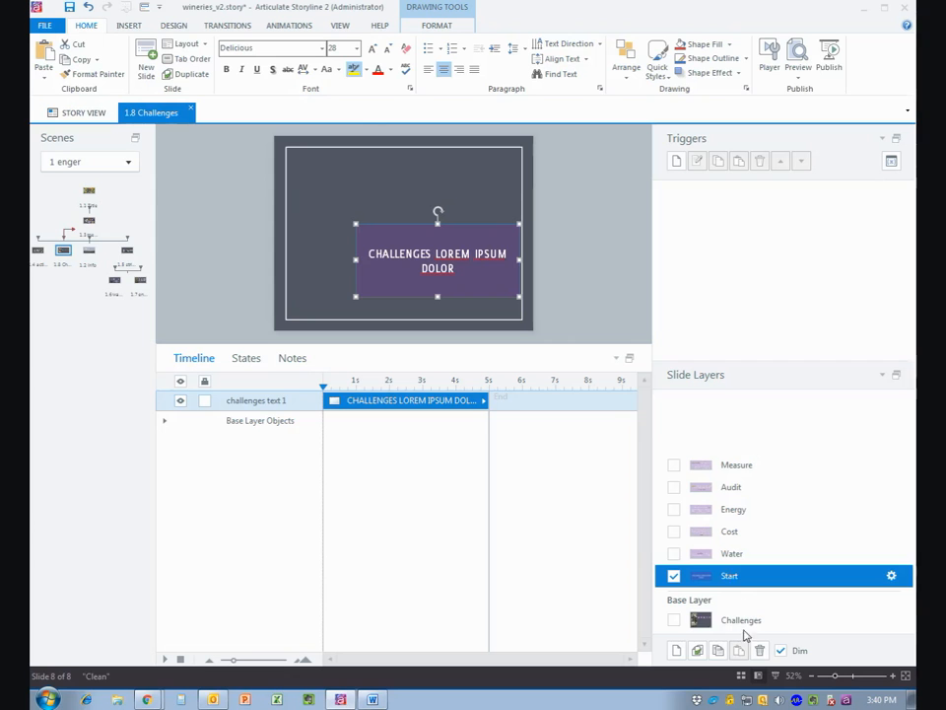
pyautogui.click(739, 619)
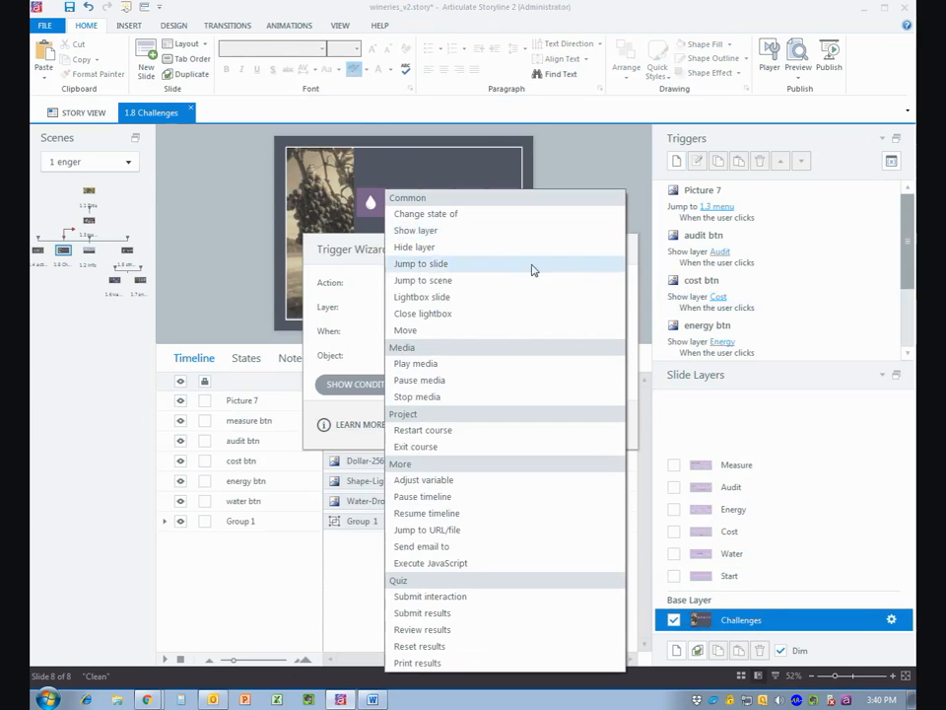
# Step: Add a slide trigger showing the Start layer when the timeline starts, then bring up the preview choices
pyautogui.click(414, 228)
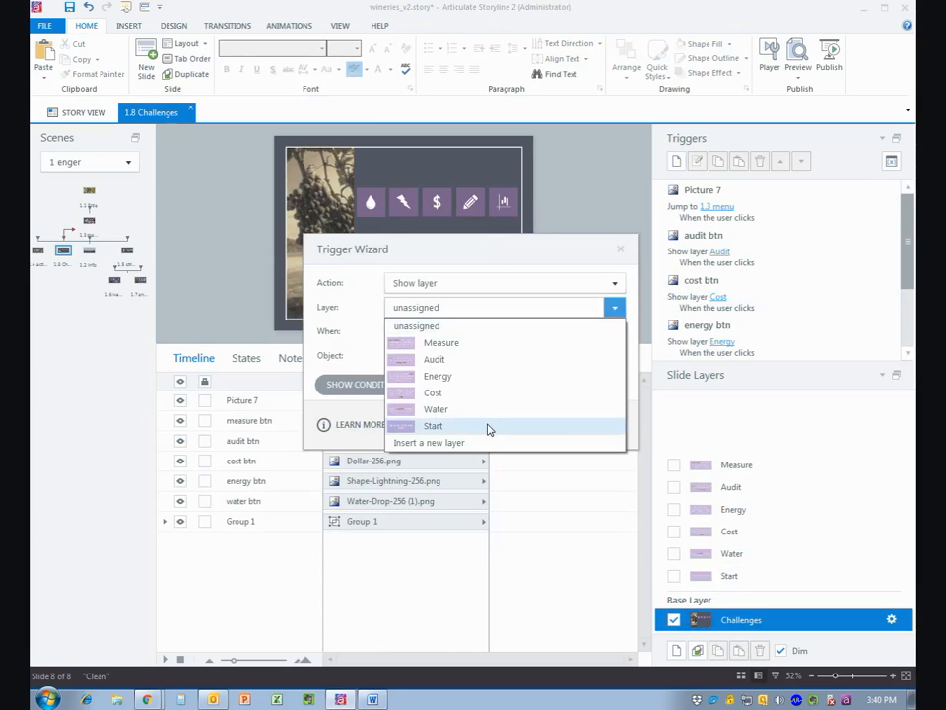
pyautogui.click(434, 426)
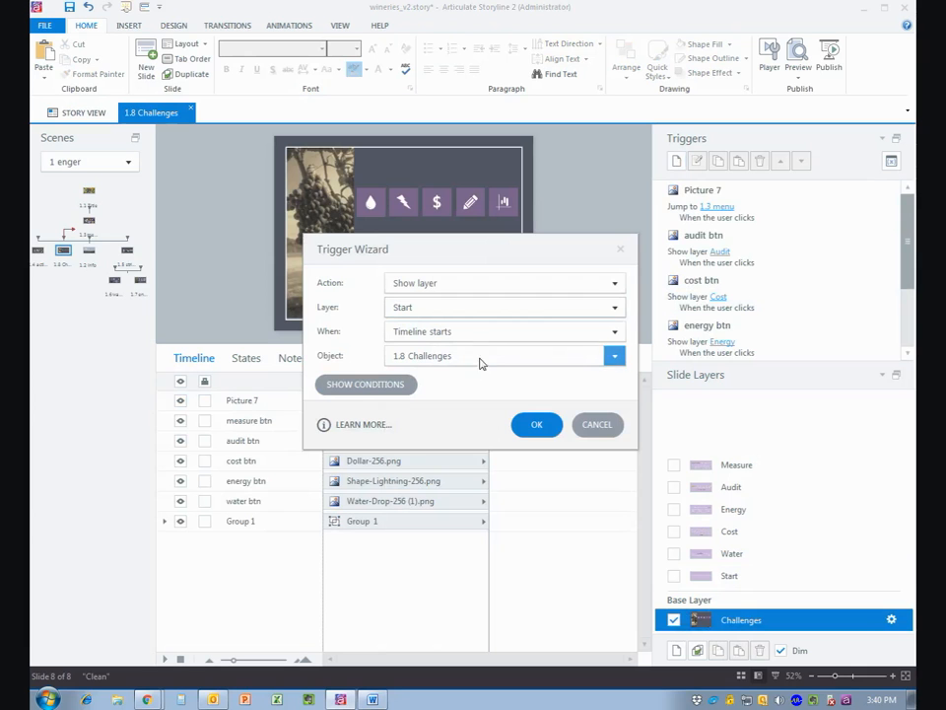
pyautogui.moveTo(536, 423)
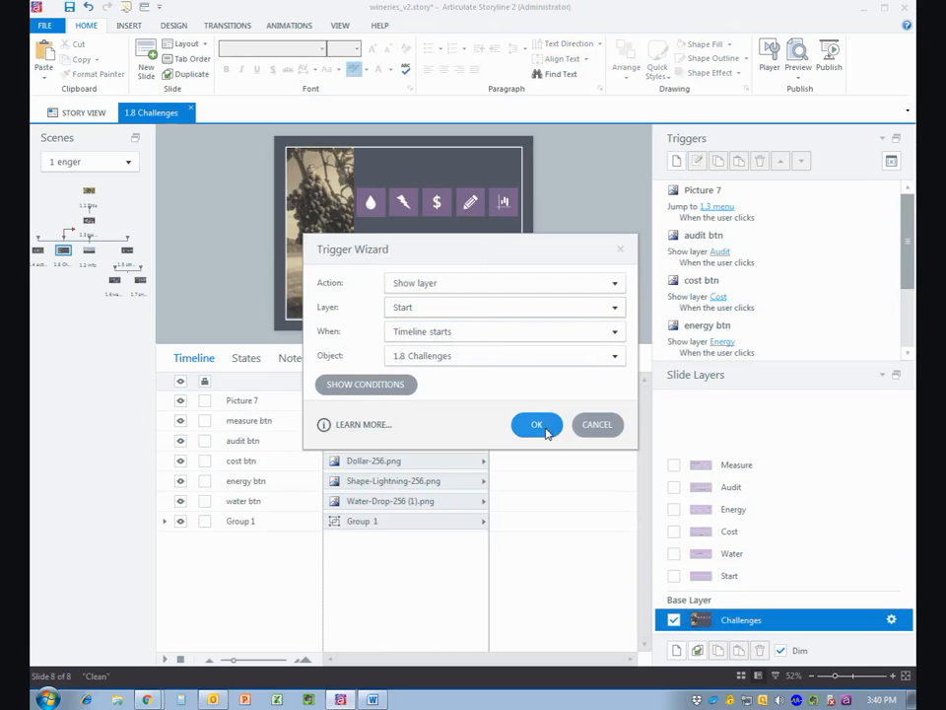
pyautogui.click(536, 424)
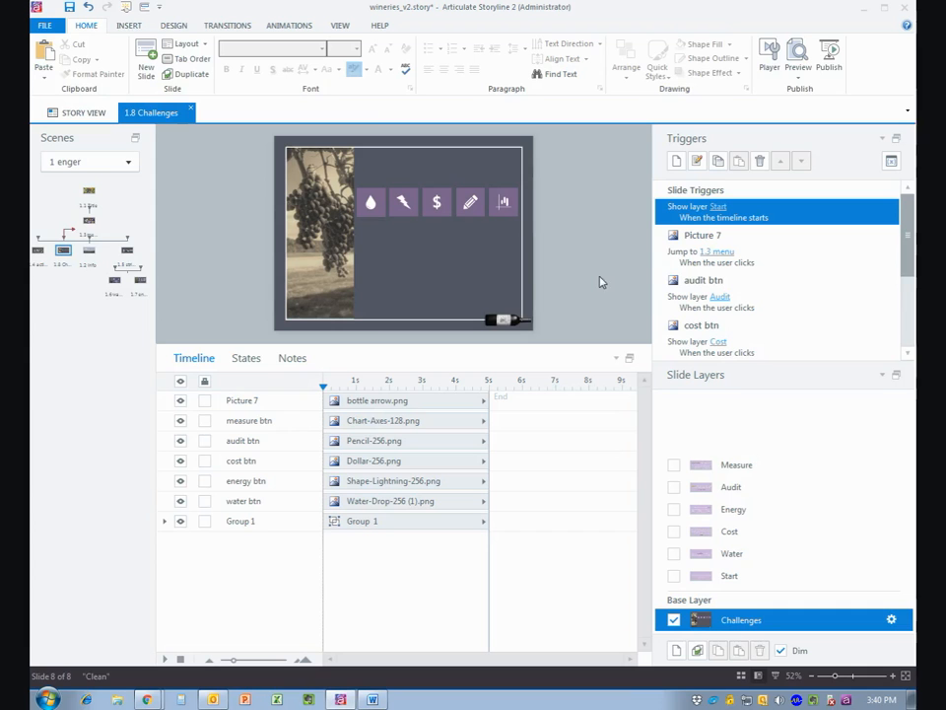
pyautogui.click(796, 56)
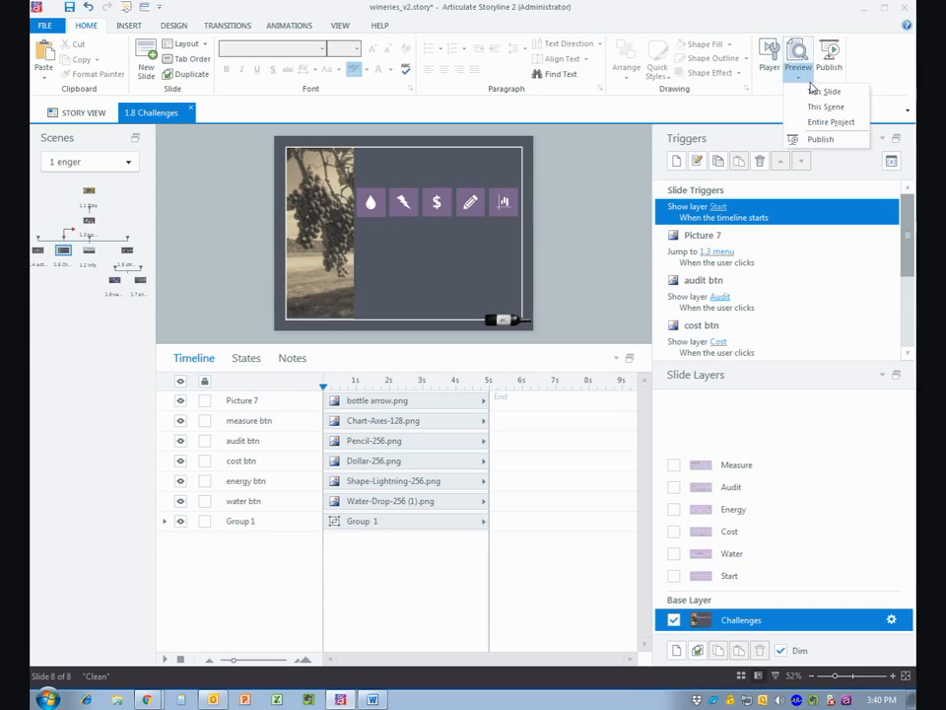
# Step: Preview this slide, reveal the water and other icon layers, then close the preview
pyautogui.click(824, 106)
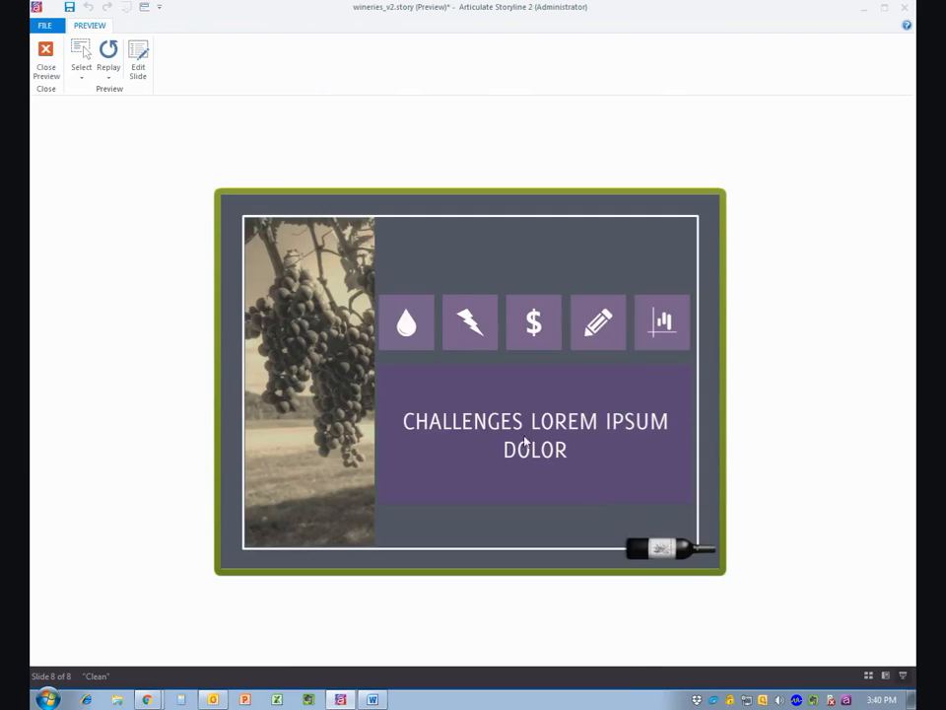
pyautogui.click(406, 323)
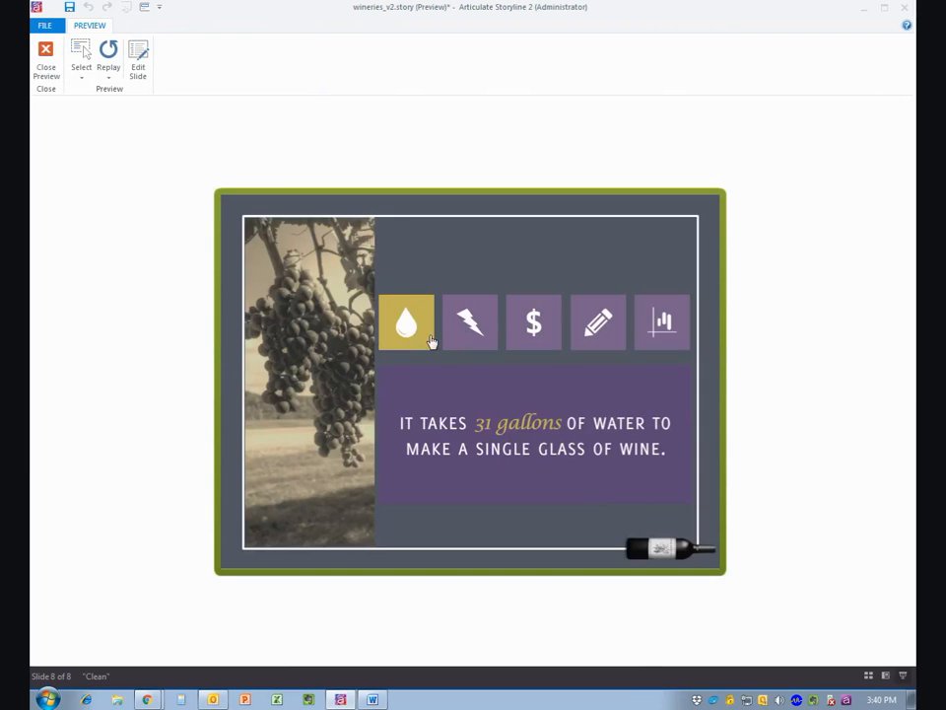
pyautogui.click(595, 324)
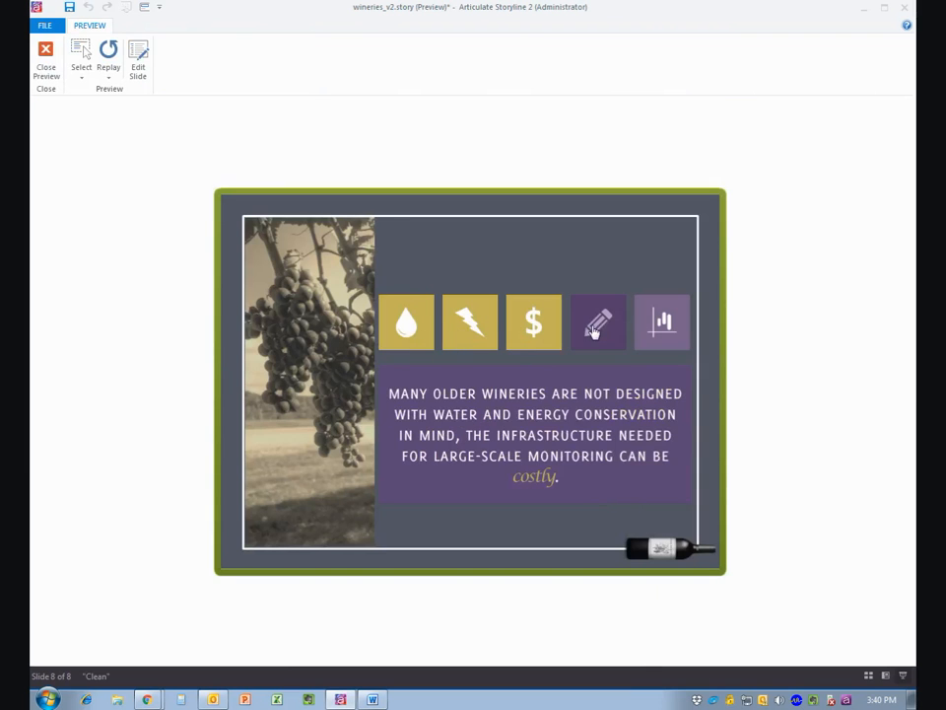
pyautogui.click(597, 323)
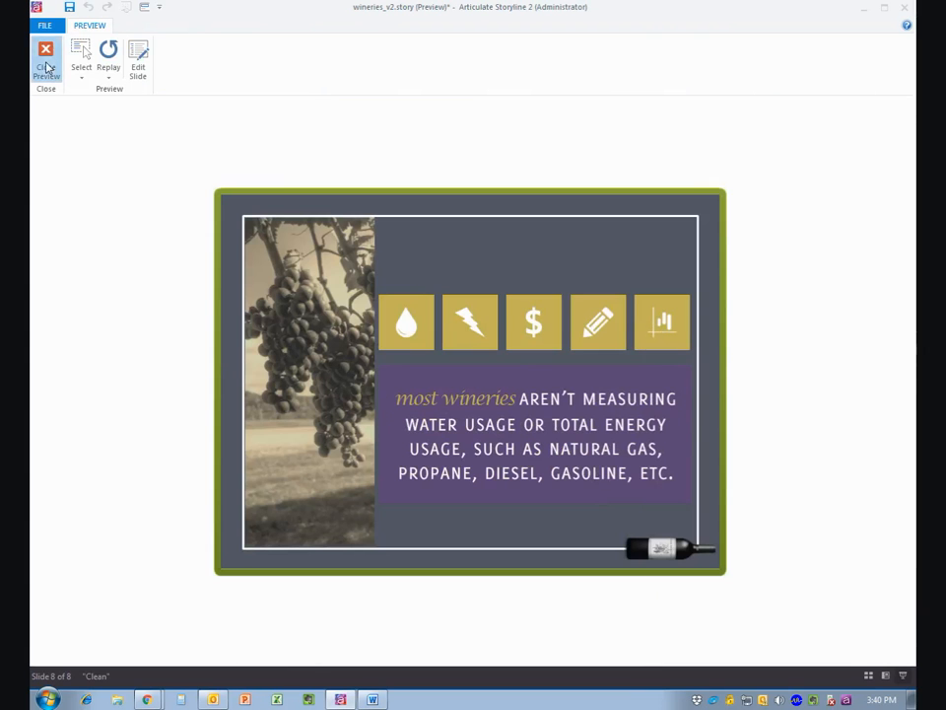
pyautogui.click(41, 51)
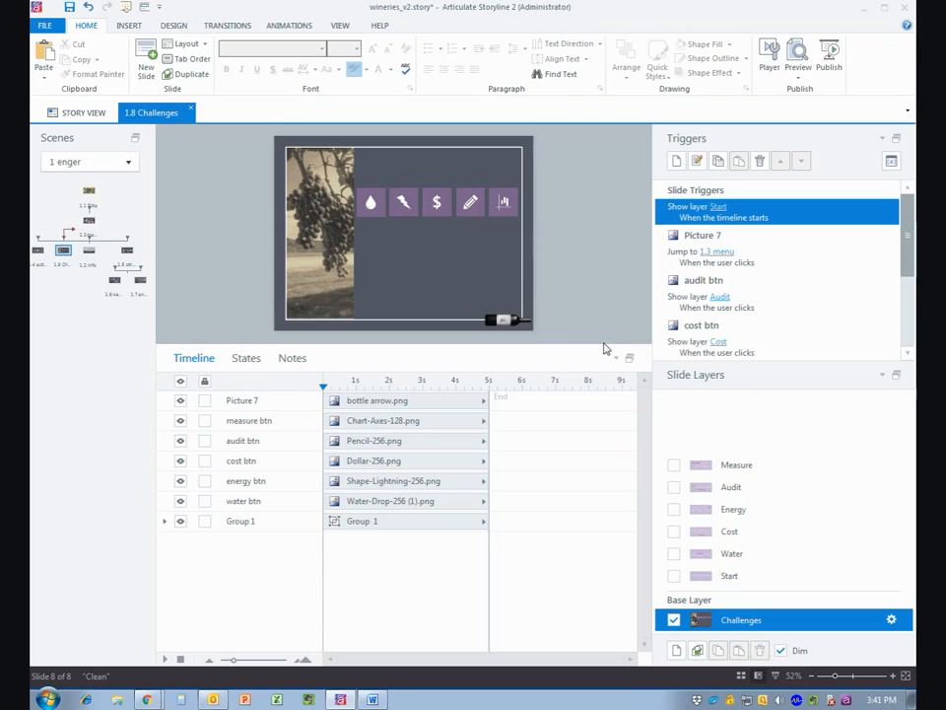
pyautogui.moveTo(601, 260)
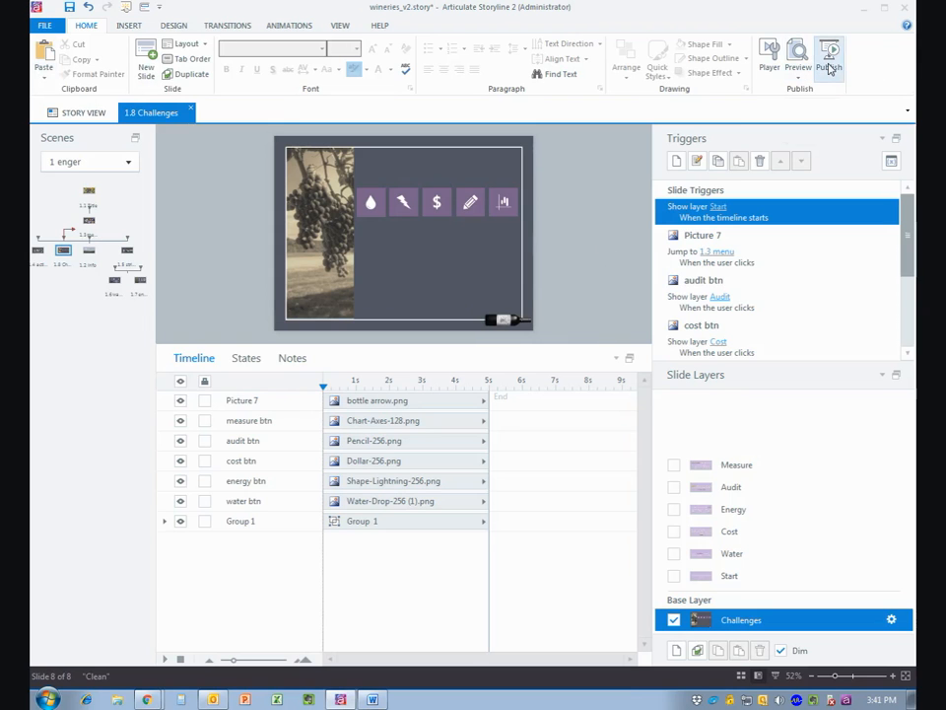
# Step: Publish to Word with Show layers kept on and Show slide notes unchecked
pyautogui.click(832, 55)
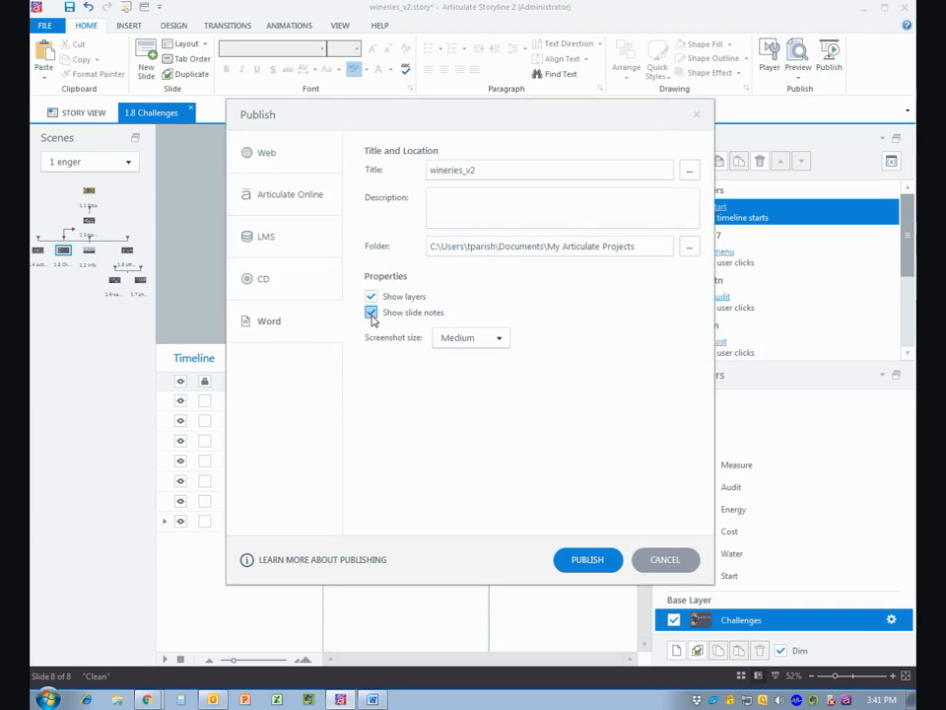
pyautogui.click(370, 312)
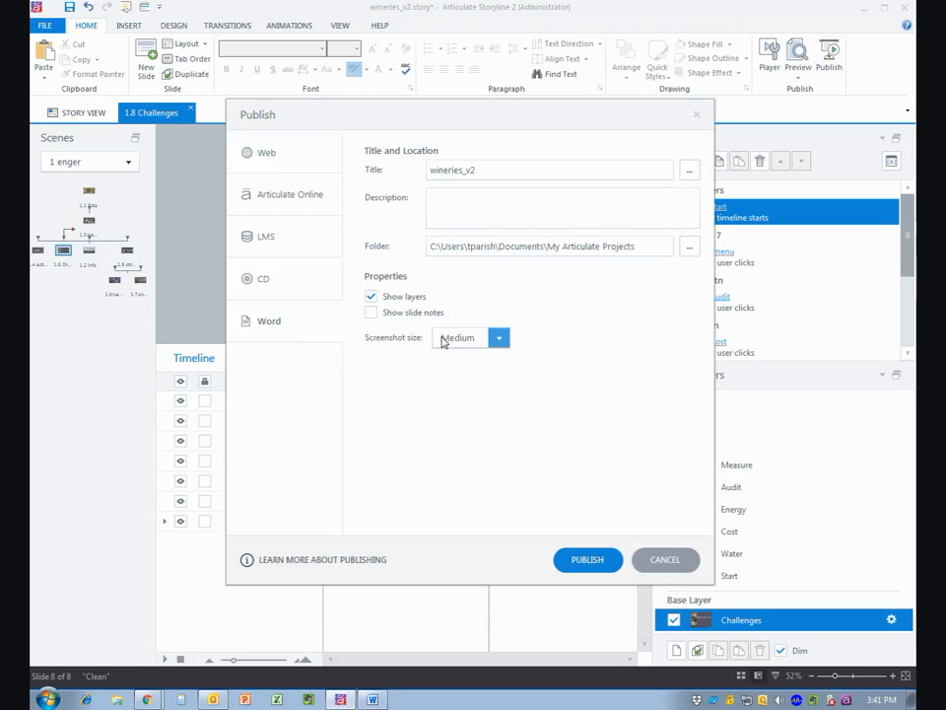
pyautogui.moveTo(486, 353)
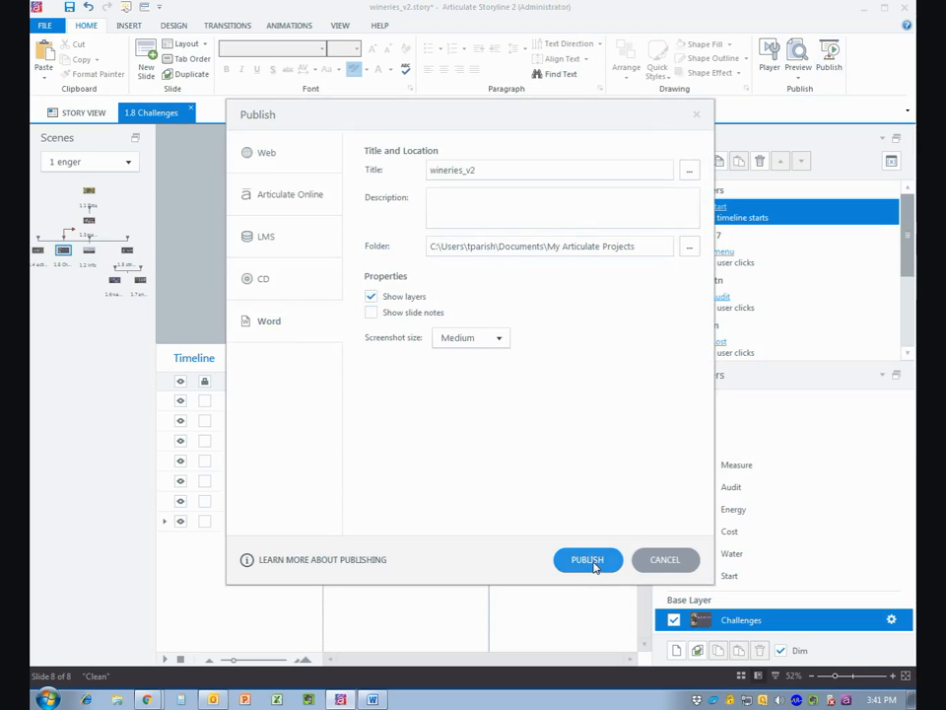
pyautogui.click(588, 560)
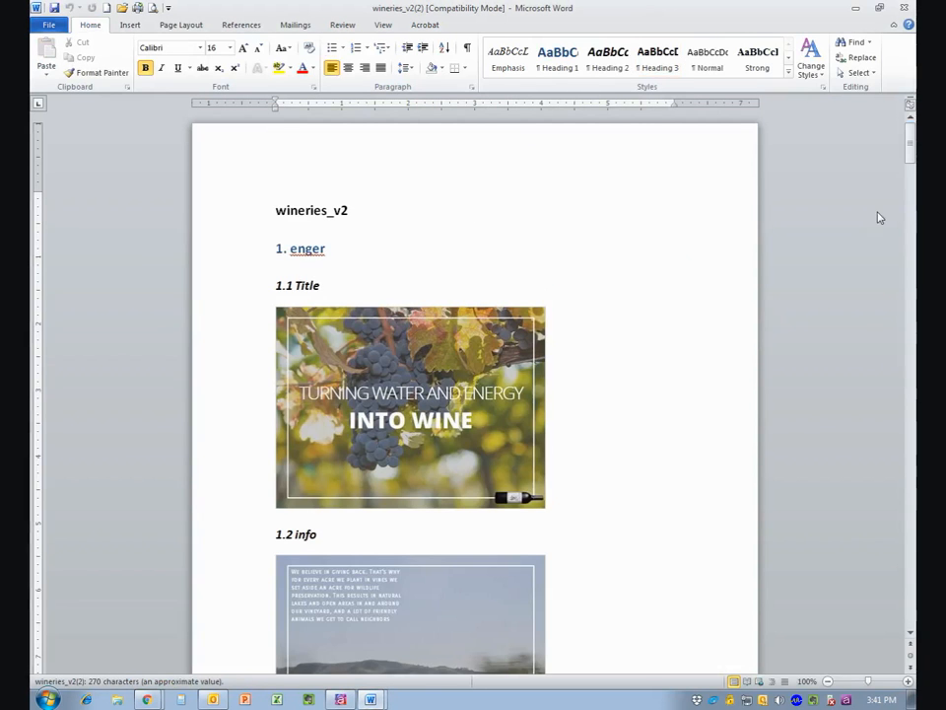
# Step: Scroll the wineries_v2 document down to section 1.8 Challenges and its Start layer
pyautogui.scroll(-3)
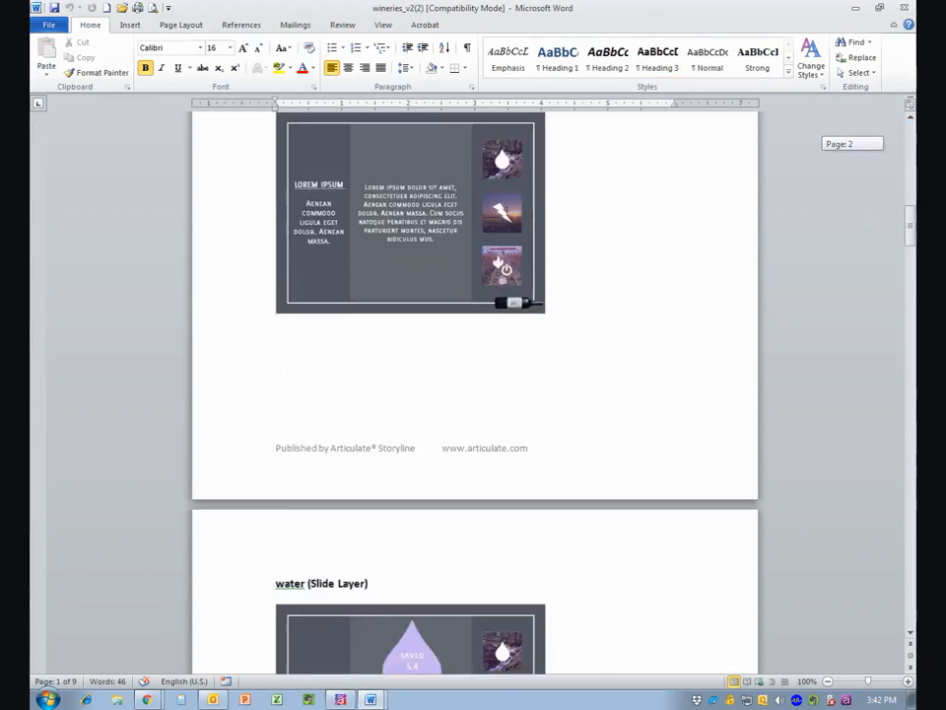
pyautogui.scroll(-3)
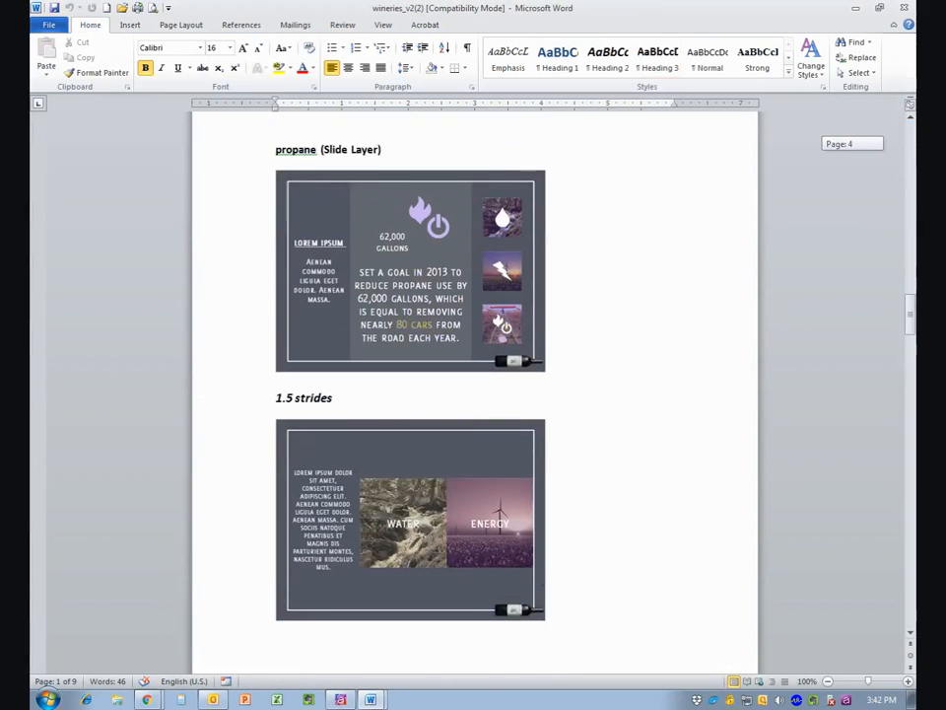
pyautogui.scroll(-3)
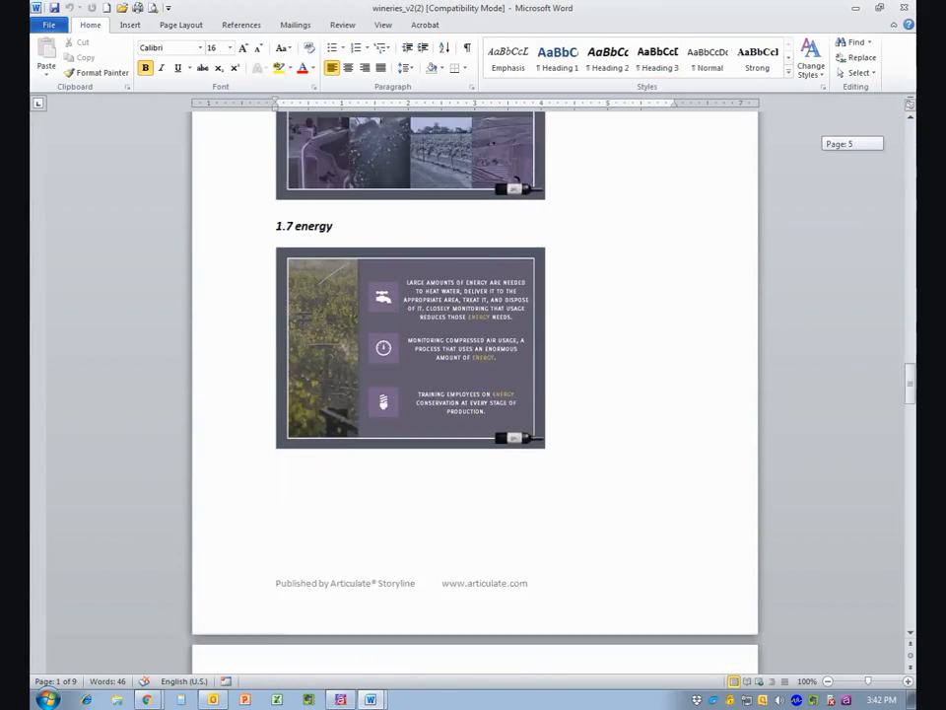
pyautogui.scroll(-3)
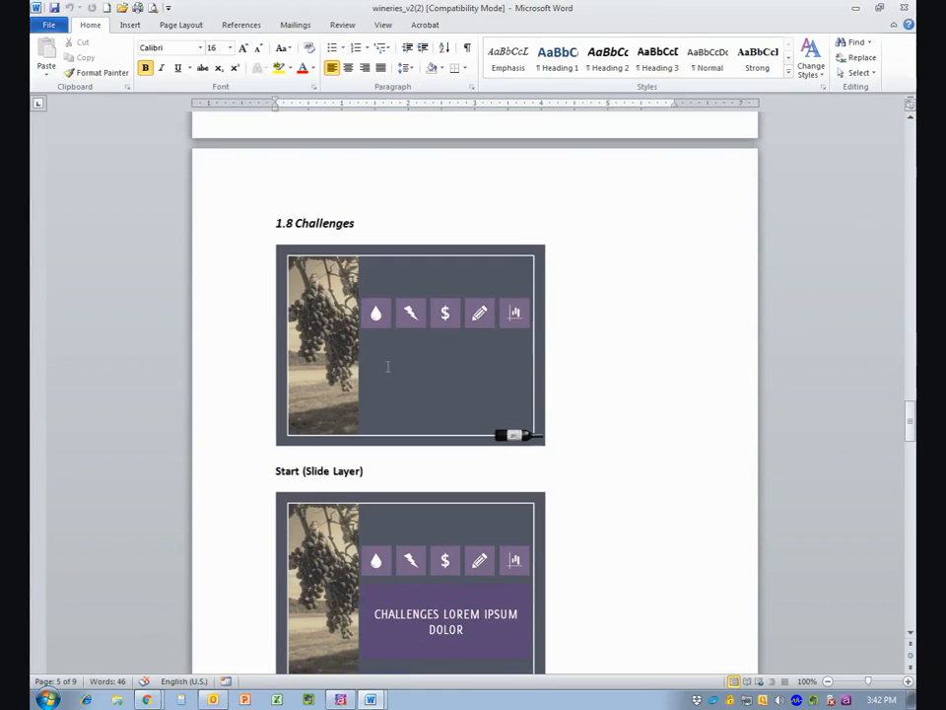
pyautogui.moveTo(469, 375)
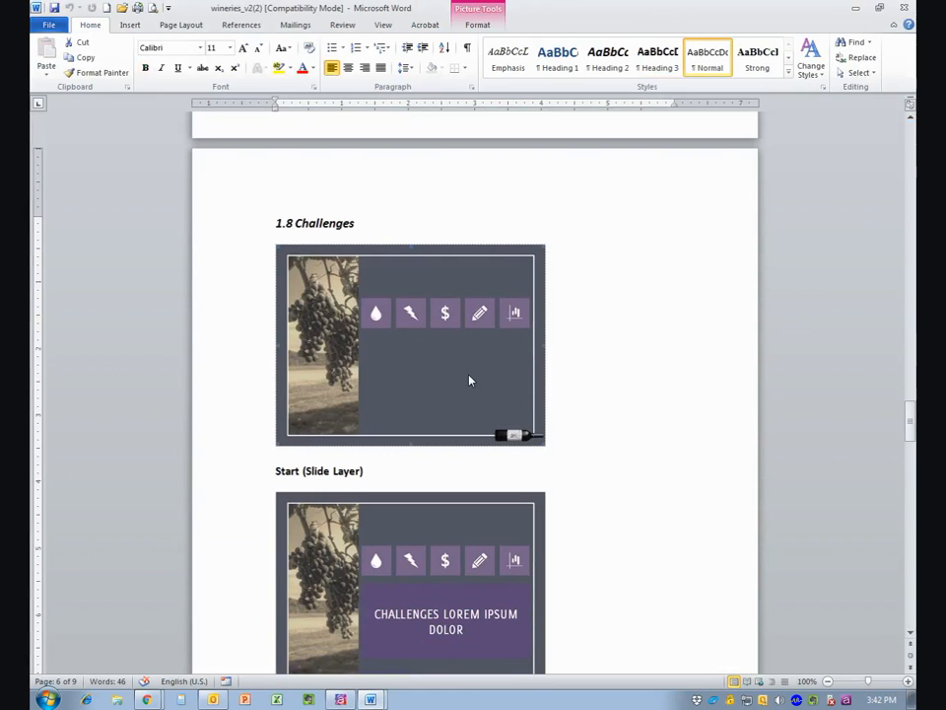
# Step: Scroll on through the Challenges section's Start, Water, Audit and Measure layer screenshots
pyautogui.scroll(-3)
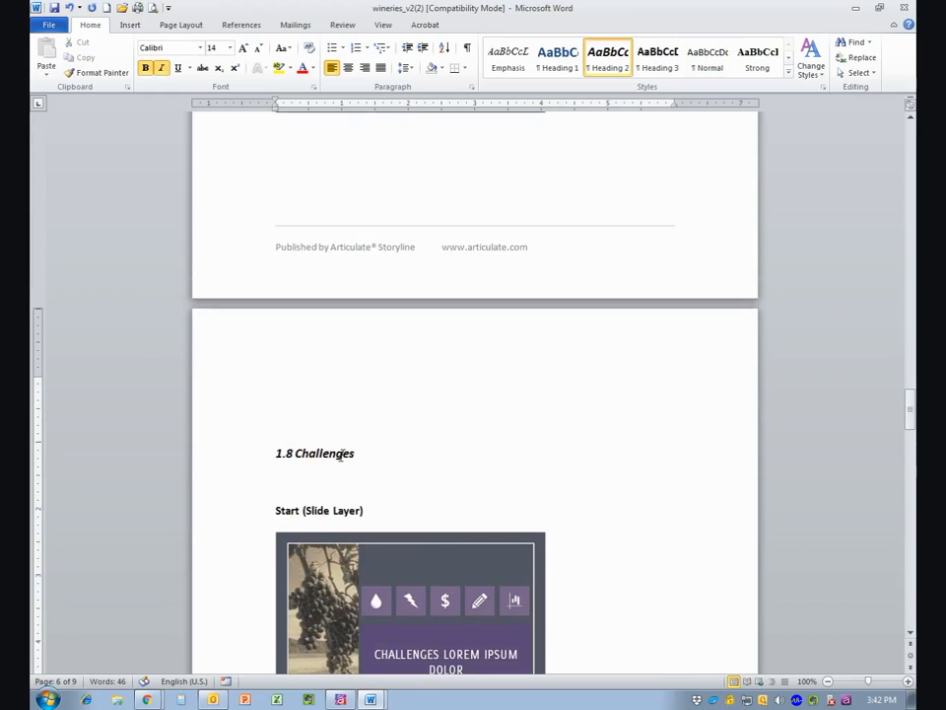
pyautogui.scroll(-3)
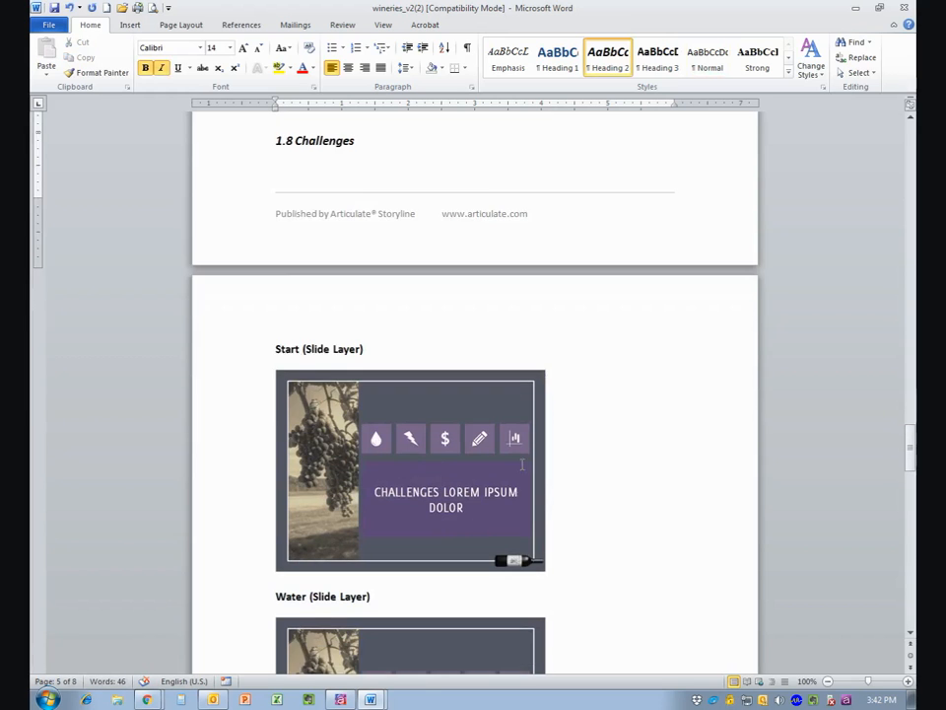
pyautogui.scroll(-3)
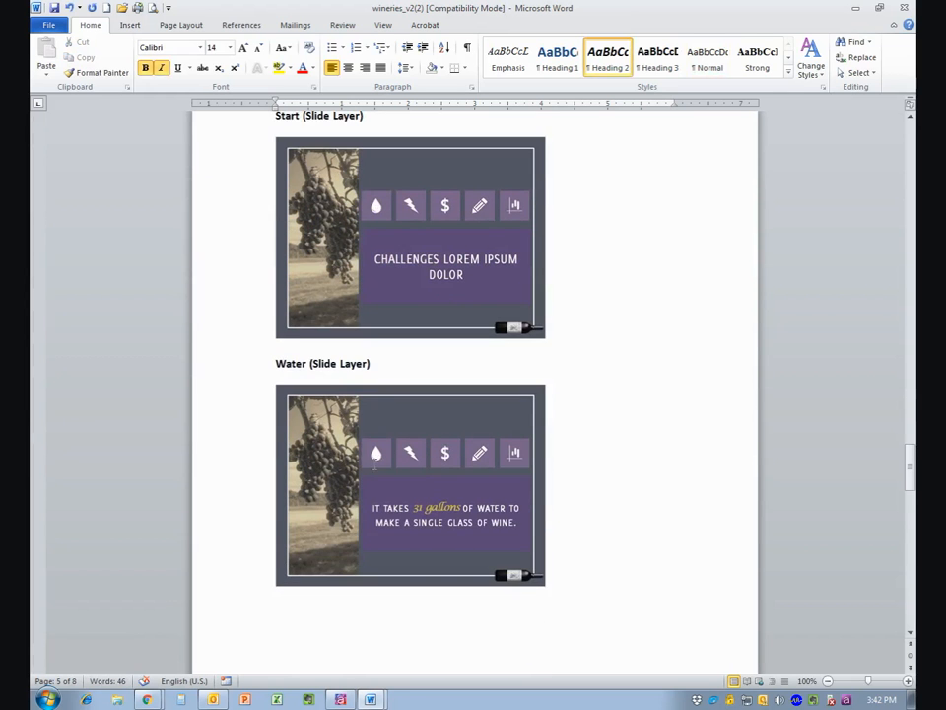
pyautogui.scroll(-3)
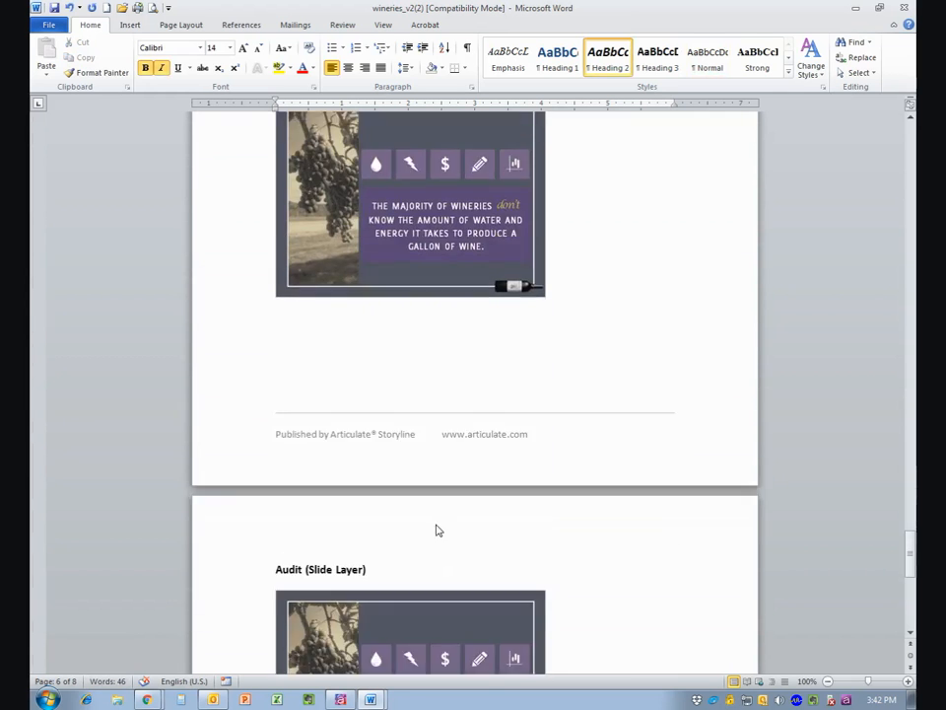
pyautogui.scroll(-3)
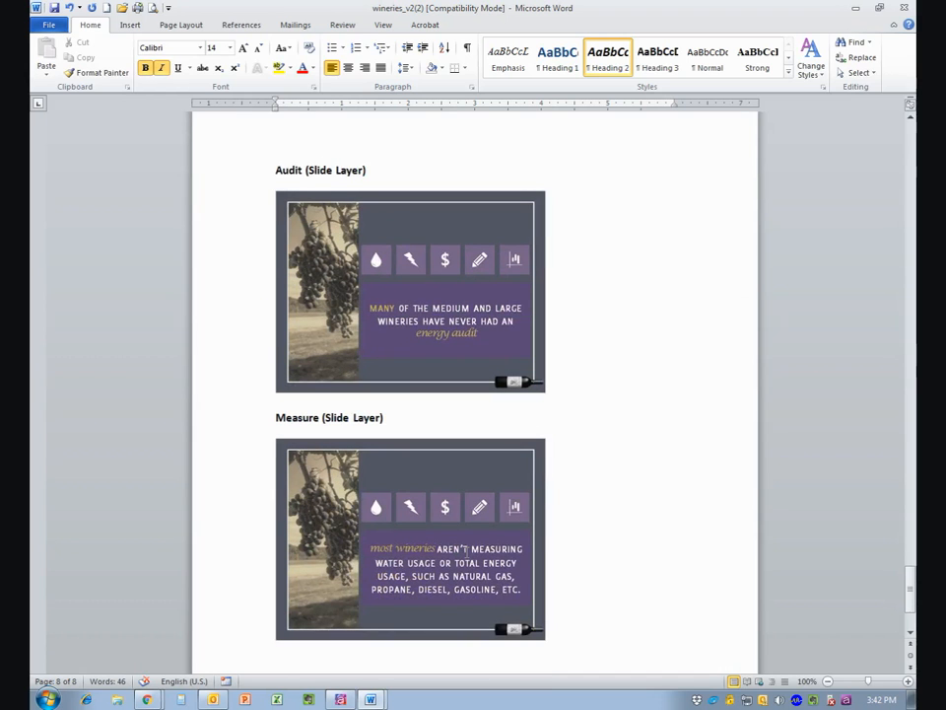
pyautogui.moveTo(711, 432)
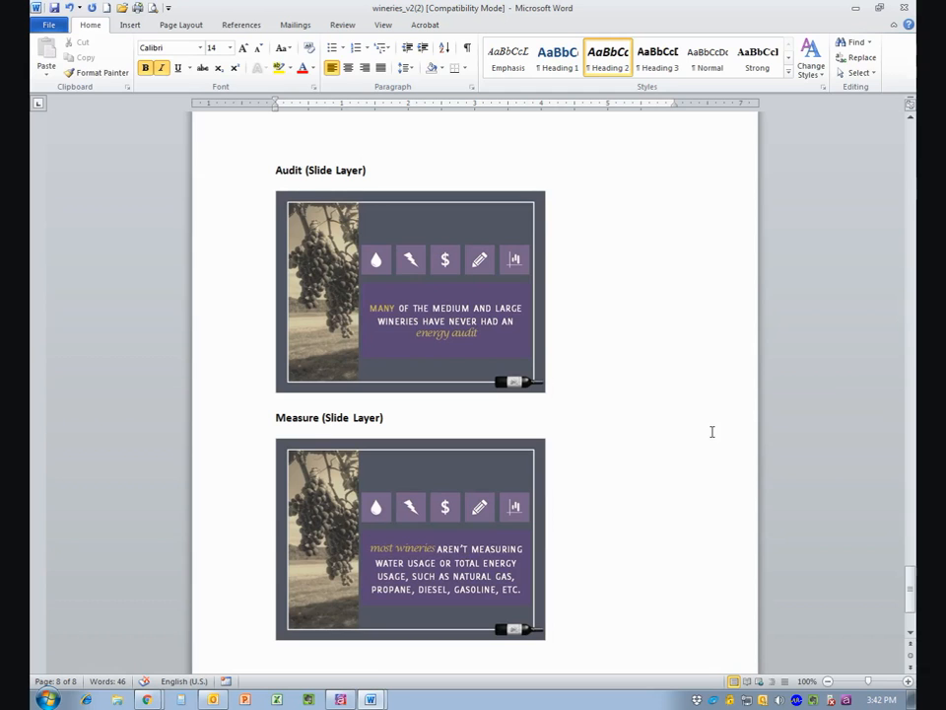
pyautogui.moveTo(709, 437)
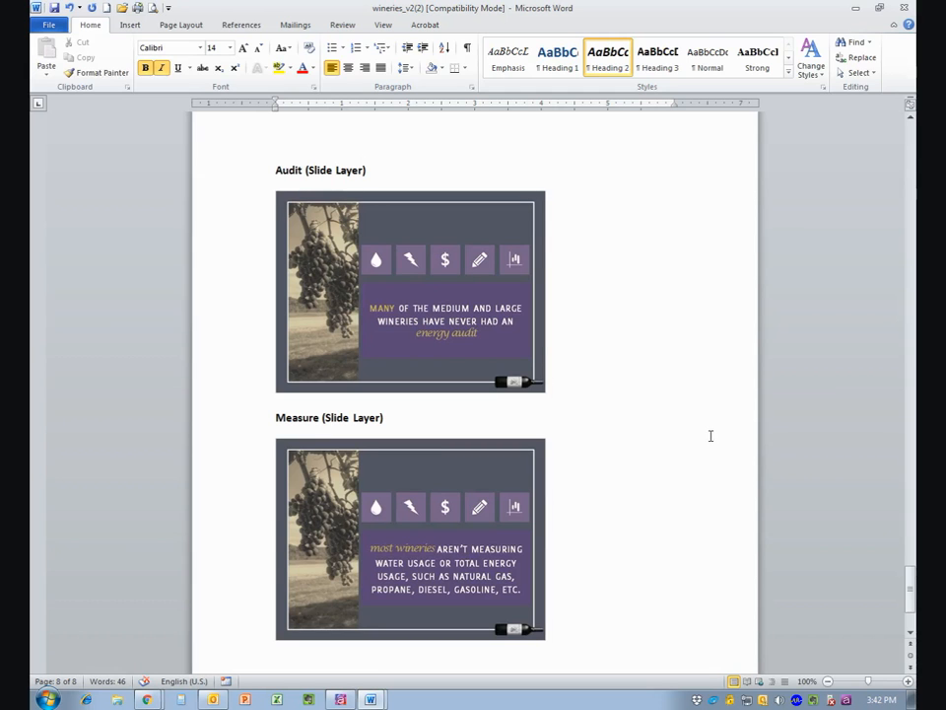
pyautogui.moveTo(651, 414)
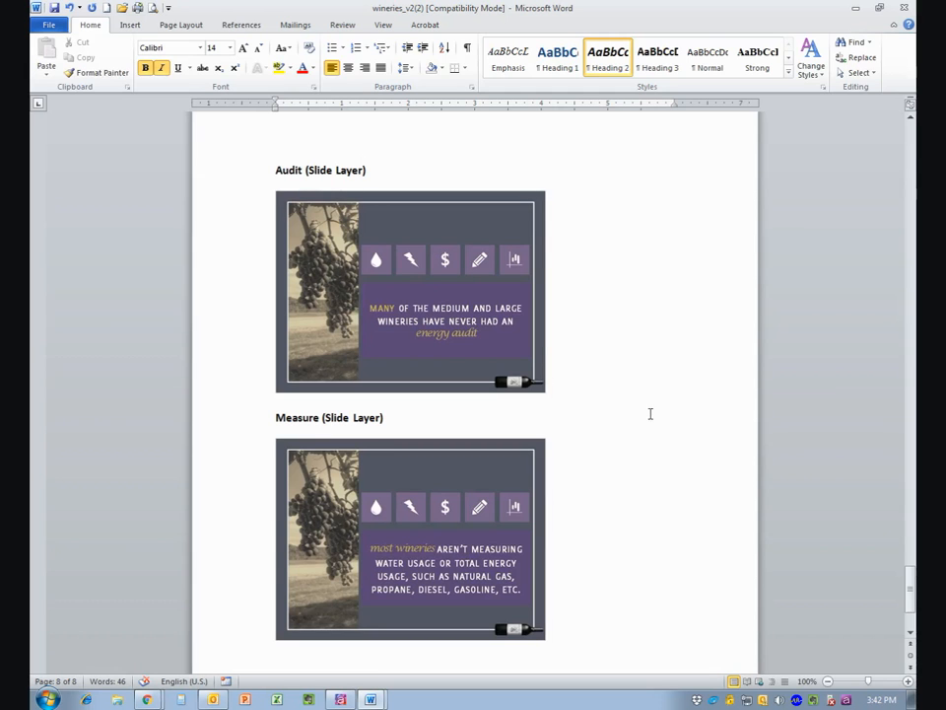